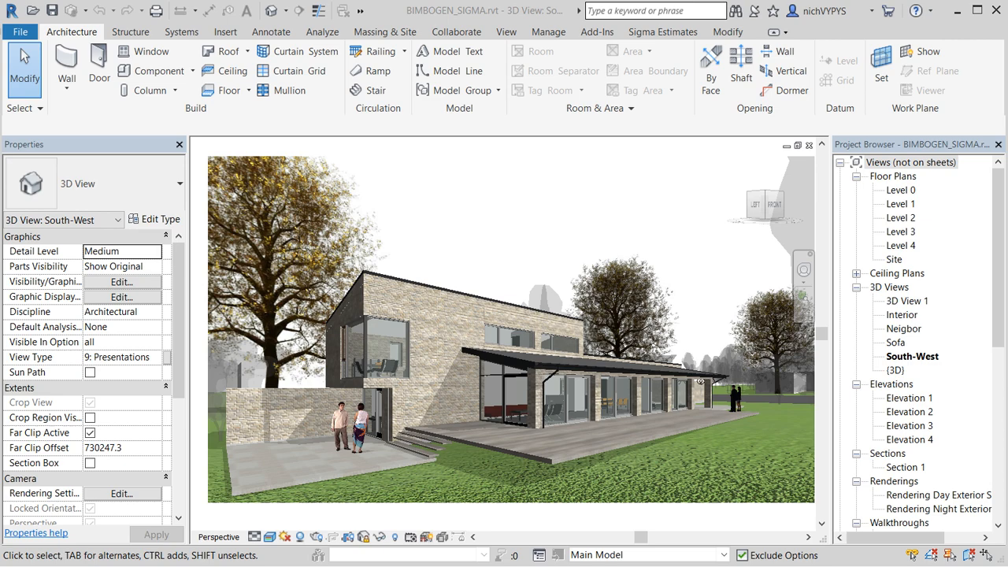
Open the Sigma calculation linked to the house model from the Sigma Estimates commands
click(661, 32)
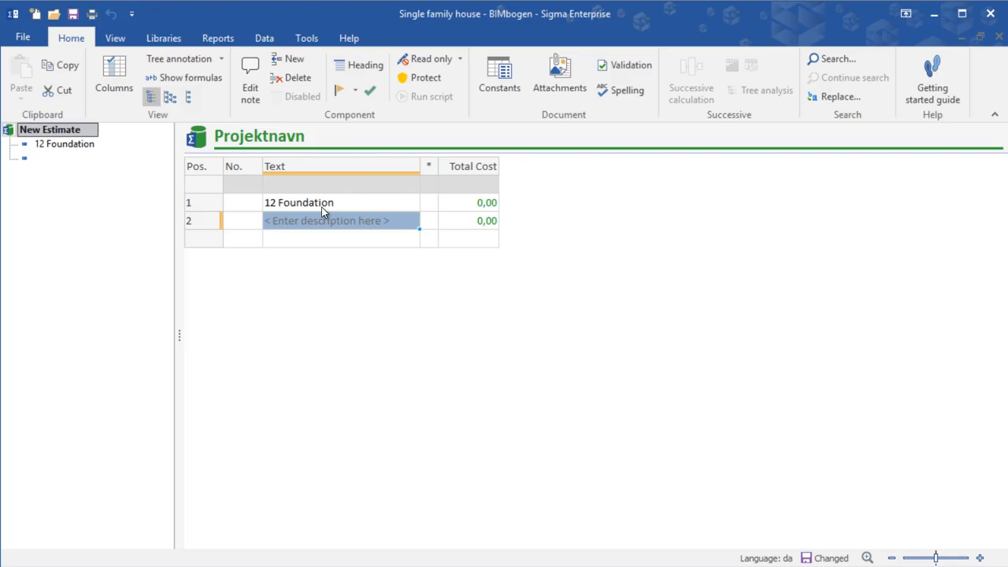
text(13 Ground fl)
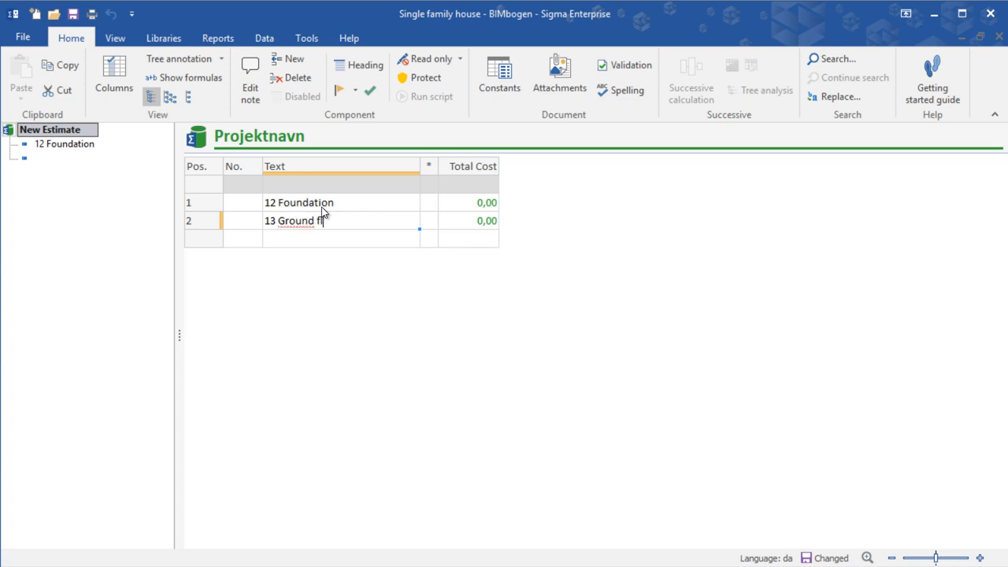
click(674, 75)
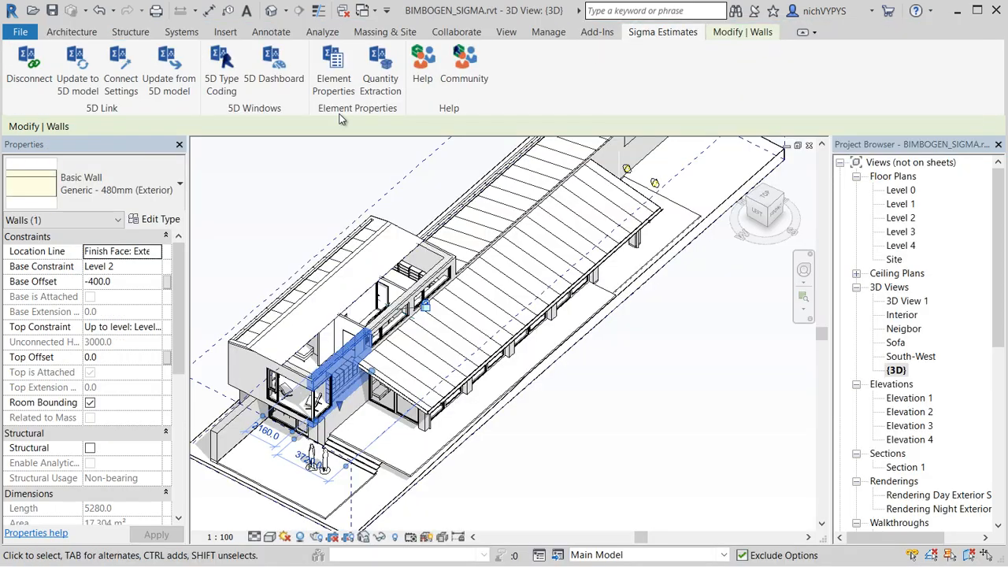
click(168, 71)
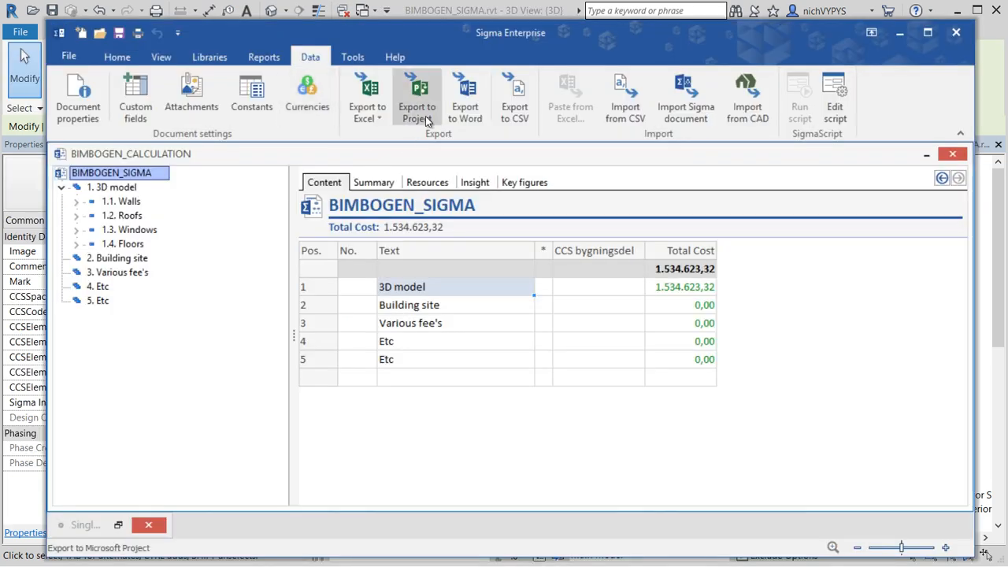
mouse_move(417, 95)
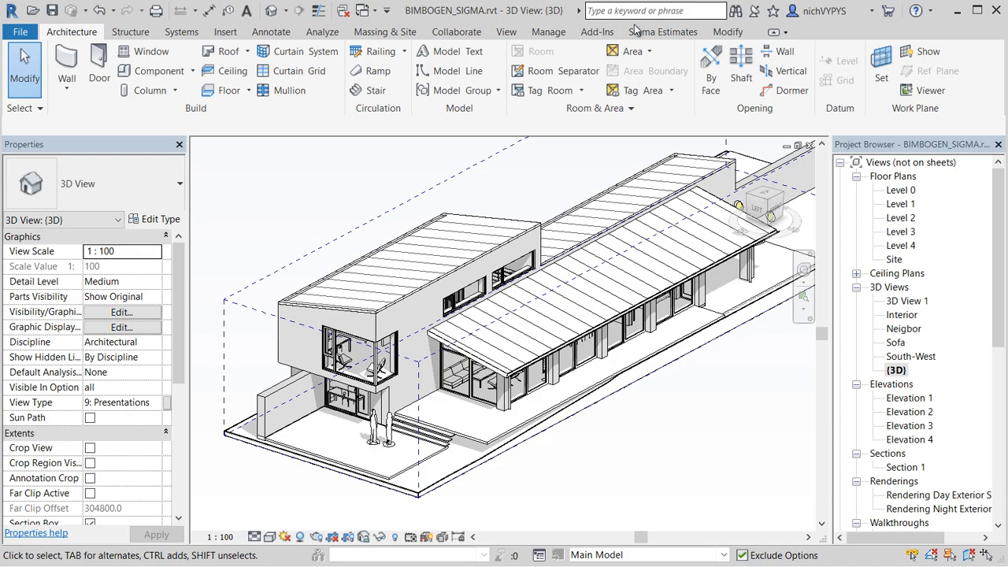
Start a new Sigma estimate from Revit, reaching the Save As dialog for New Estimate.sli
click(661, 31)
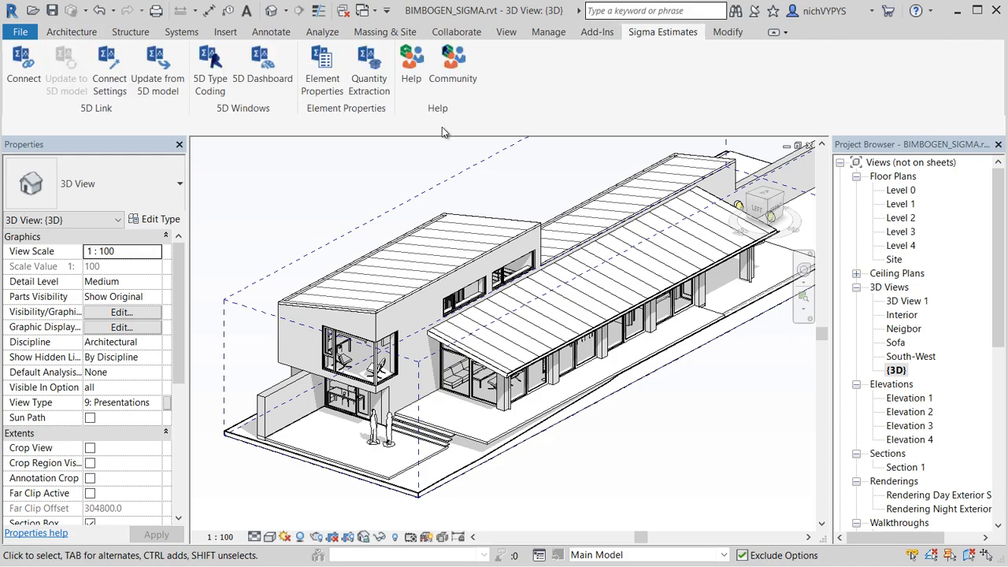
double_click(912, 356)
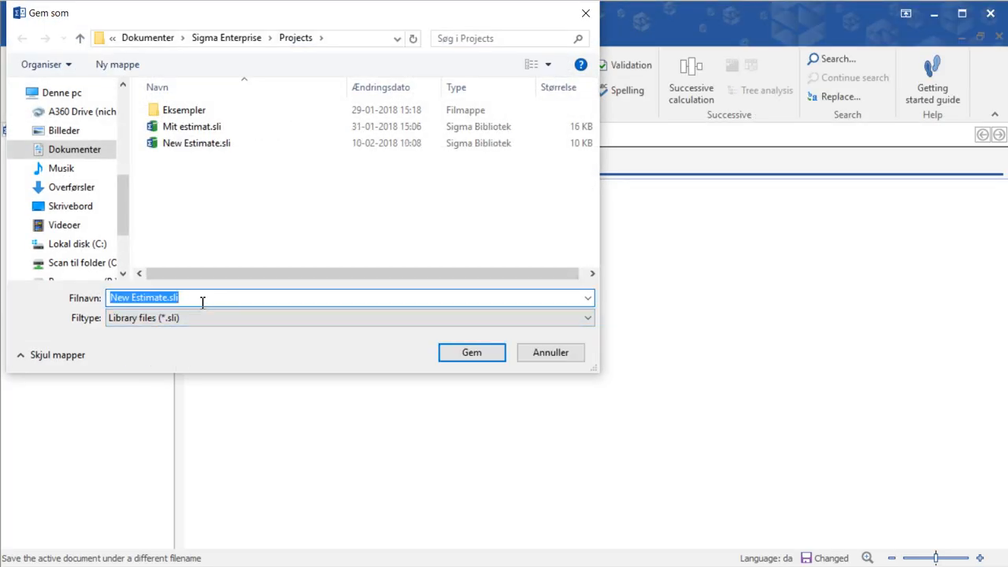
Save the estimate as 'Single family house - BIMbogen'
text(Single family)
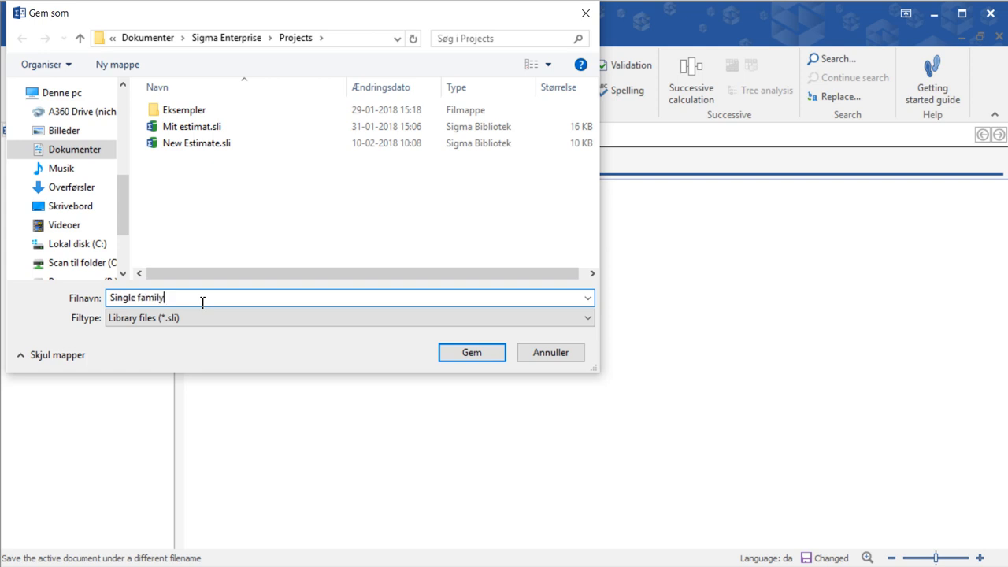
text(house - BIMbogen)
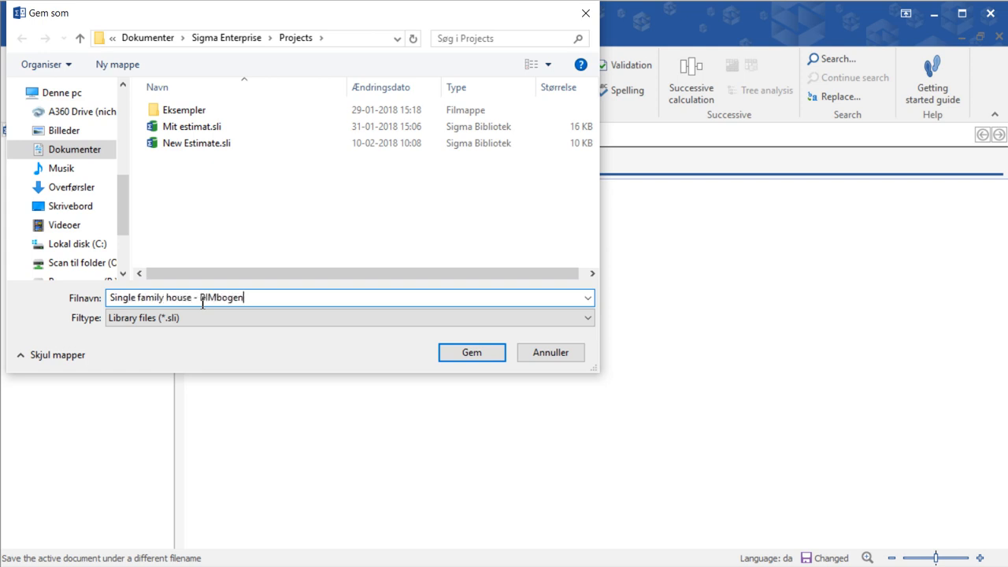
click(471, 353)
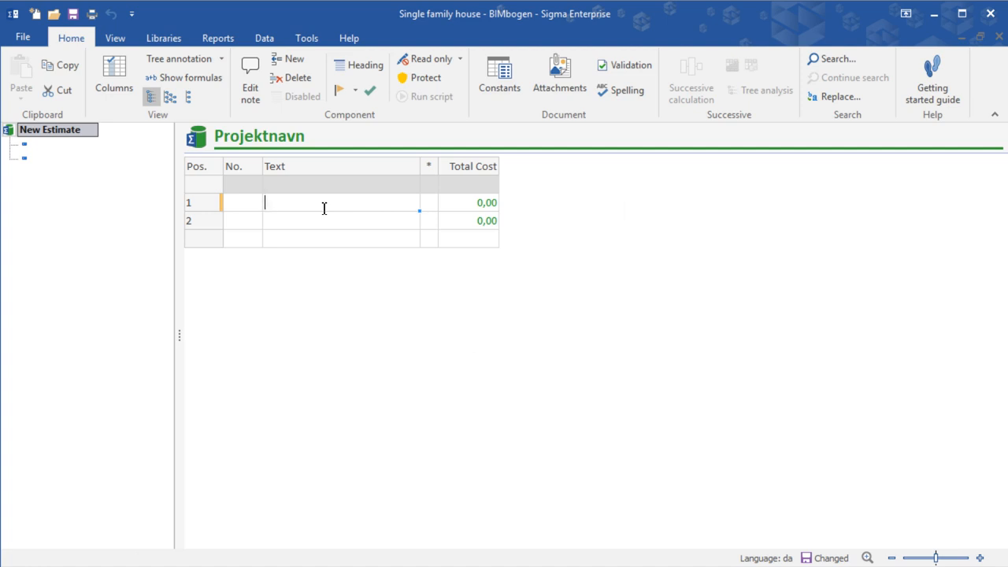
Enter the component rows 12 Foundation and 13 Ground floor through 31 Apertures, exterior
text(12 Foundati)
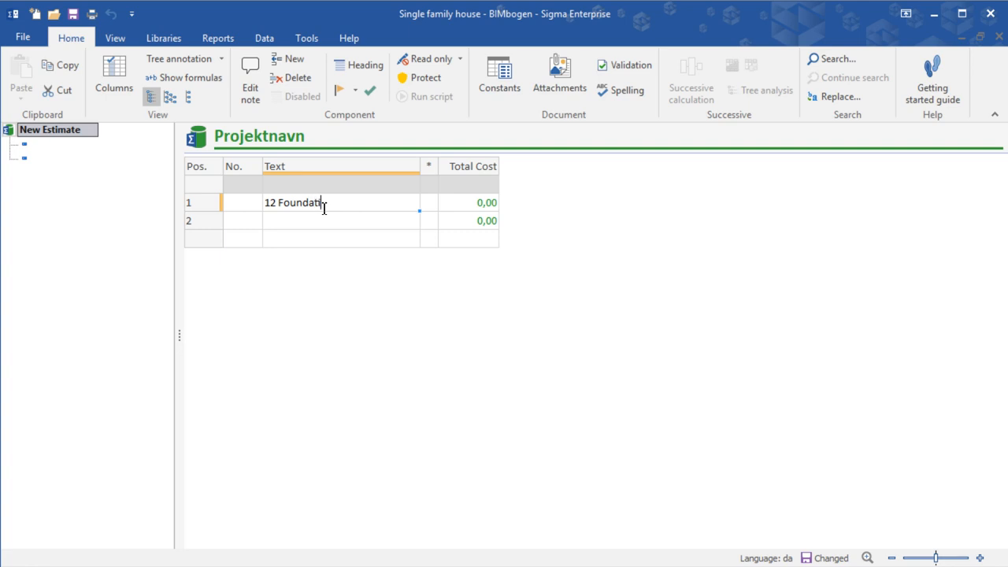
text(on)
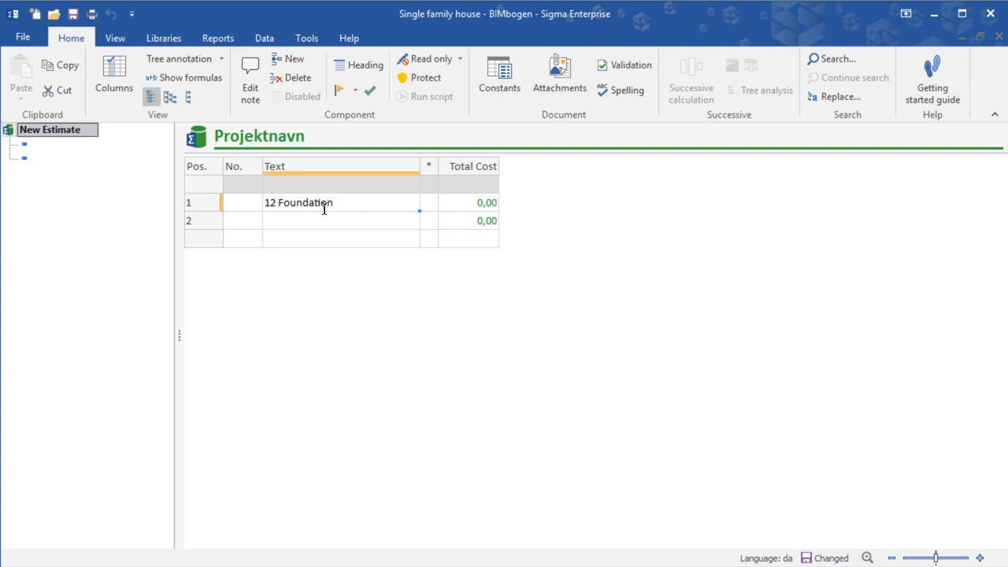
click(340, 221)
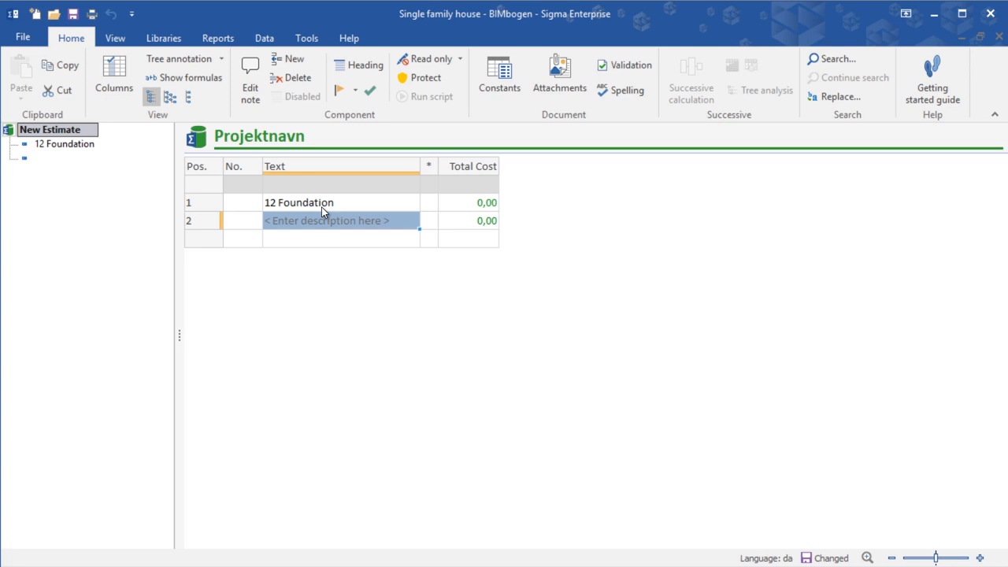
text(13)
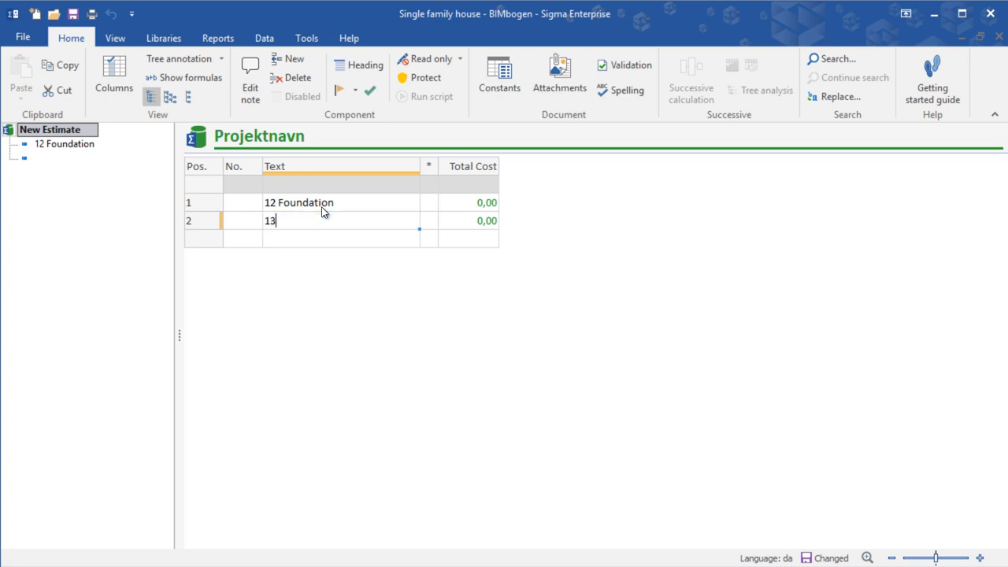
text(Groun)
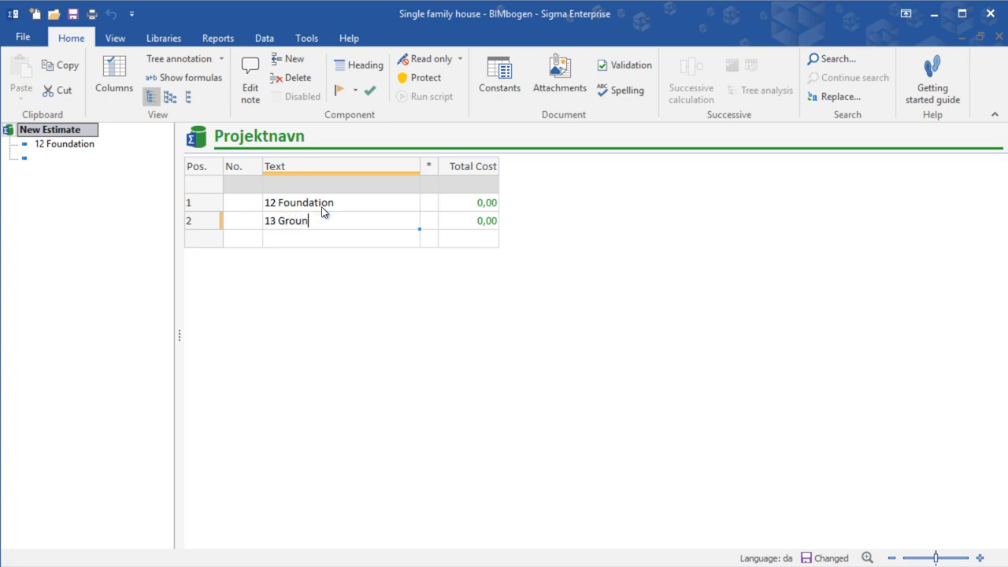
text(d floor)
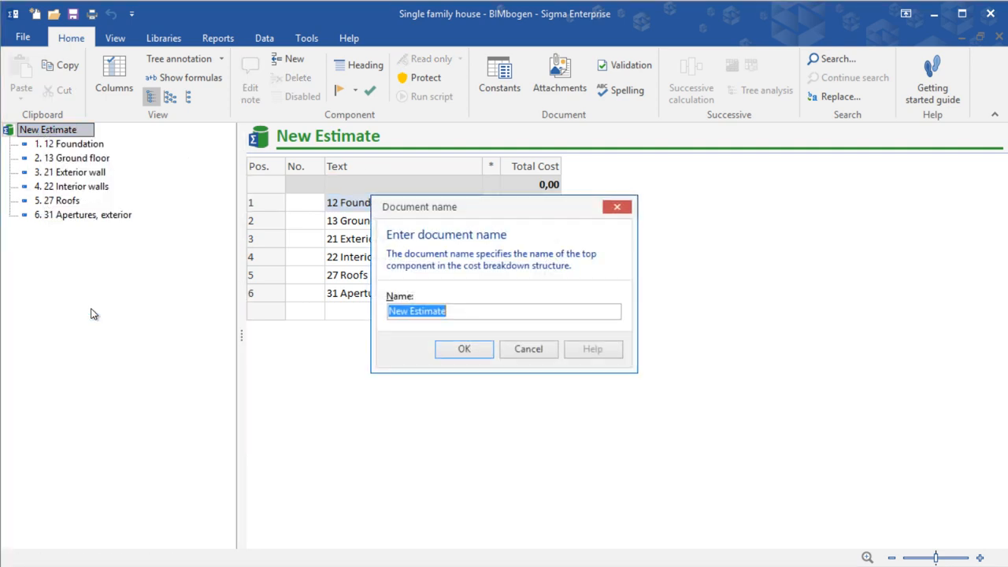
Rename the top component to 'Building Components'
text(Building)
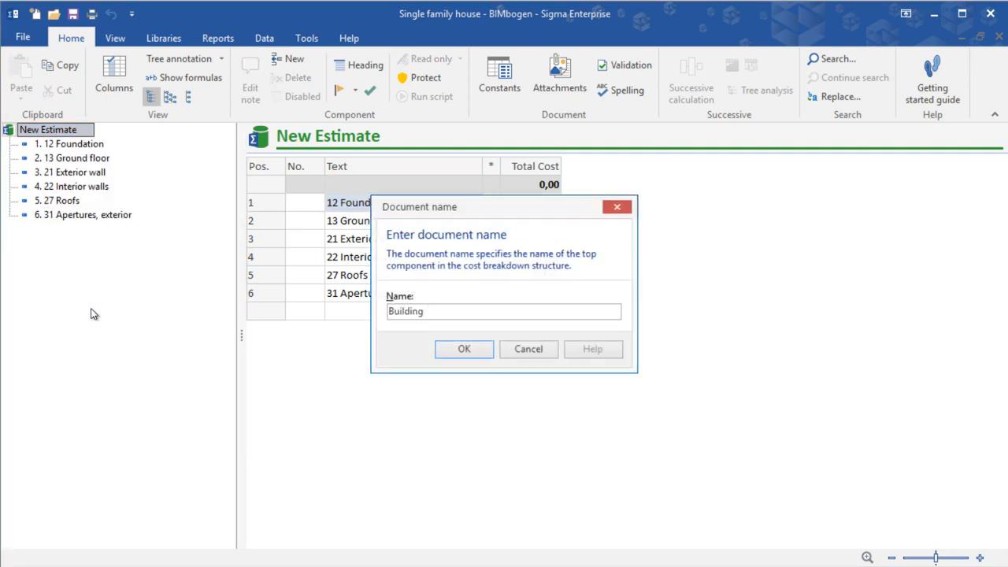
text(Components)
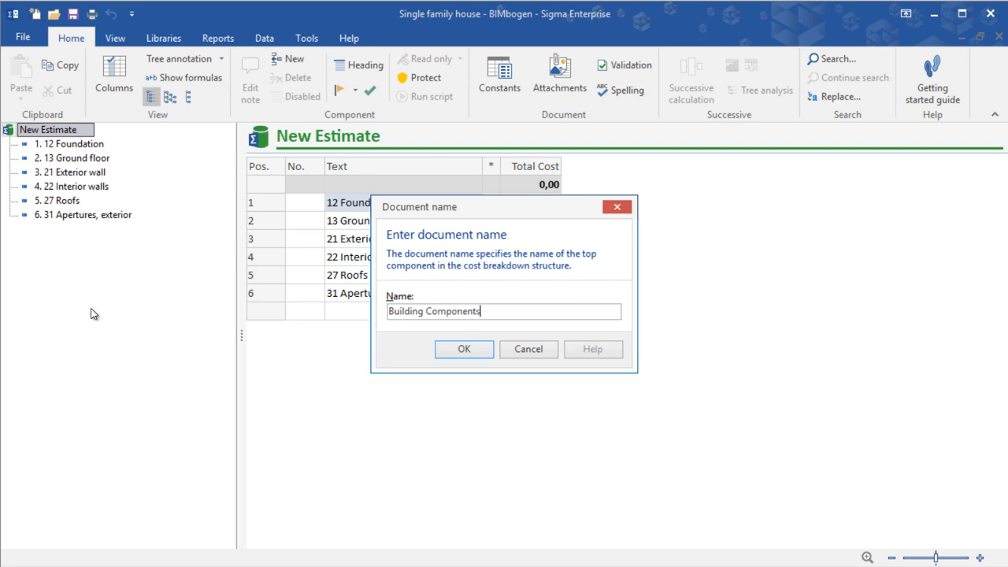
click(463, 349)
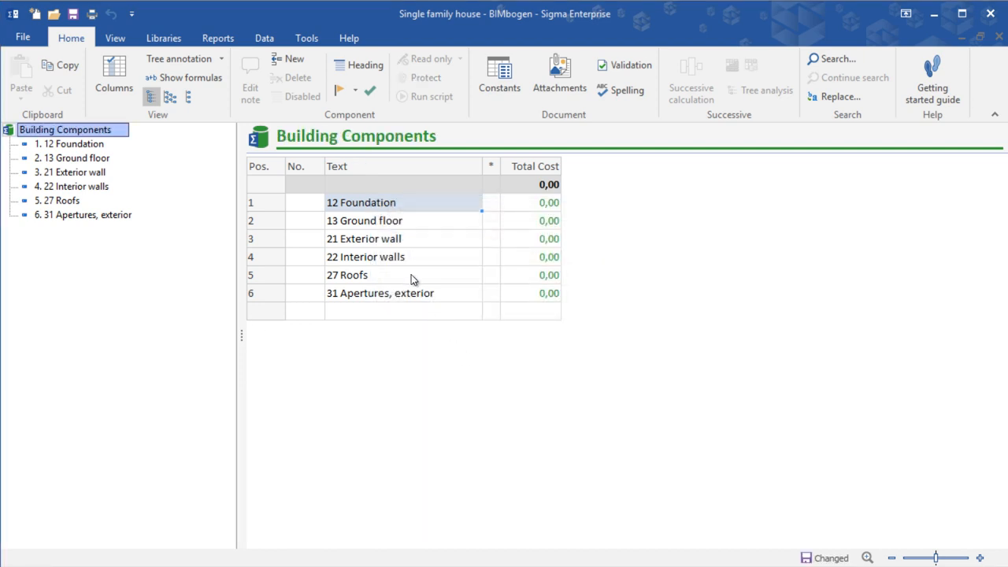
Open the Nybyggeri - Bygningsdele library and list the concrete foundation items under BYGNINGSBASIS > Fundamenter
click(164, 37)
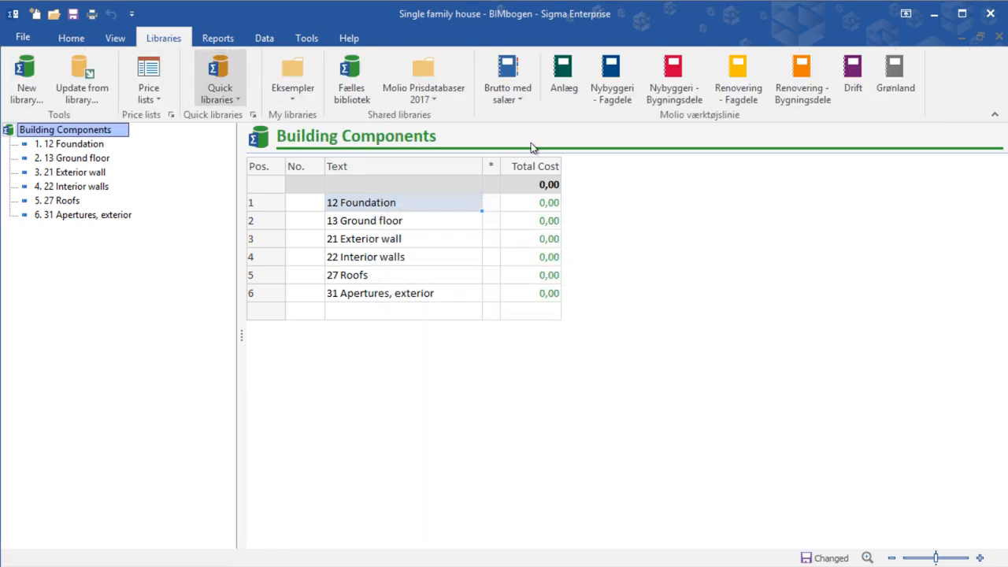
click(674, 76)
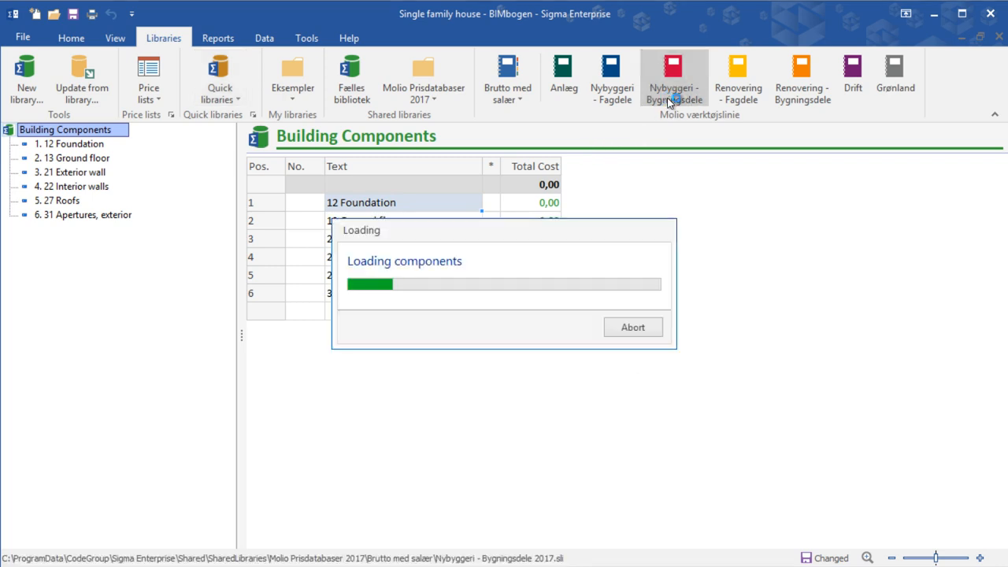
click(674, 75)
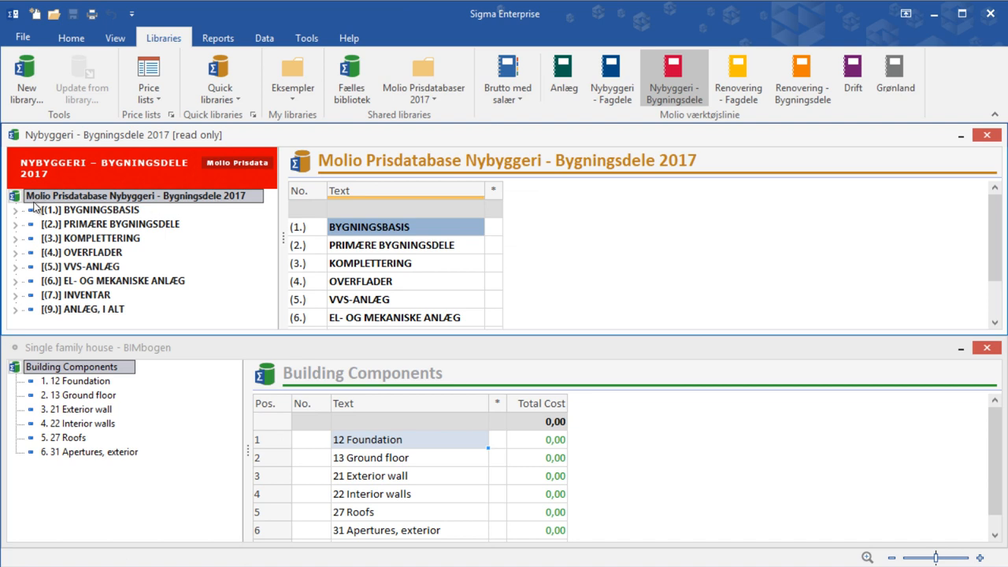
click(16, 210)
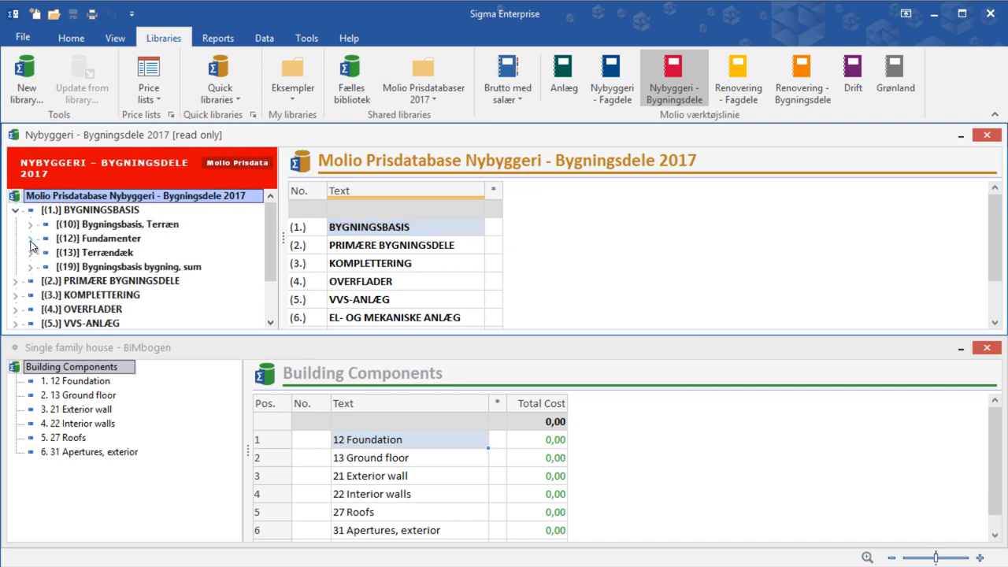
click(30, 238)
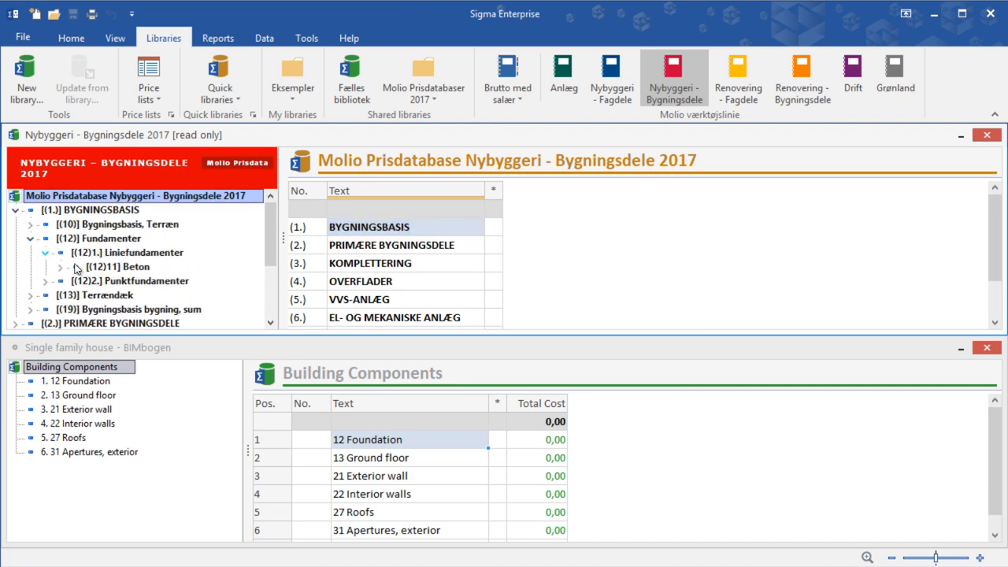
click(123, 266)
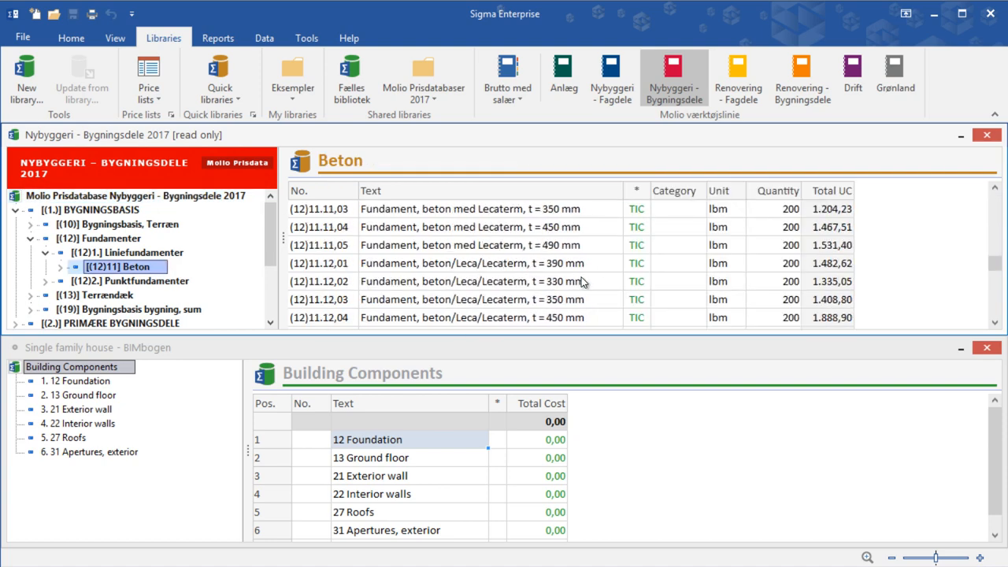
Add the 450 mm foundation item to Foundation and a concrete ground slab from Terrændæk to Ground floor
scroll(down, 3)
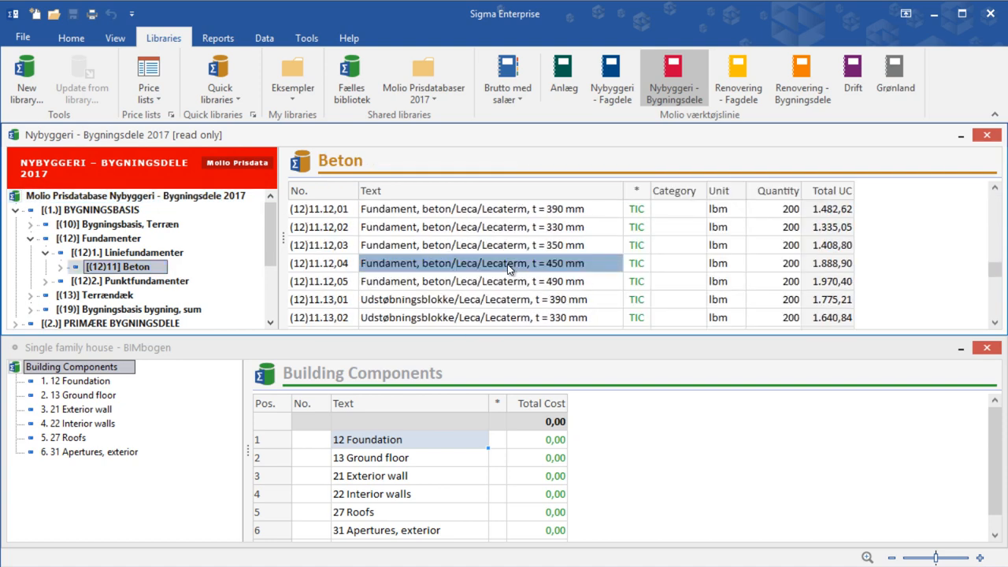
mouse_move(497, 264)
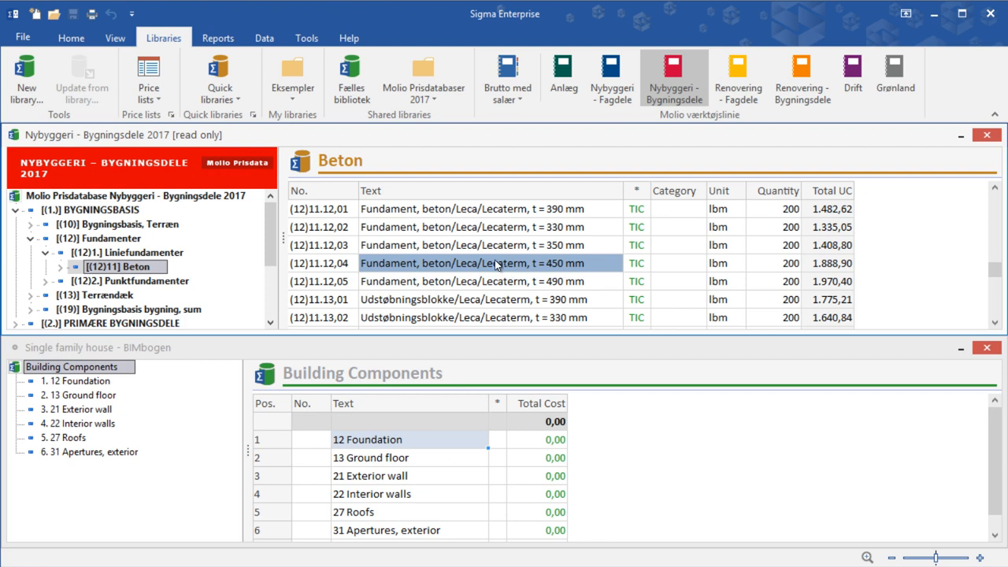
click(73, 367)
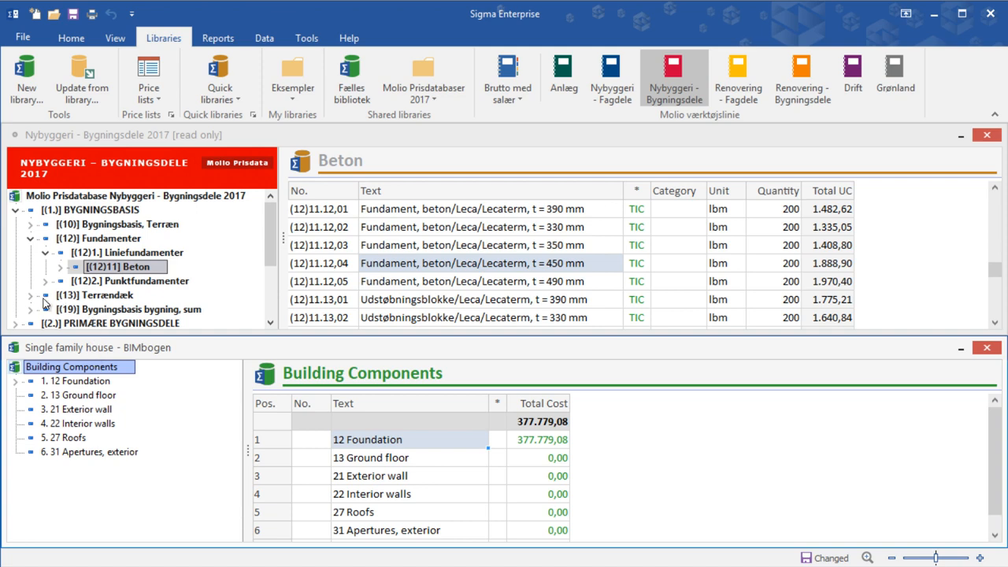
click(31, 280)
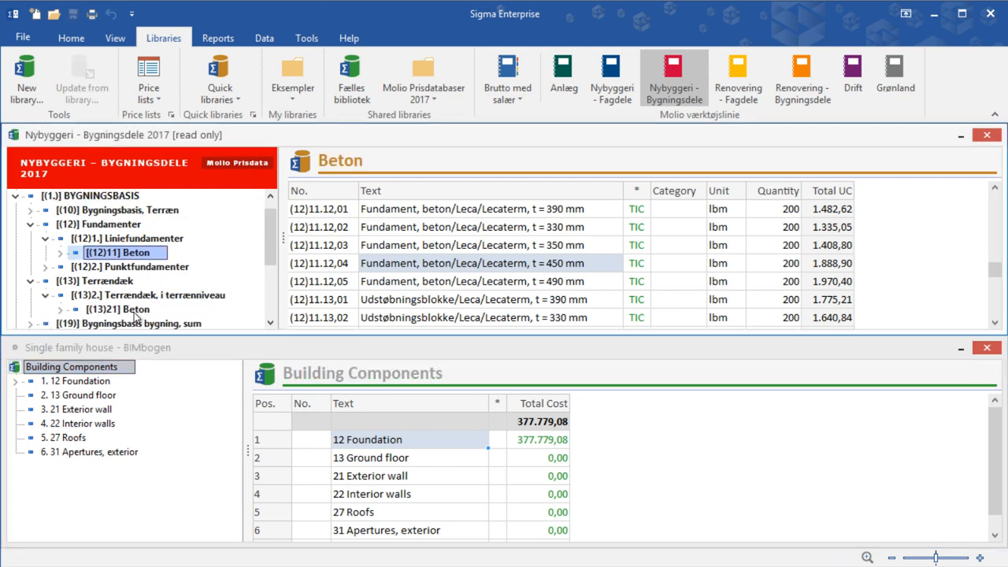
click(118, 308)
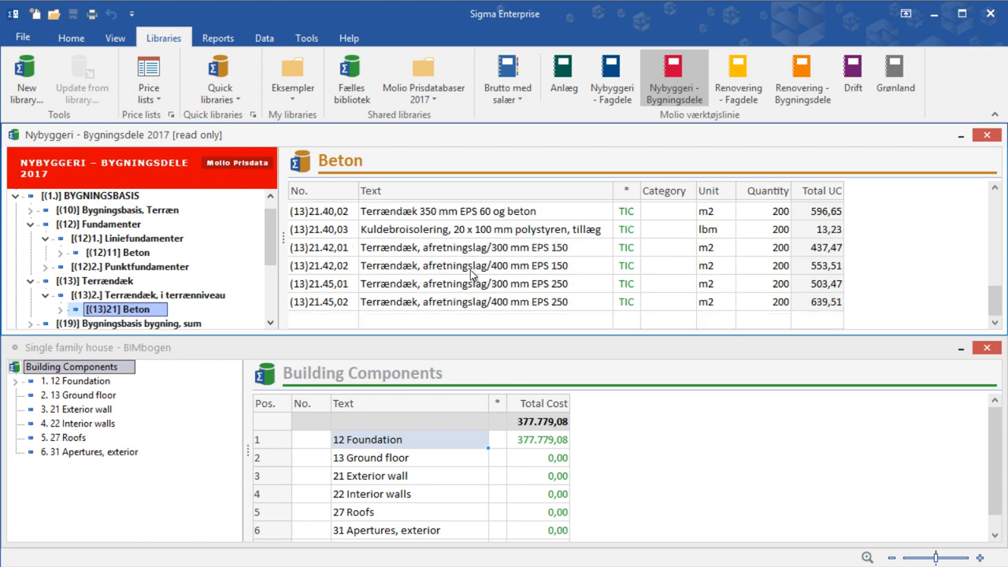
mouse_move(464, 309)
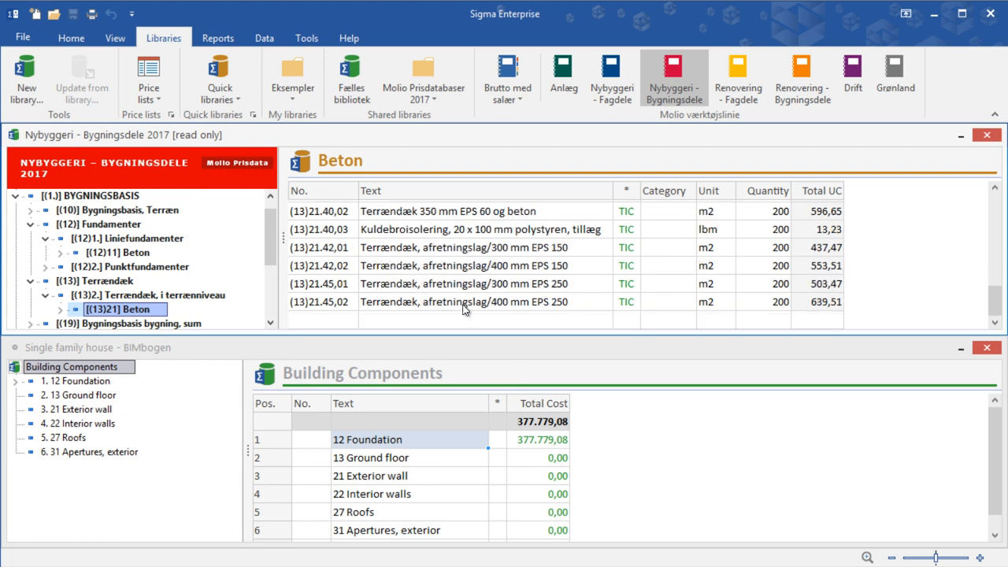
click(447, 211)
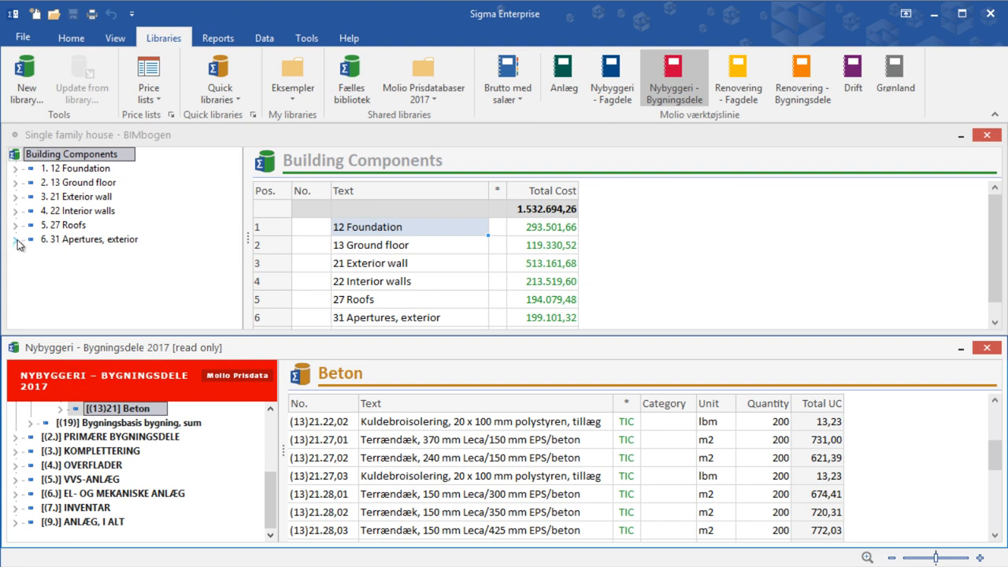
Expand all building component groups and open the ground floor's 2.1 Terrændæk 350 mm EPS 60 og beton slab
click(17, 240)
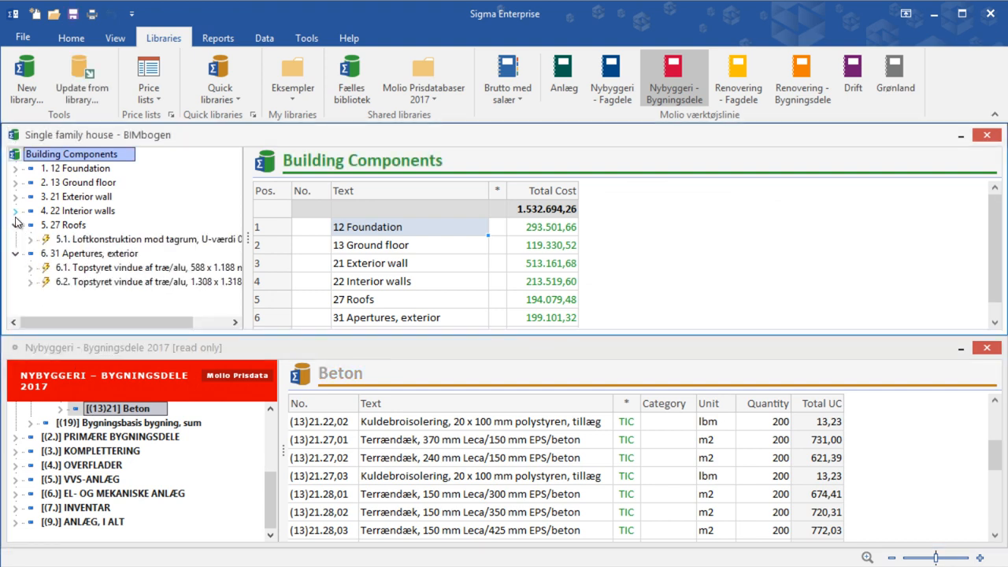
click(15, 195)
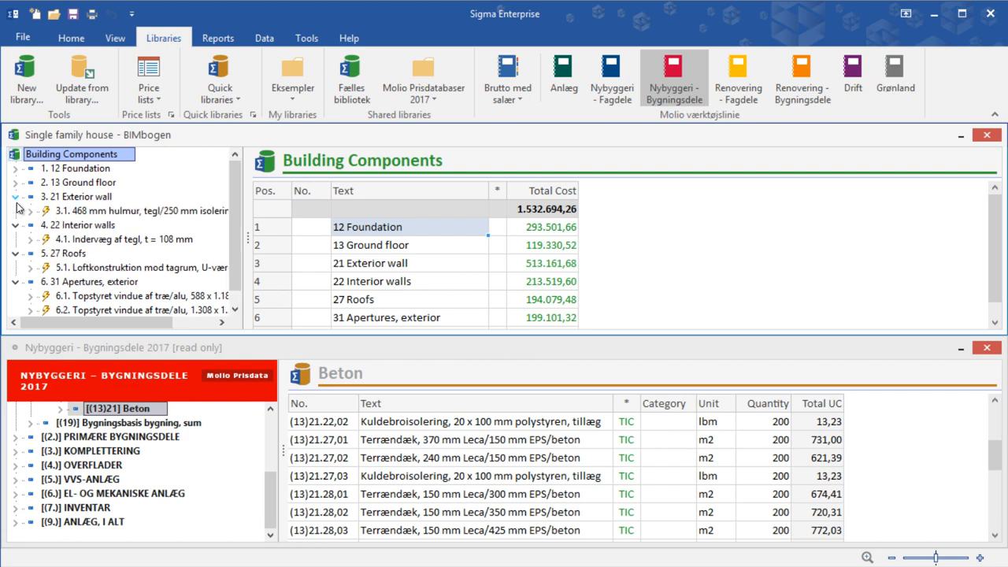
click(16, 169)
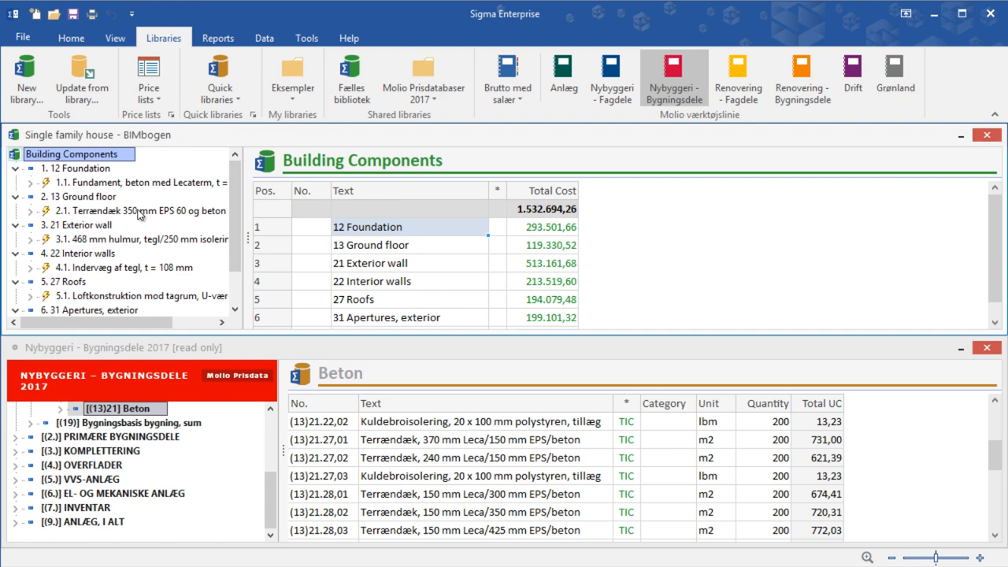
click(140, 211)
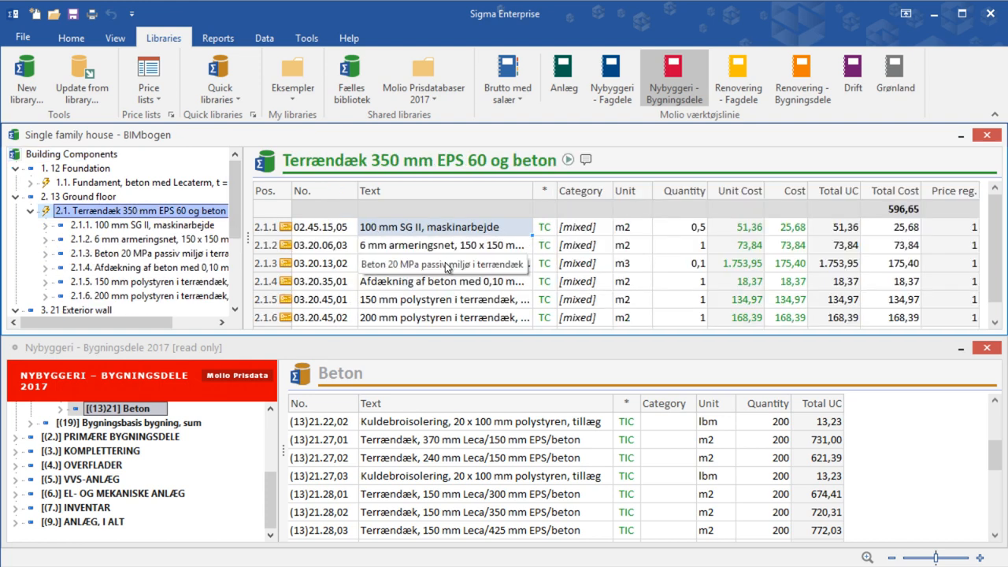
click(441, 211)
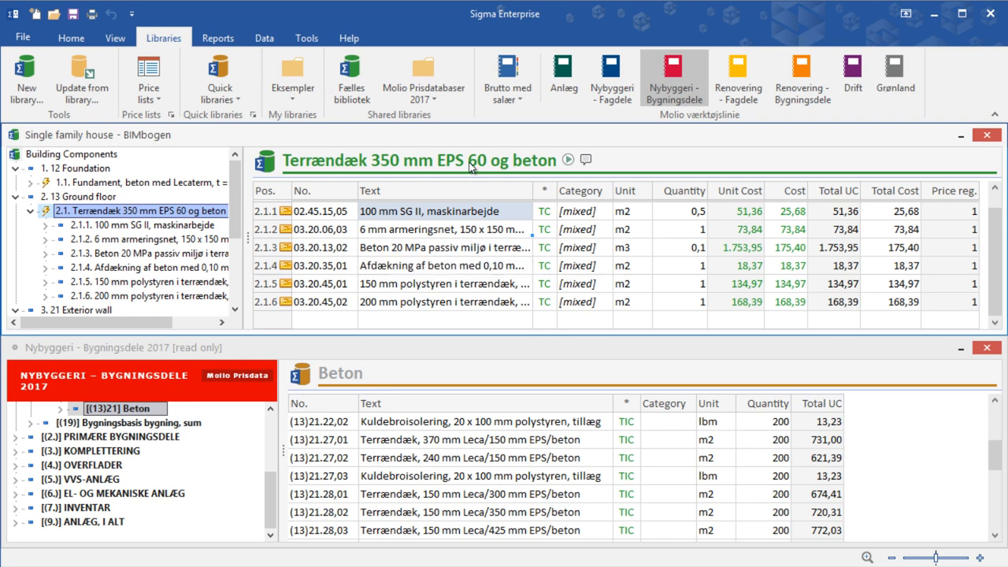
click(69, 38)
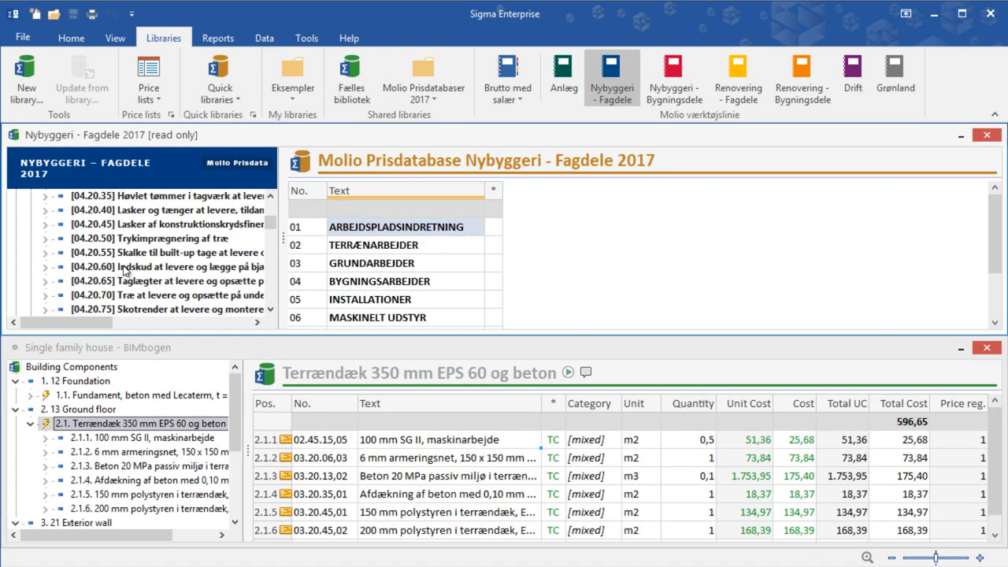
Add Strøer and Gulvplanker items to the slab, rename it '(including floor covering)' and save the calculation
scroll(down, 3)
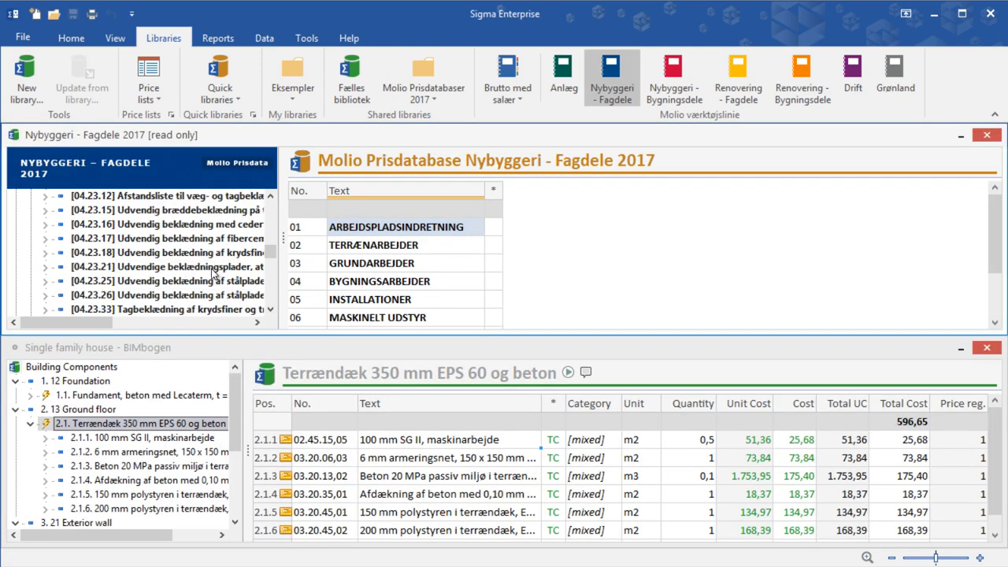
scroll(down, 3)
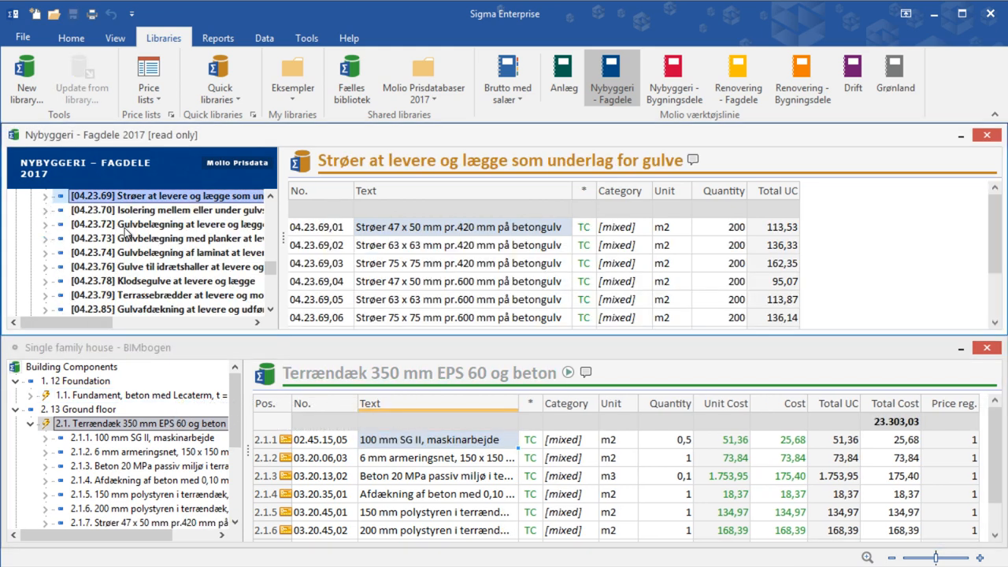
scroll(down, 3)
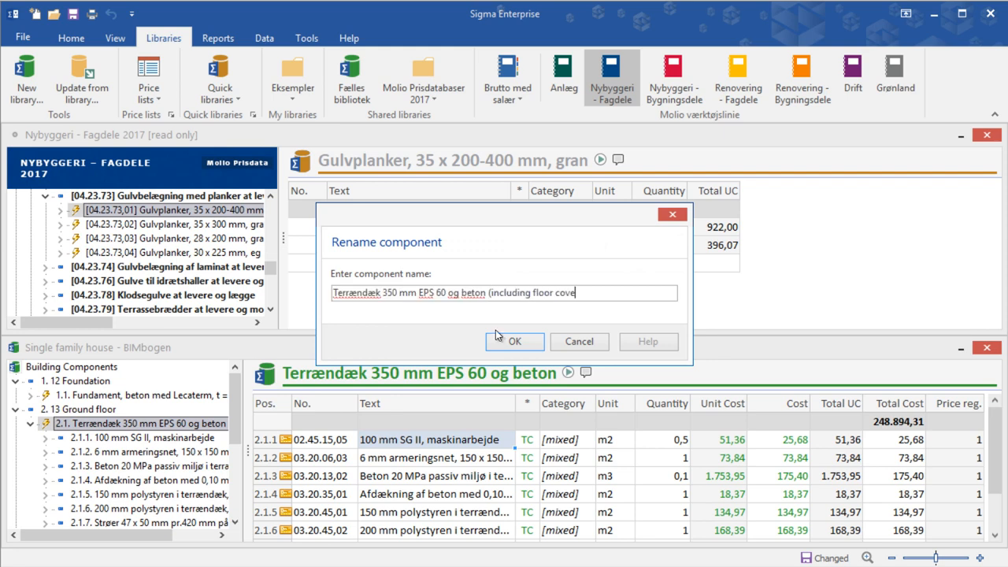
click(513, 340)
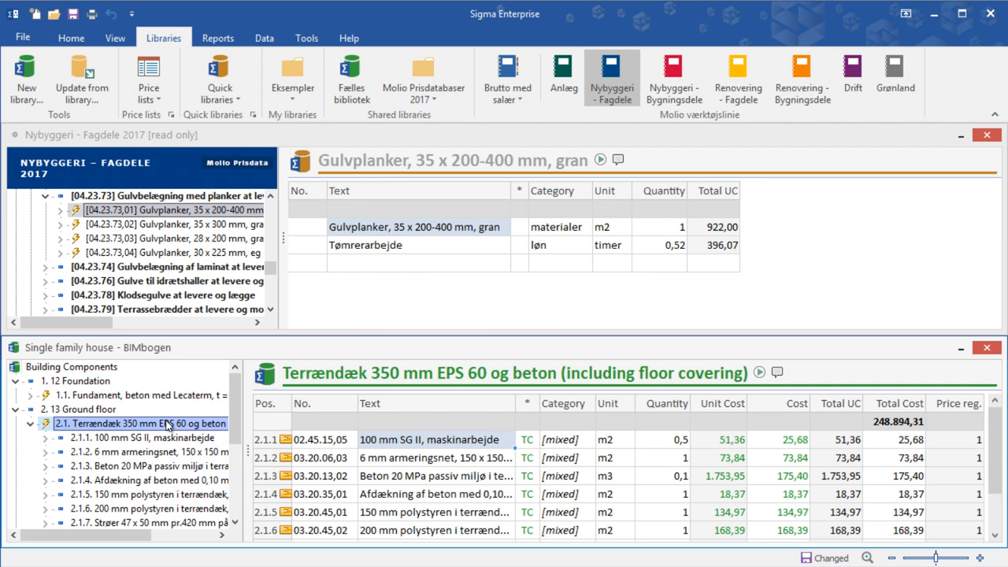
click(79, 410)
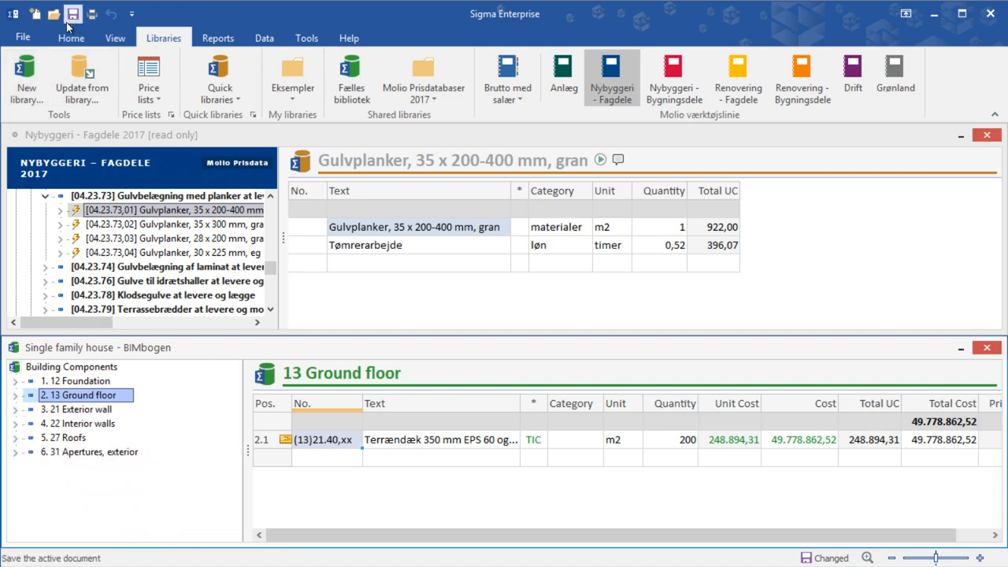
click(72, 13)
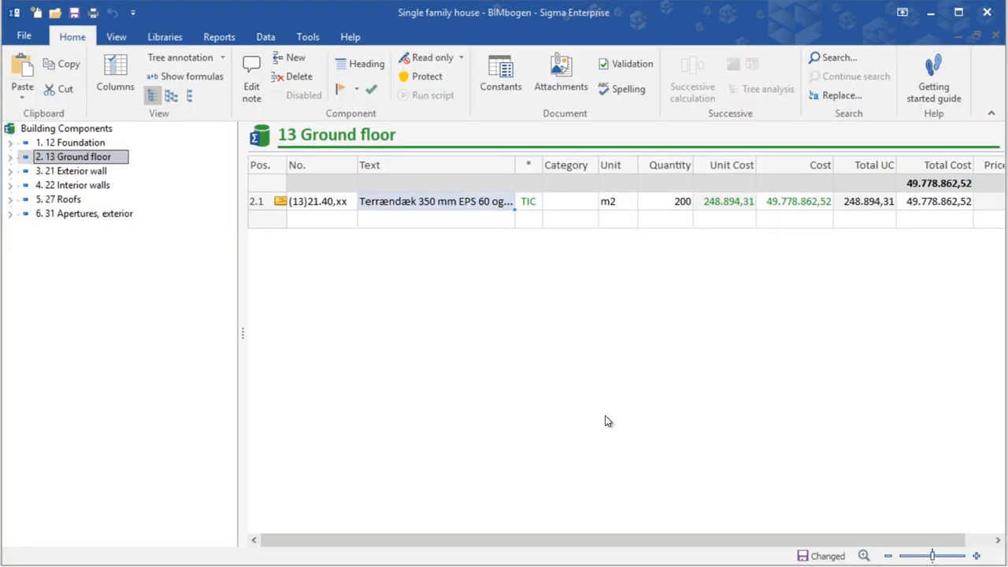
mouse_move(13, 160)
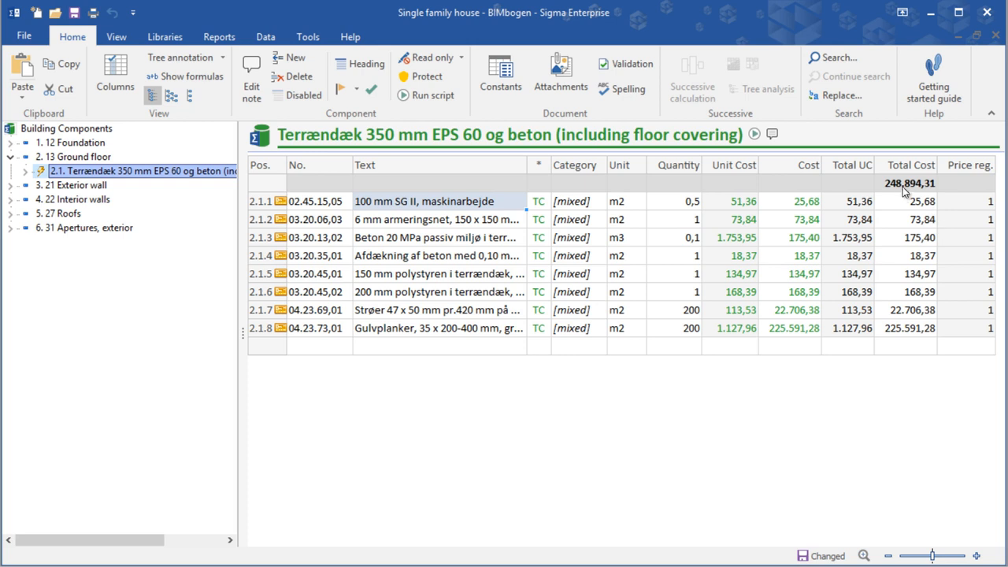
Reopen the ground-floor slab and edit the floor joists' quantity manually without running the script
click(66, 129)
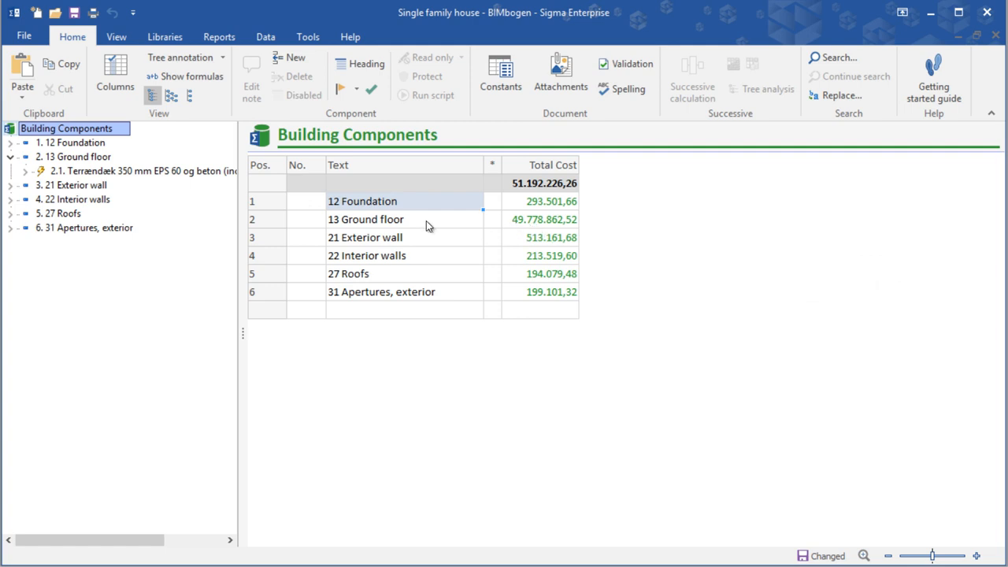
mouse_move(88, 176)
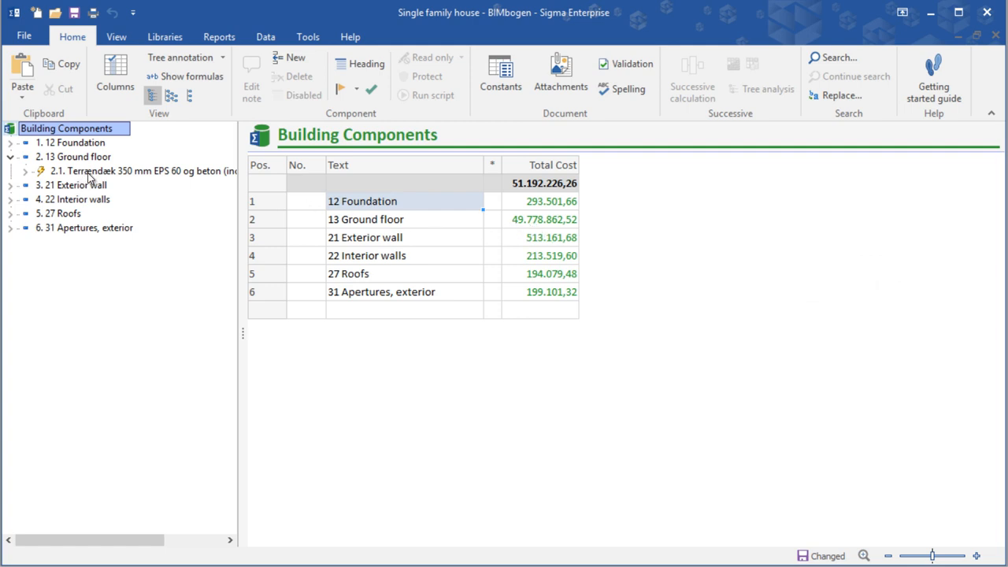
click(141, 170)
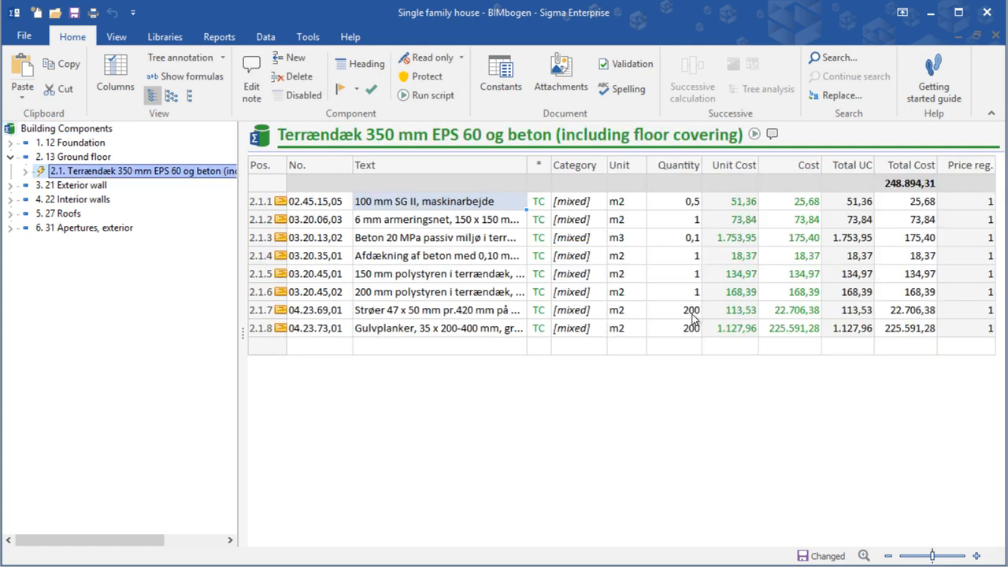
click(690, 309)
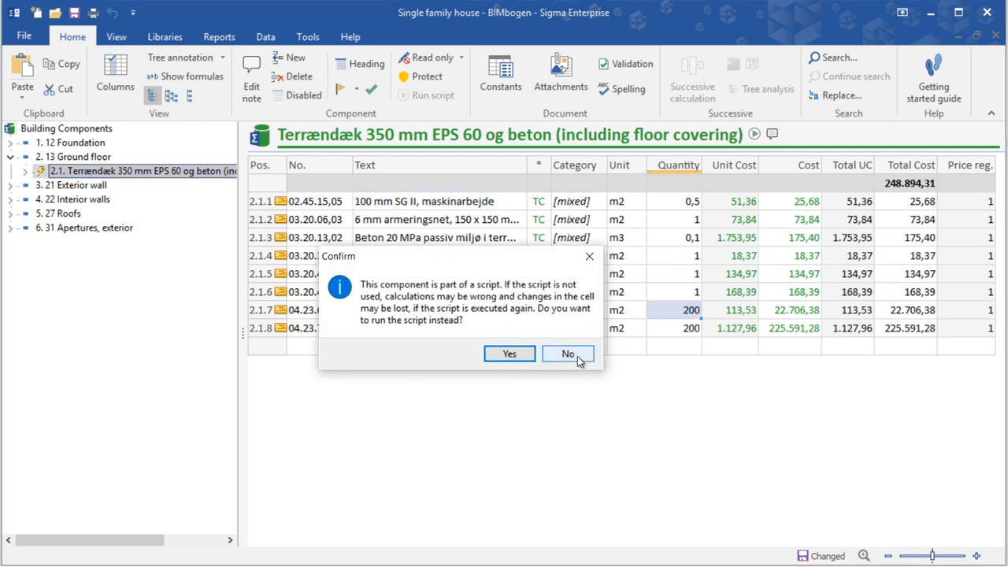
click(567, 352)
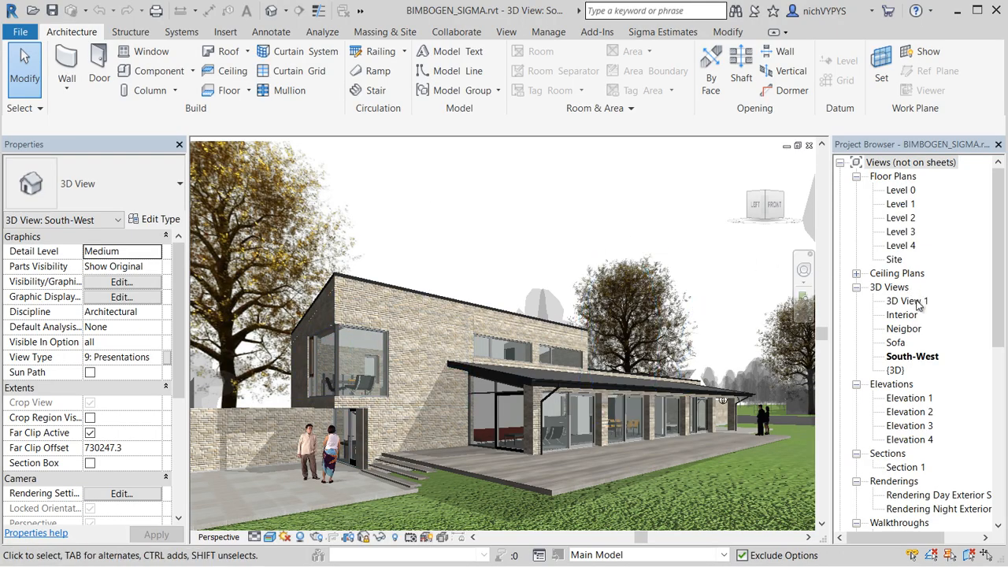
Switch to the default {3D} view of the house and zoom in on it
double_click(895, 370)
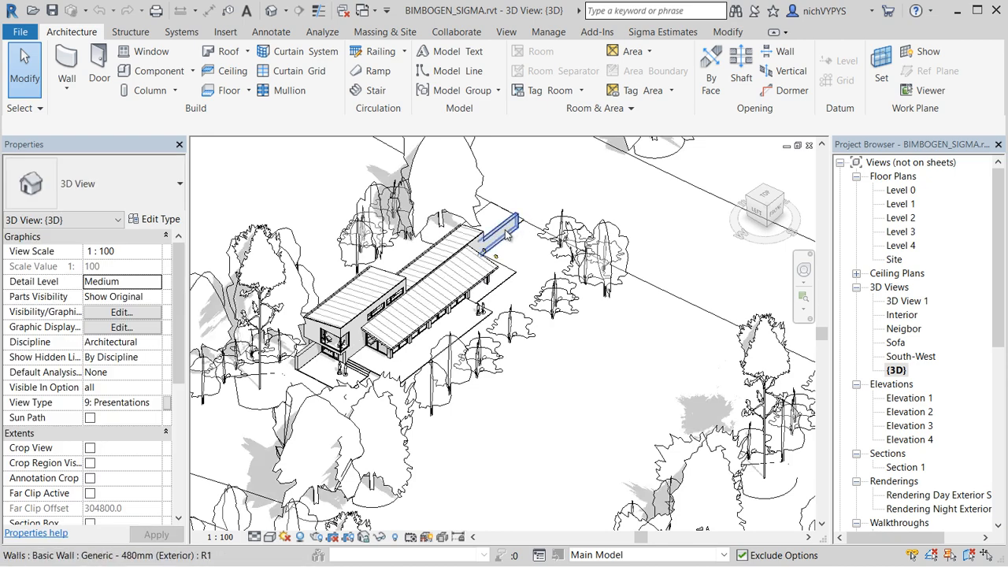
click(491, 228)
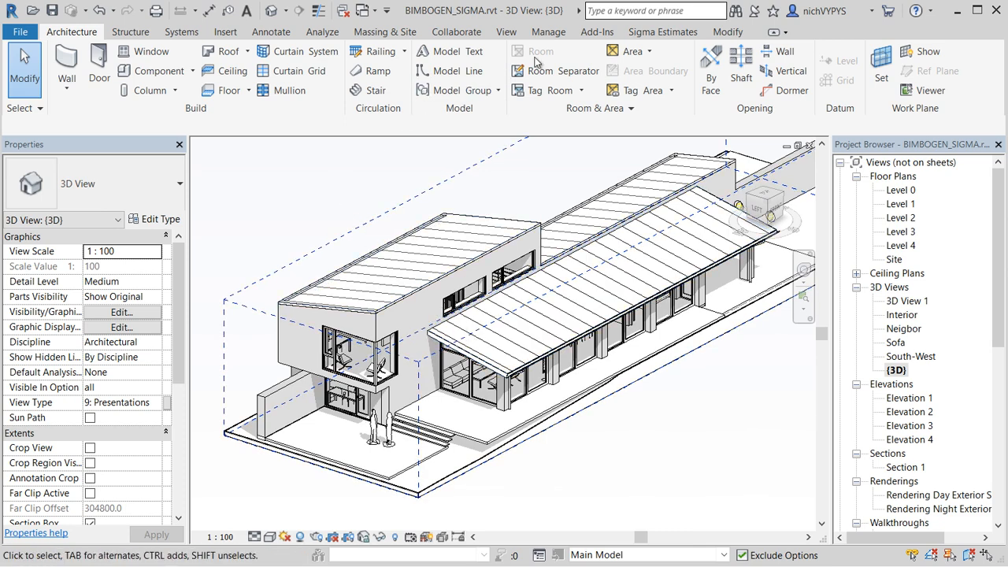
In Connect Settings > Configuration, set the object type parameter to Sigma Type Code as an element parameter
click(661, 31)
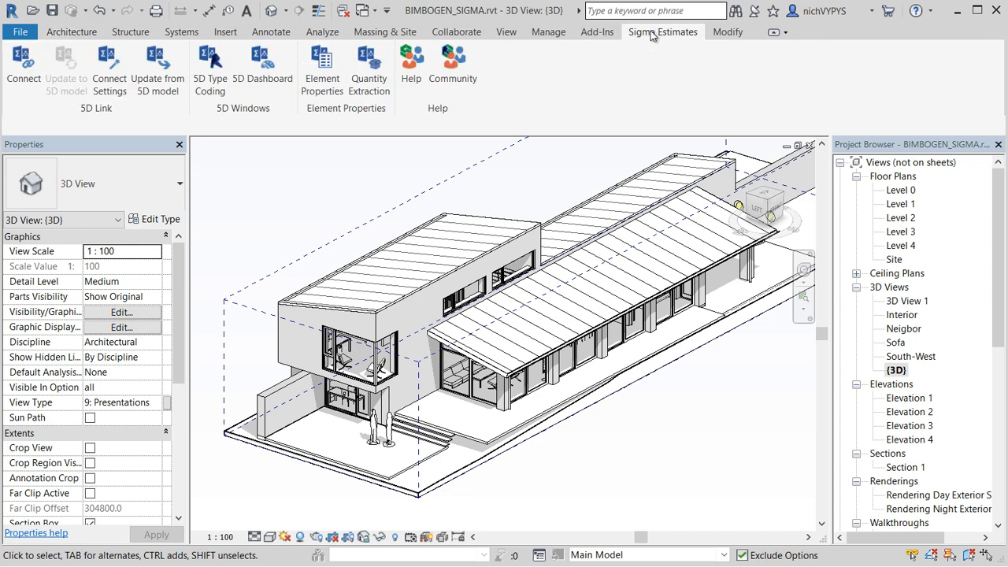
mouse_move(182, 123)
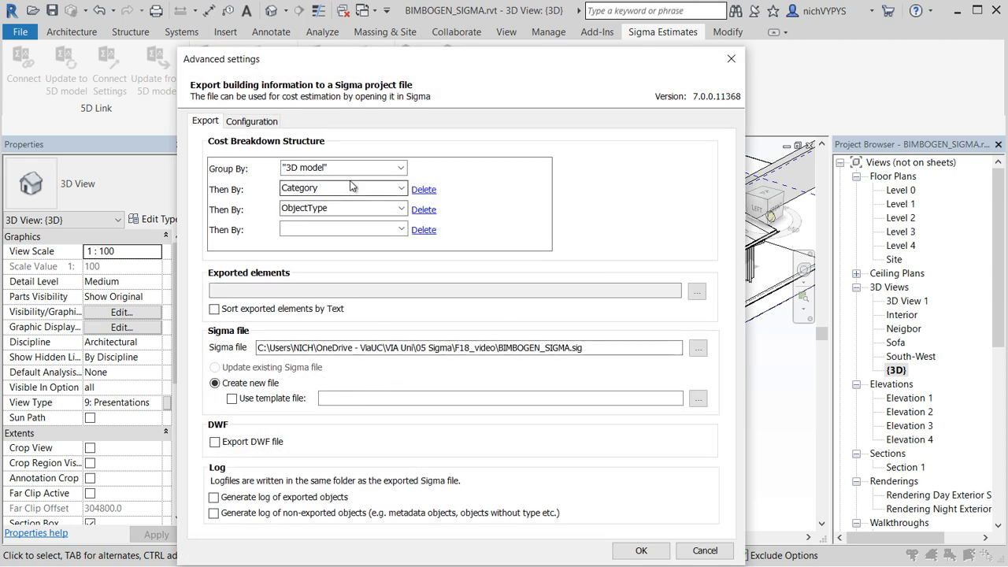
mouse_move(353, 139)
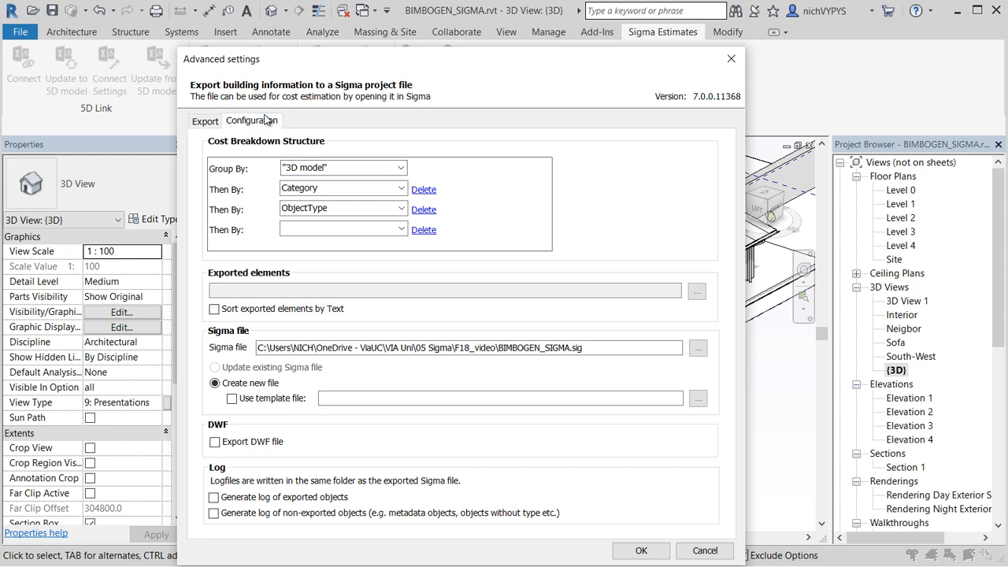
click(252, 119)
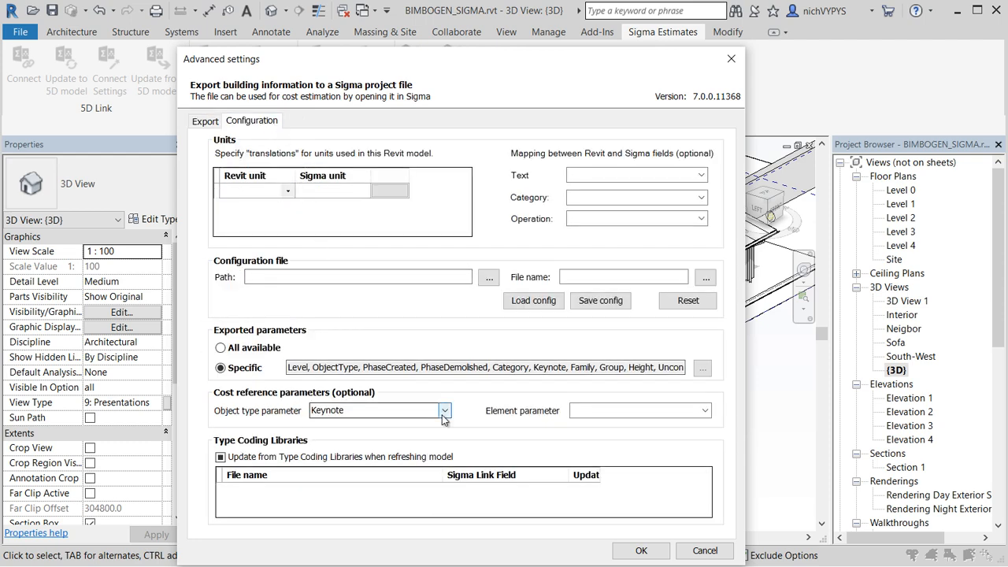
click(444, 410)
text(si)
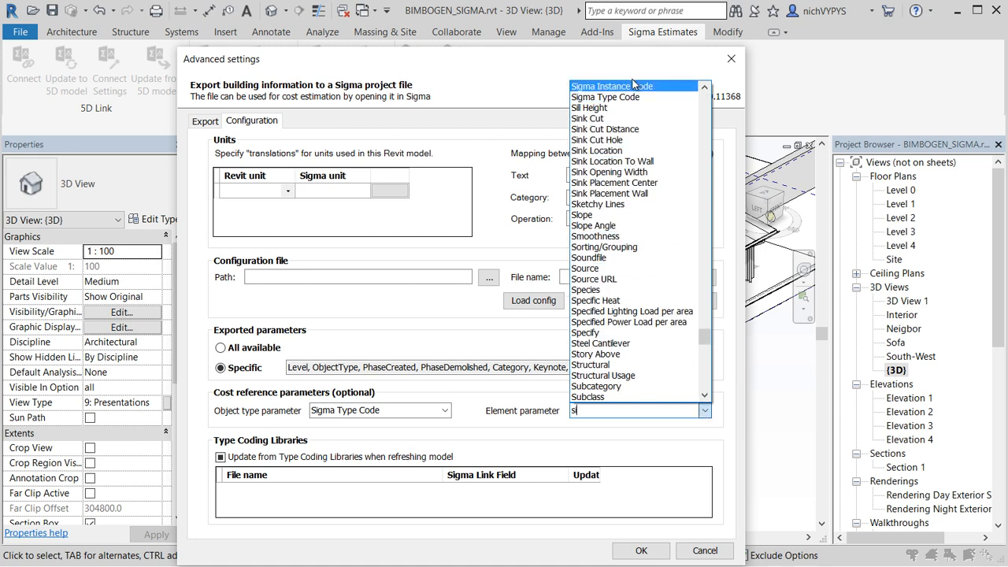
click(611, 85)
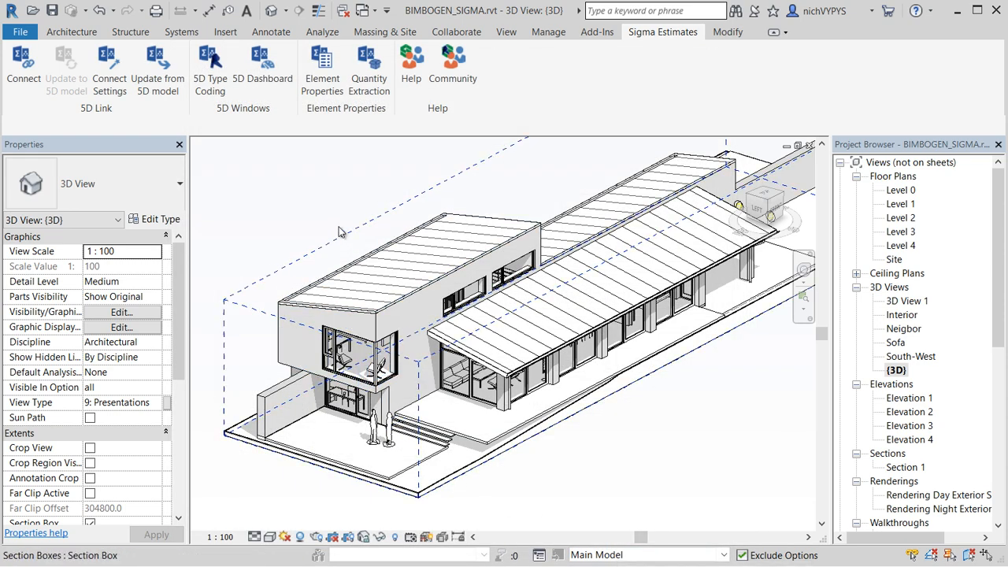
mouse_move(210, 66)
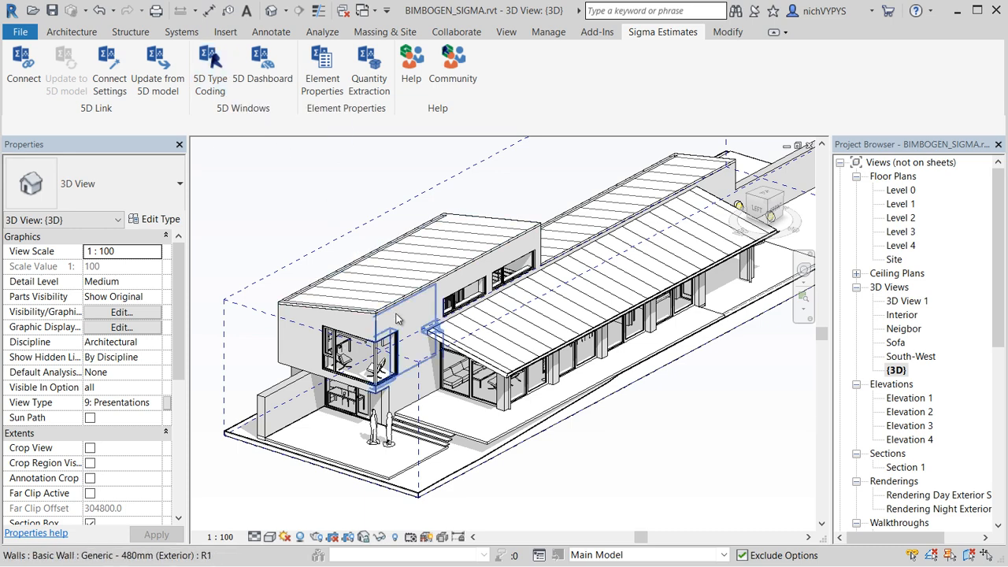
Select the exterior Generic 480mm wall and start 5D Type Coding for it
click(394, 331)
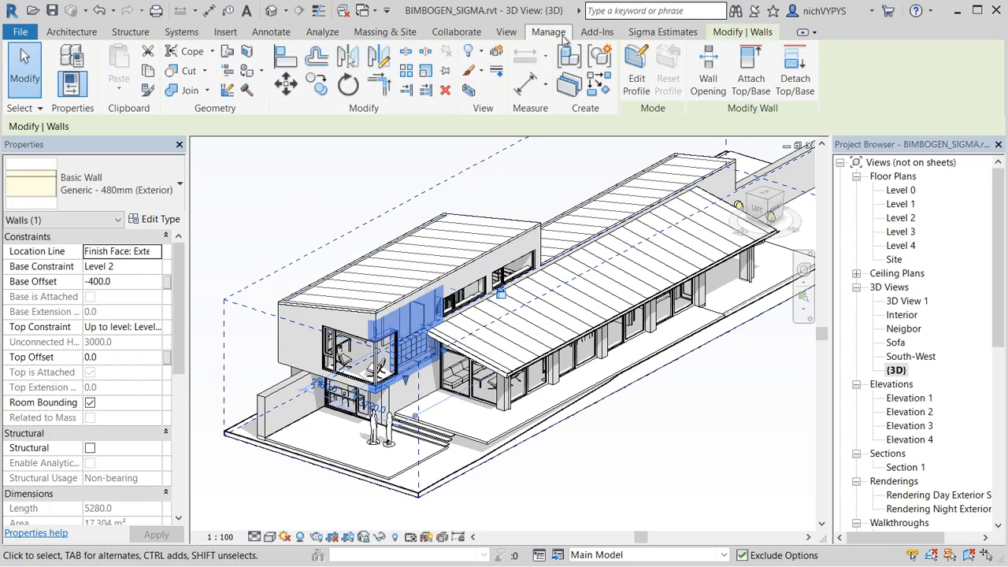
click(662, 31)
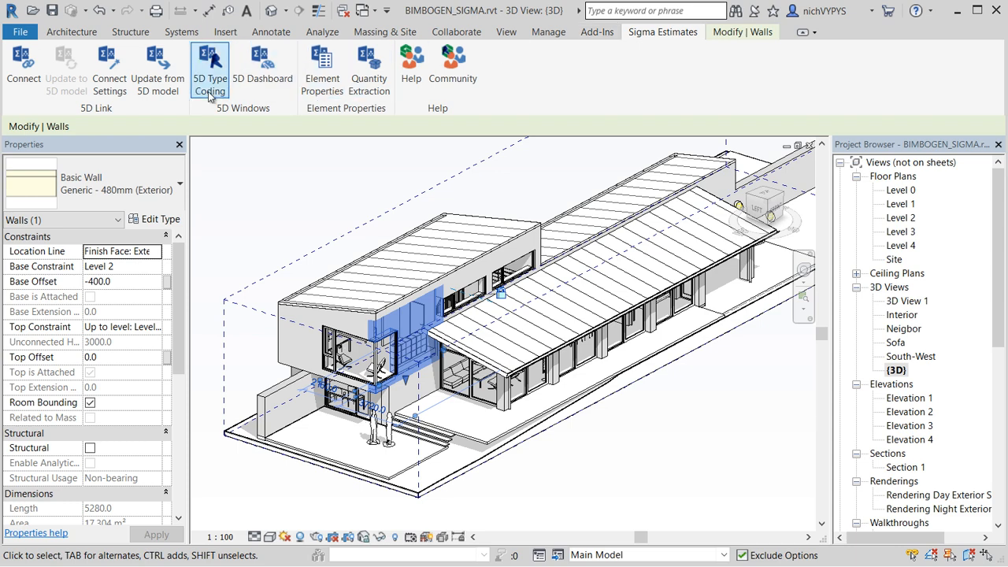
click(209, 70)
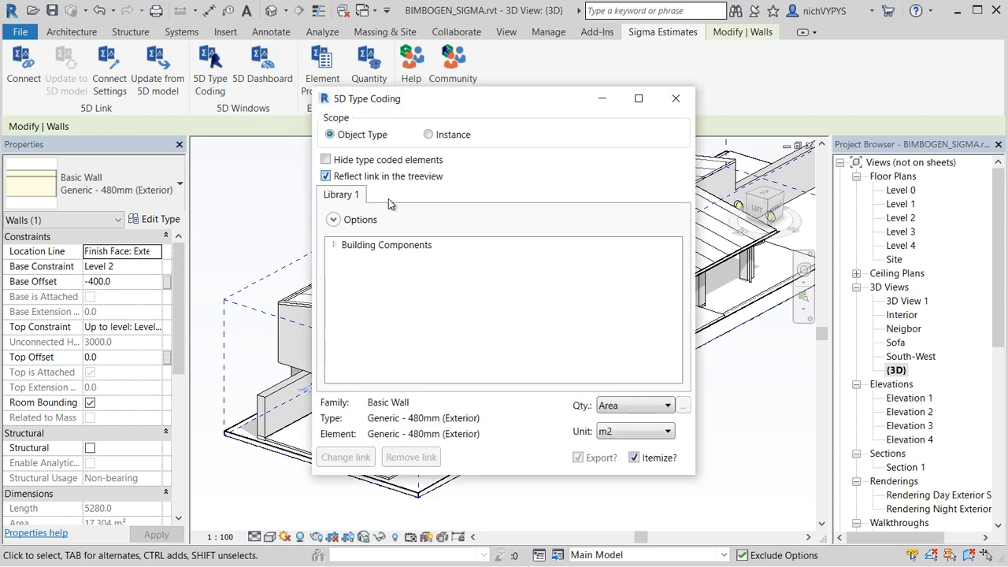
Assign the Building Components > 21 Exterior wall 468 mm hulmur item to the wall and confirm
click(334, 245)
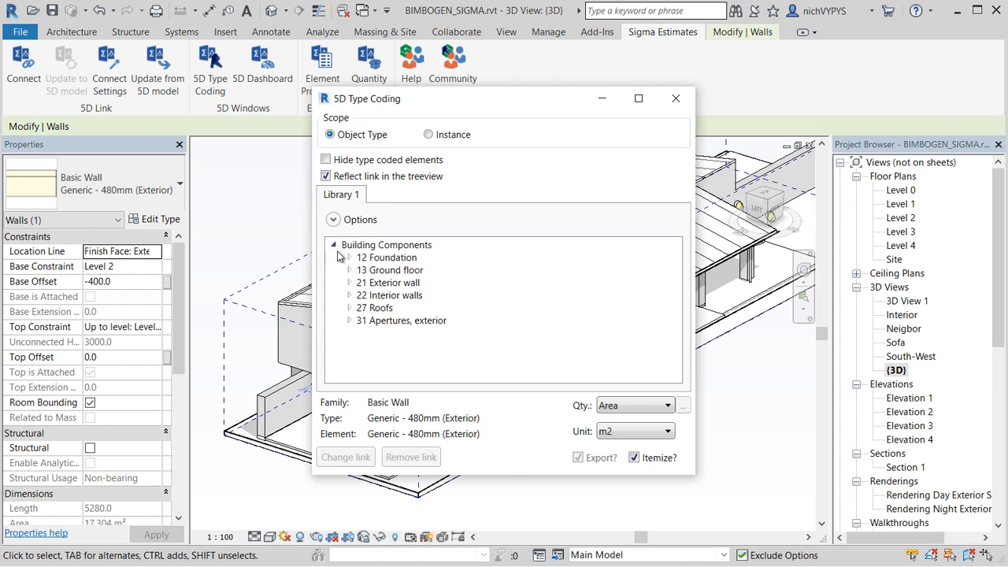
click(350, 282)
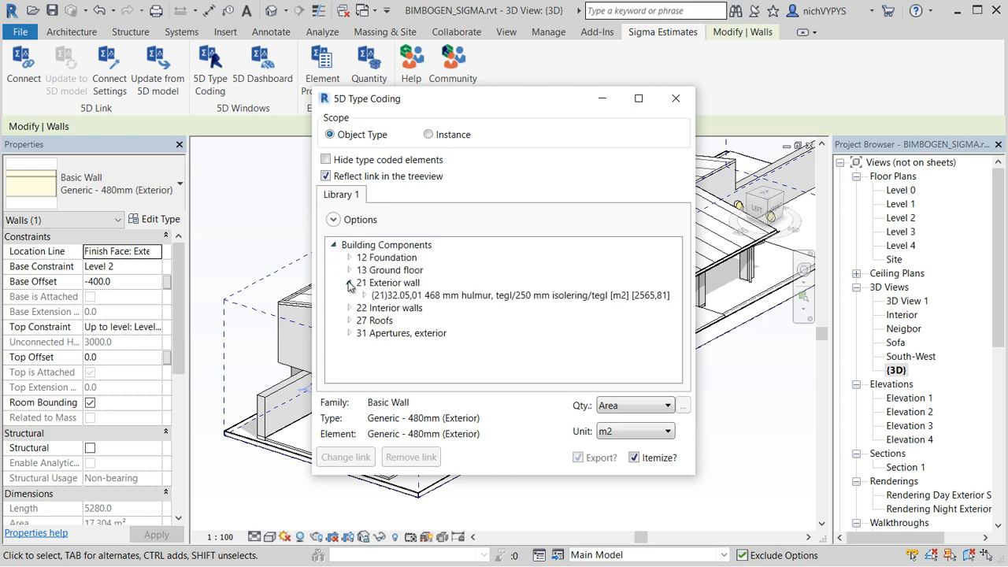
click(516, 295)
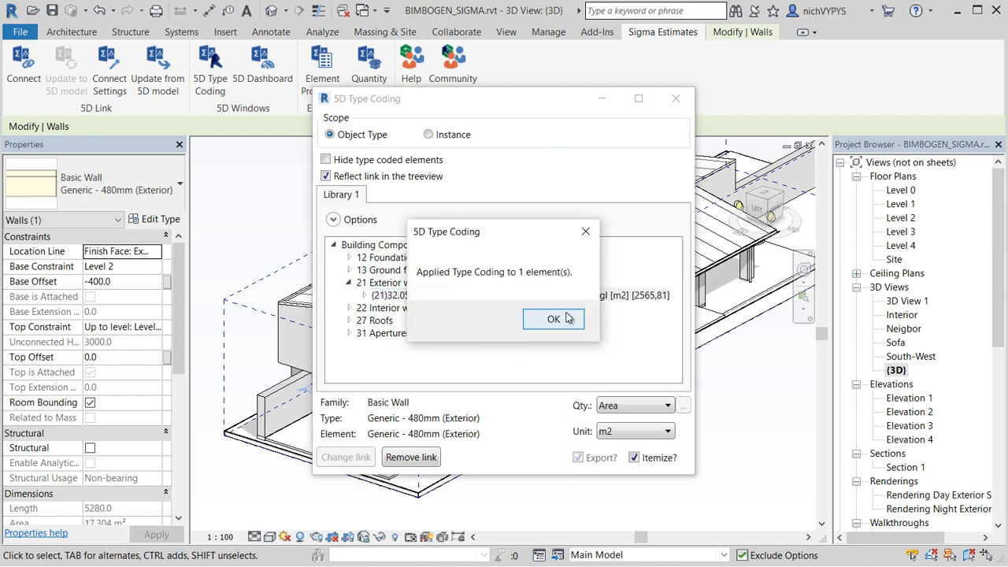
click(553, 318)
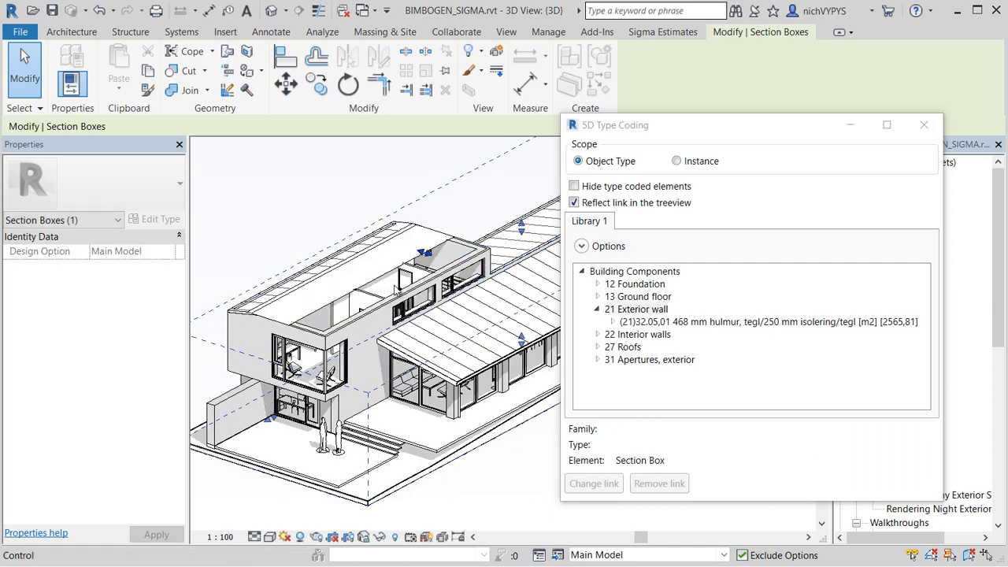
Code the 120mm interior wall to the 22 Interior walls brick item
click(362, 307)
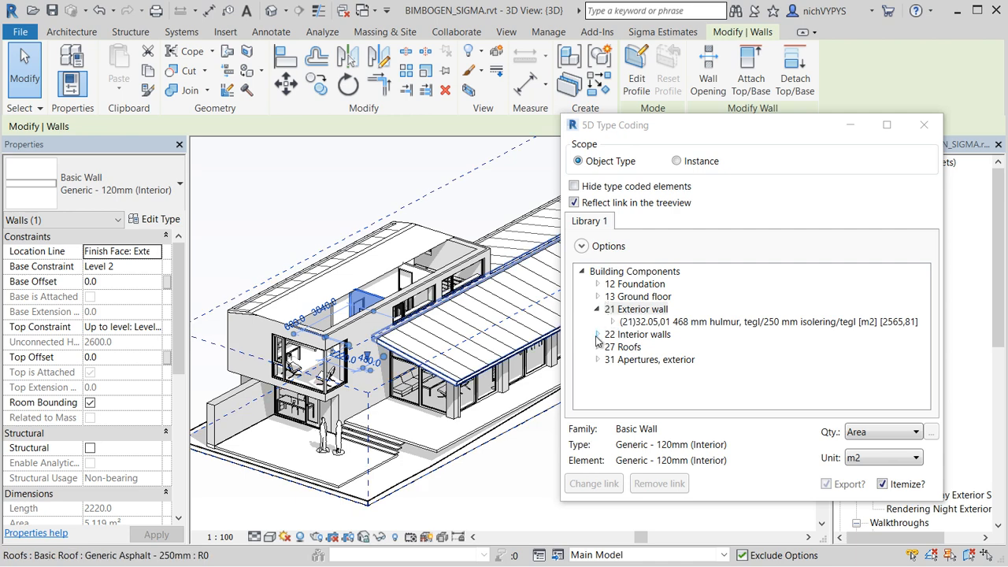
click(597, 334)
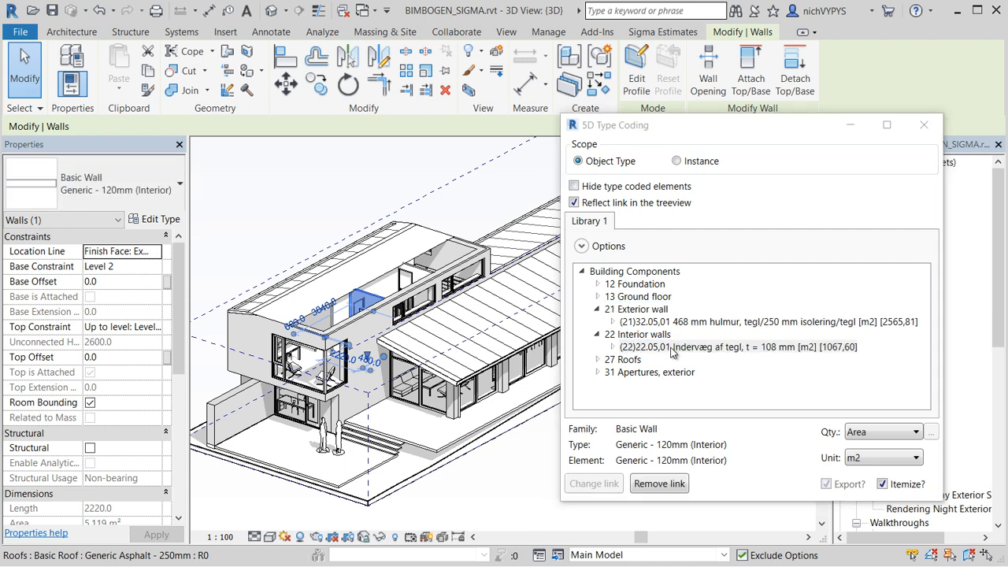
click(737, 346)
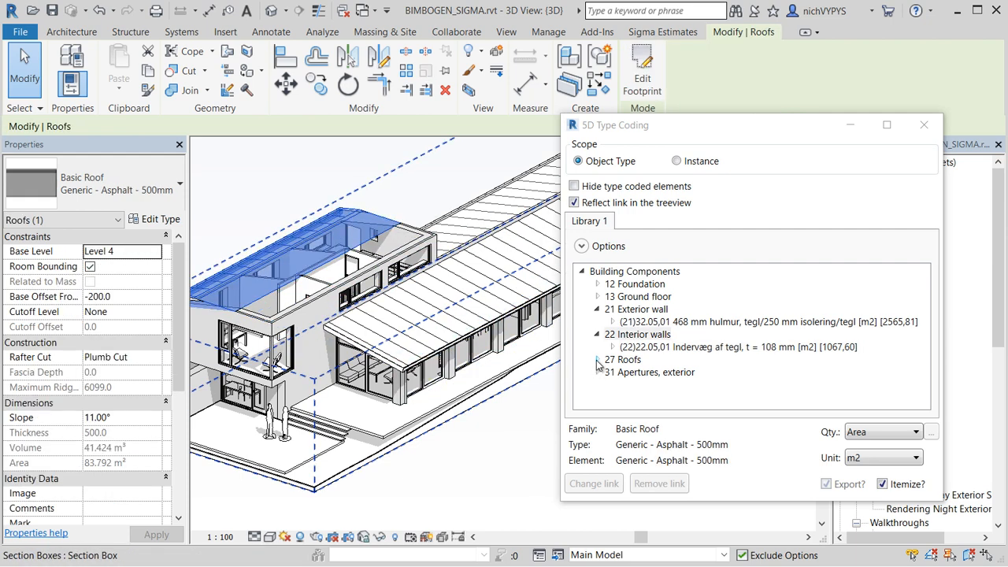
Code the 500mm asphalt roof to the 27 Roofs item and hide type coded elements
click(597, 359)
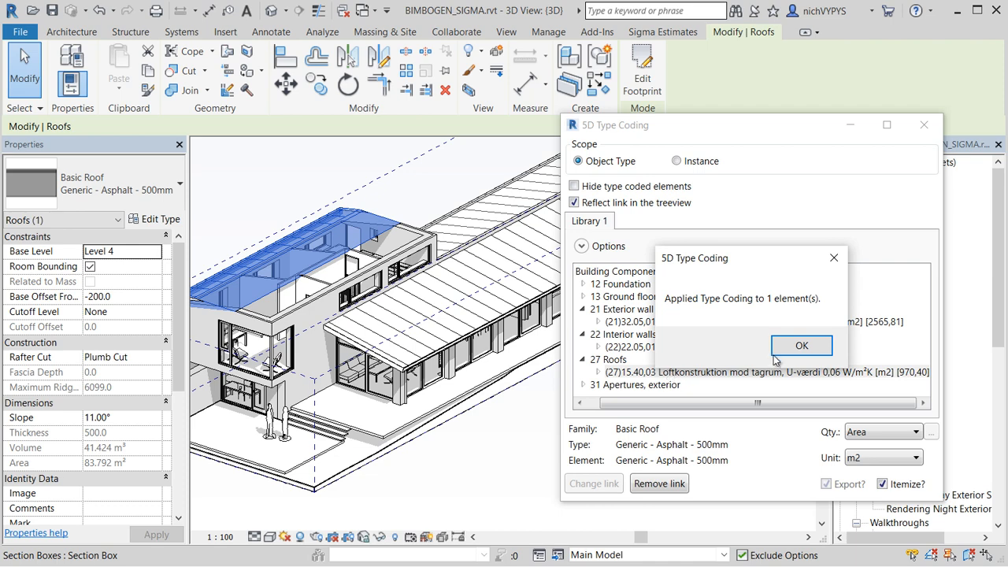
click(801, 346)
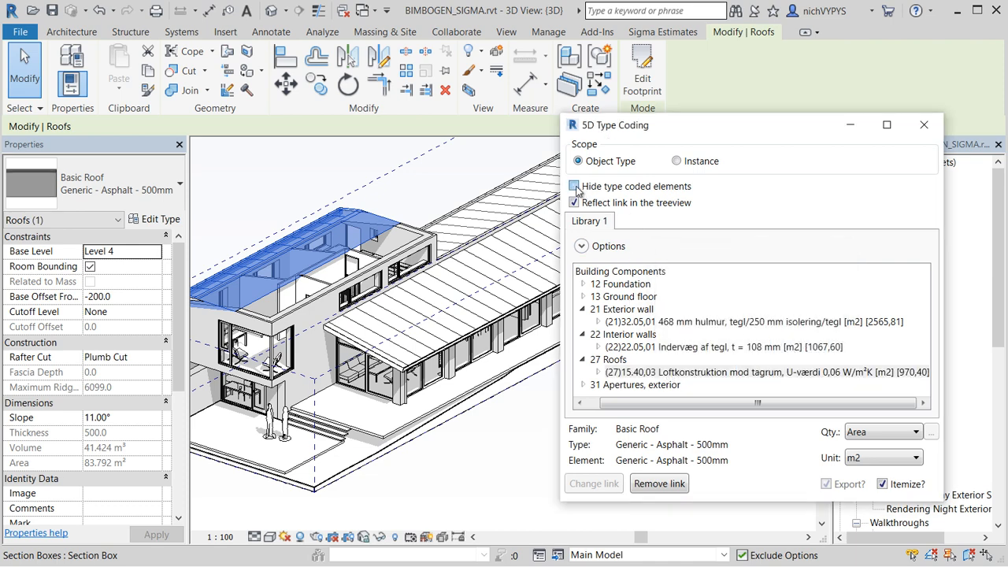
click(573, 186)
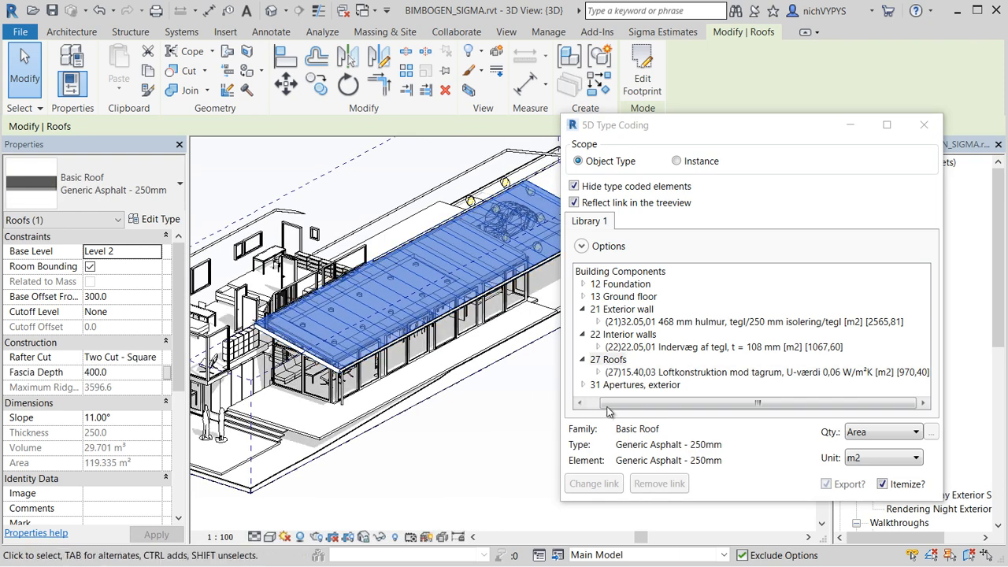
click(764, 372)
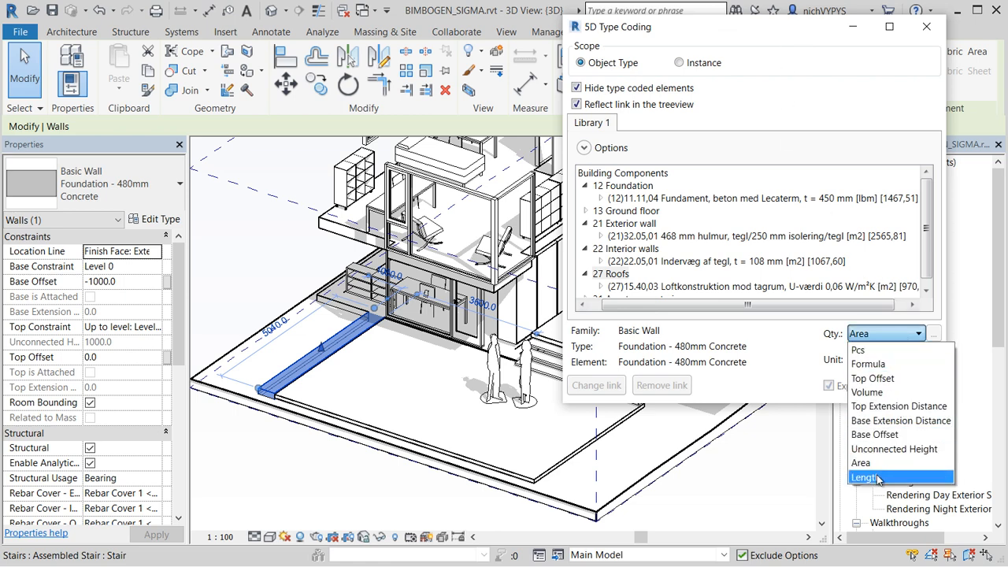
Code the 480mm concrete foundation to the 12 Foundation item by Length in m, then show coded elements again
click(863, 477)
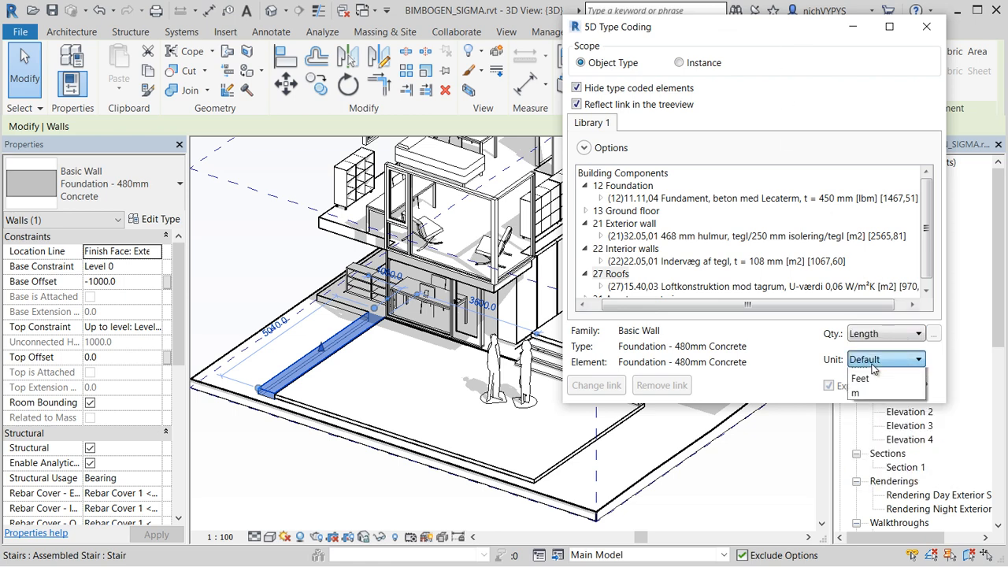
click(854, 394)
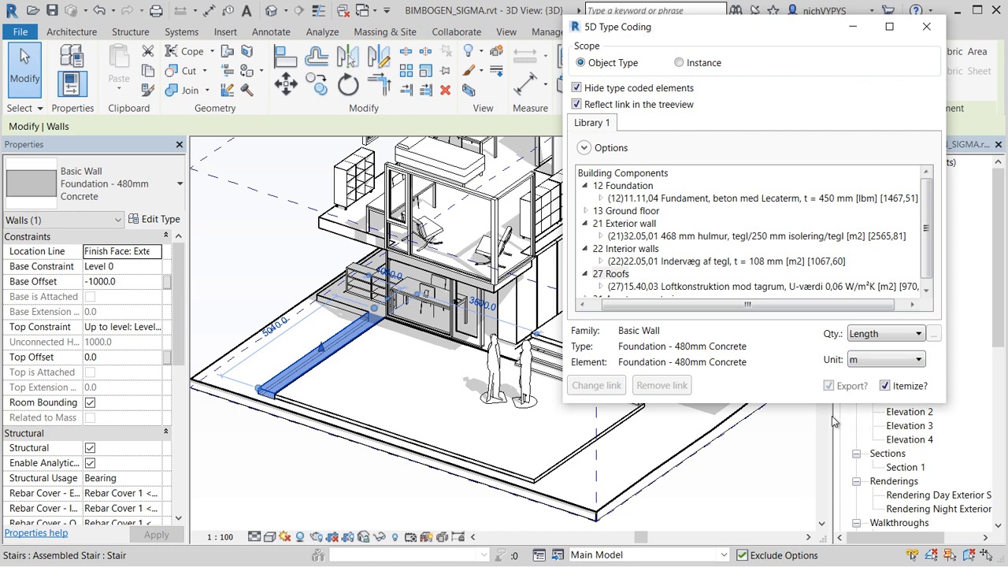
mouse_move(649, 205)
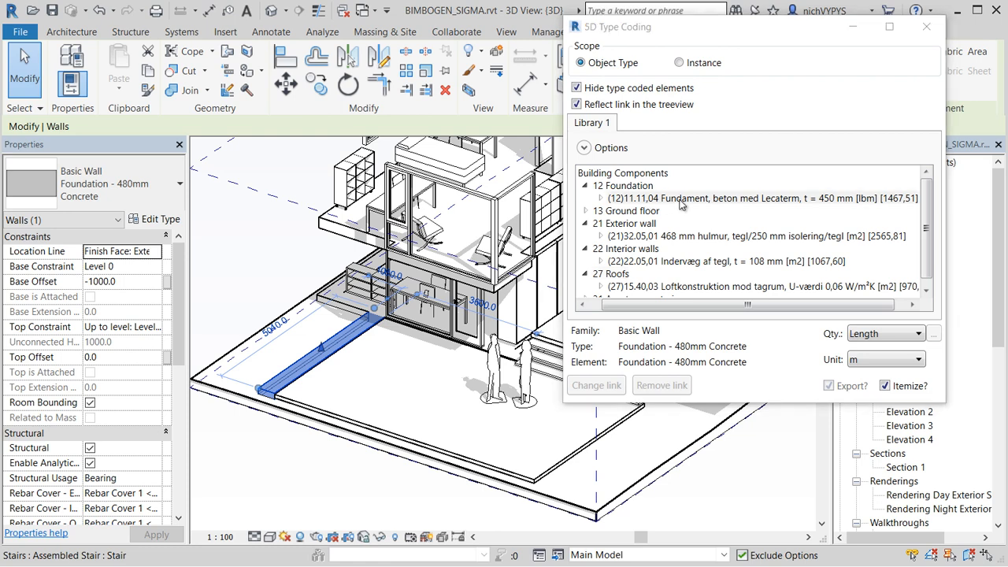
click(759, 198)
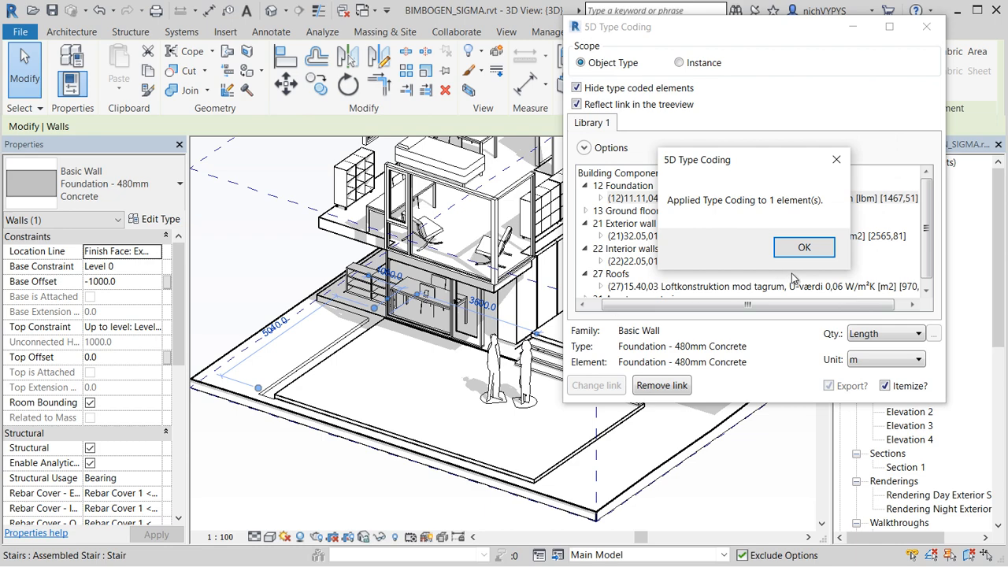
click(803, 245)
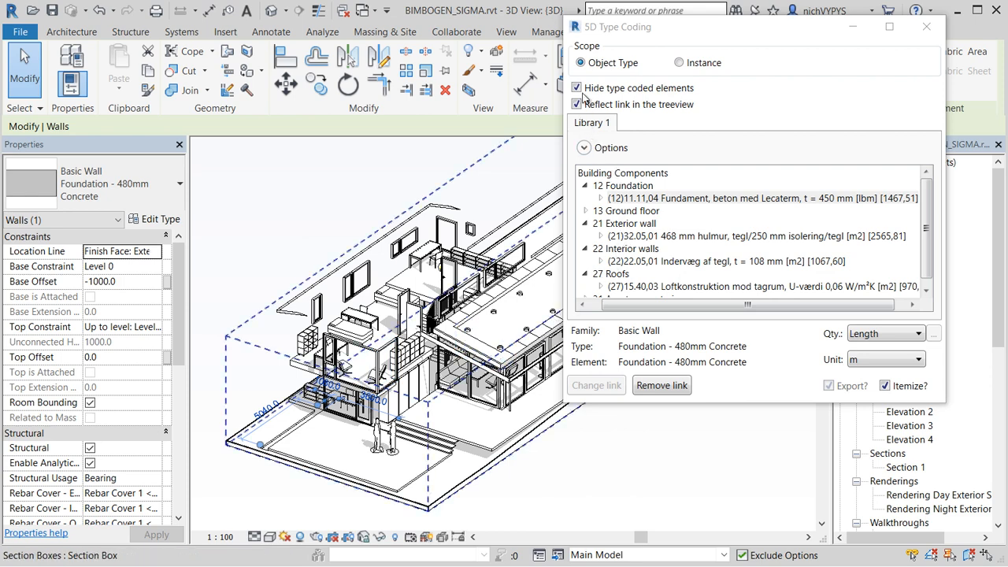
click(577, 88)
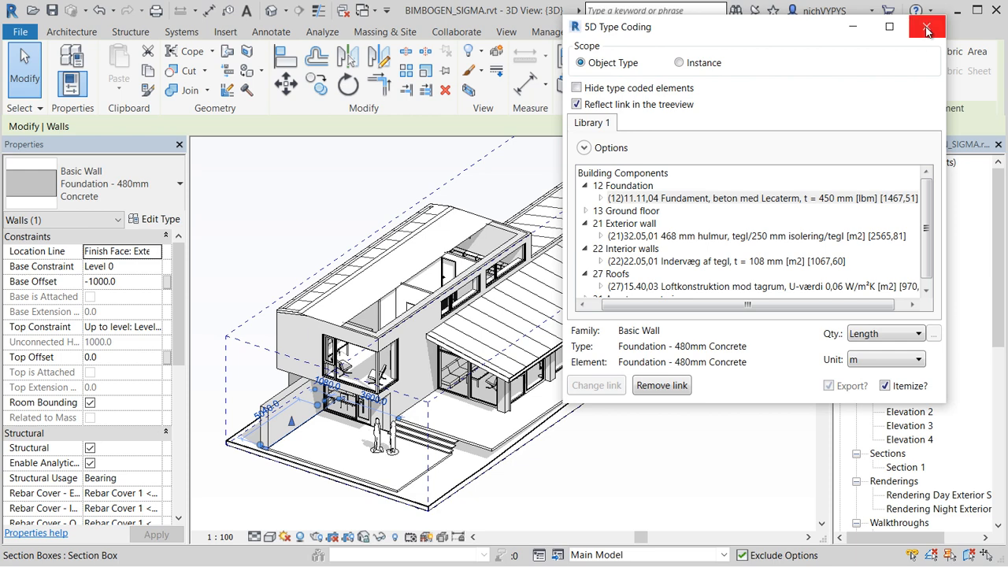
Start the Create 5D Model wizard exporting only chosen categories: Walls and Roofs
click(926, 25)
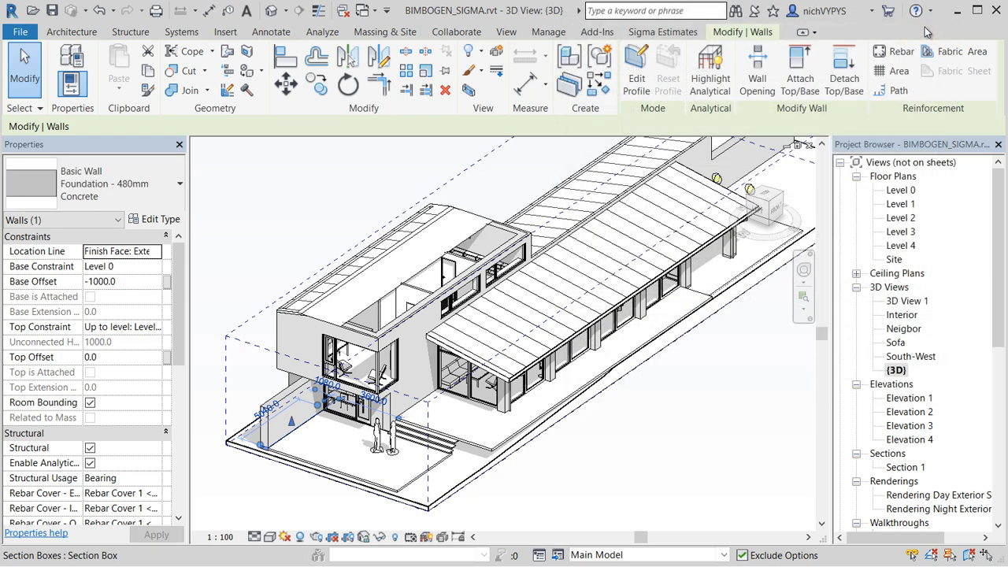
mouse_move(586, 107)
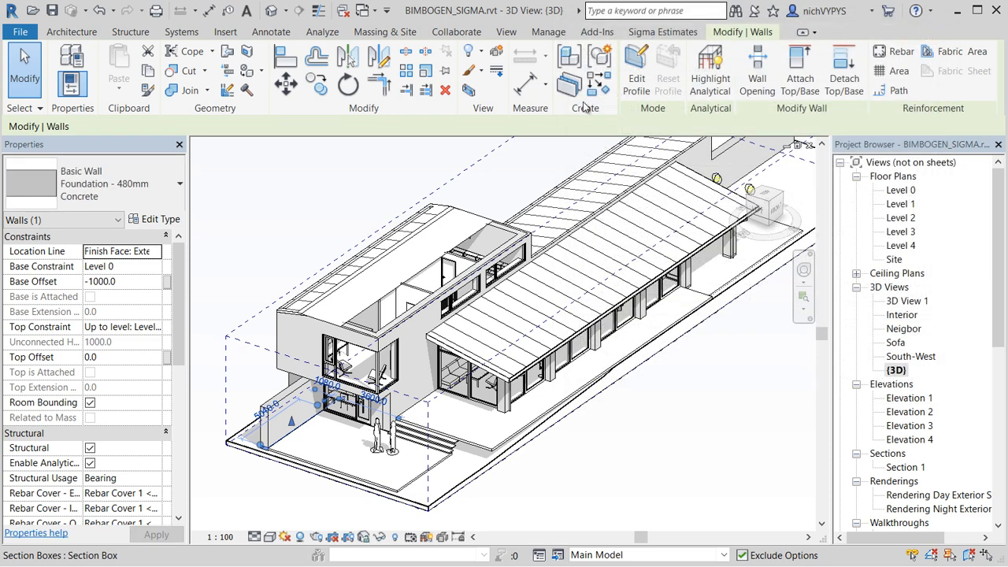
click(662, 31)
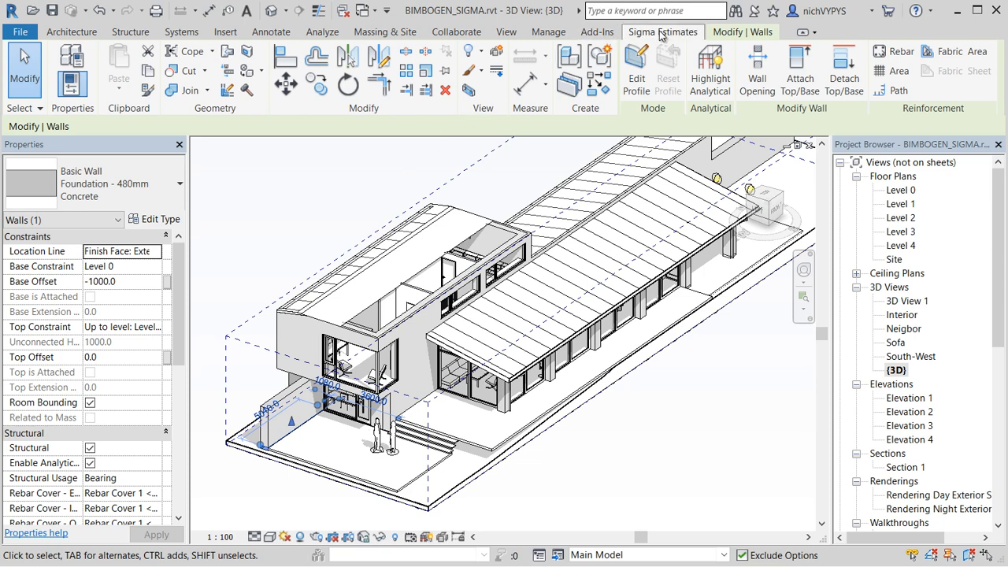
click(661, 31)
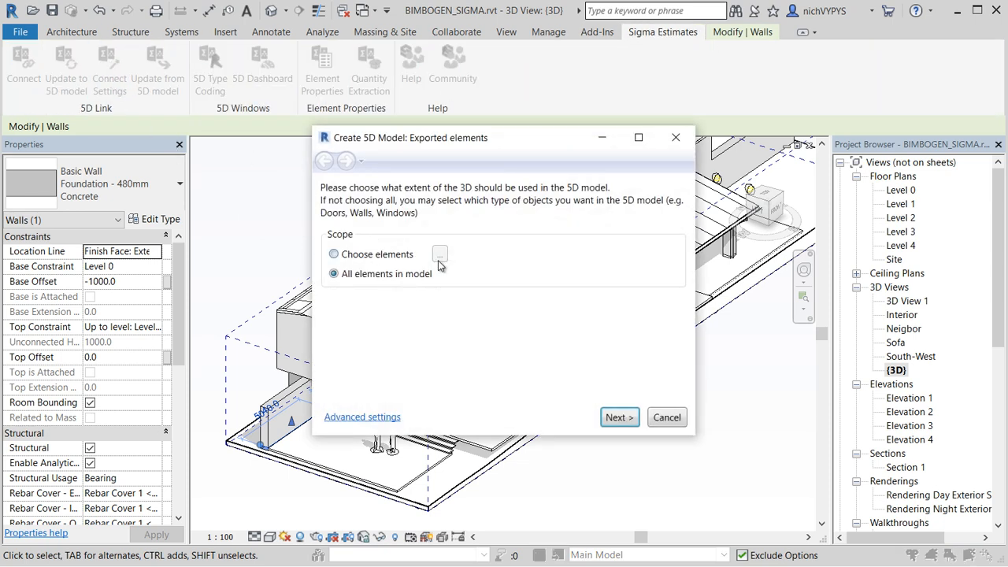
click(334, 254)
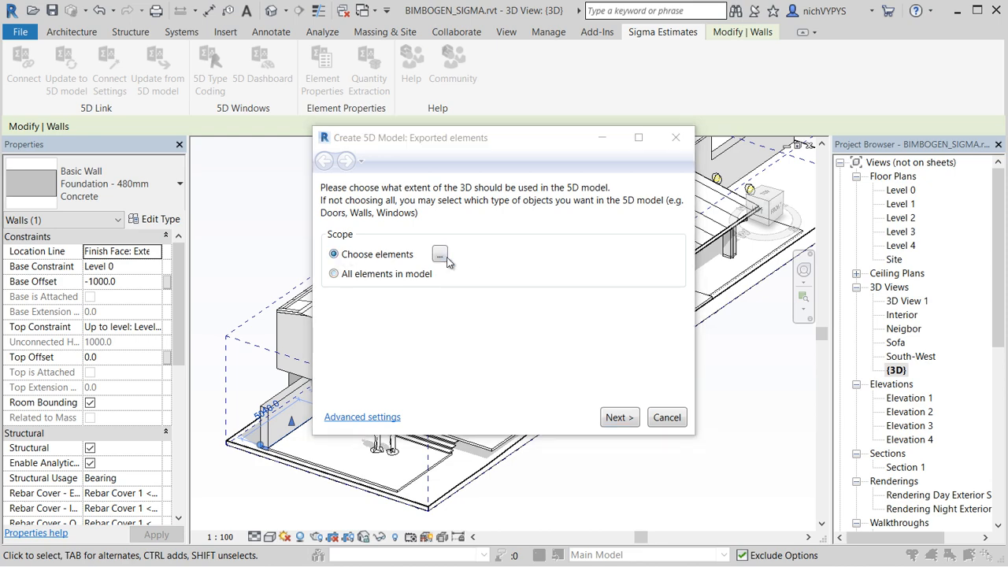
click(440, 254)
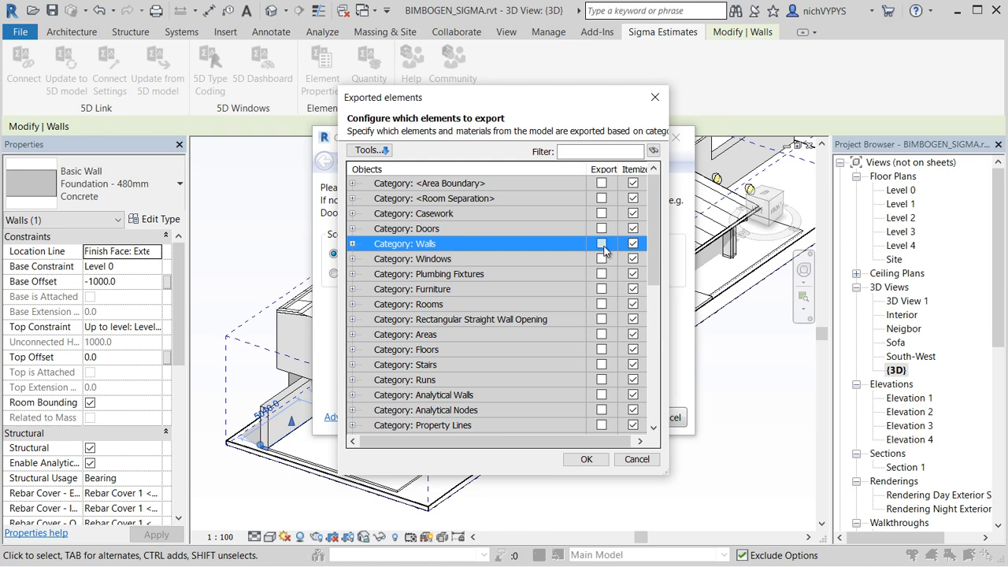
click(365, 242)
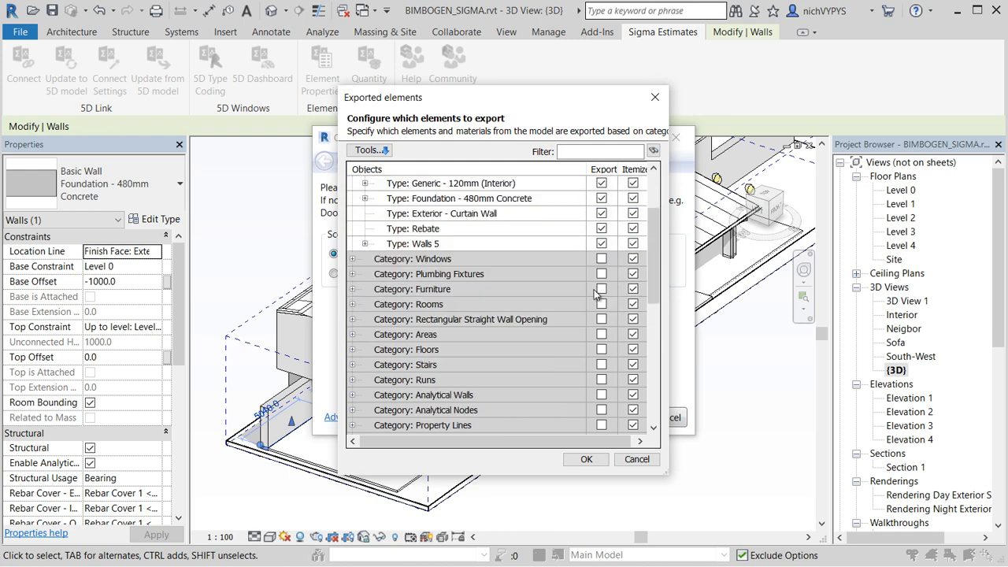
scroll(down, 3)
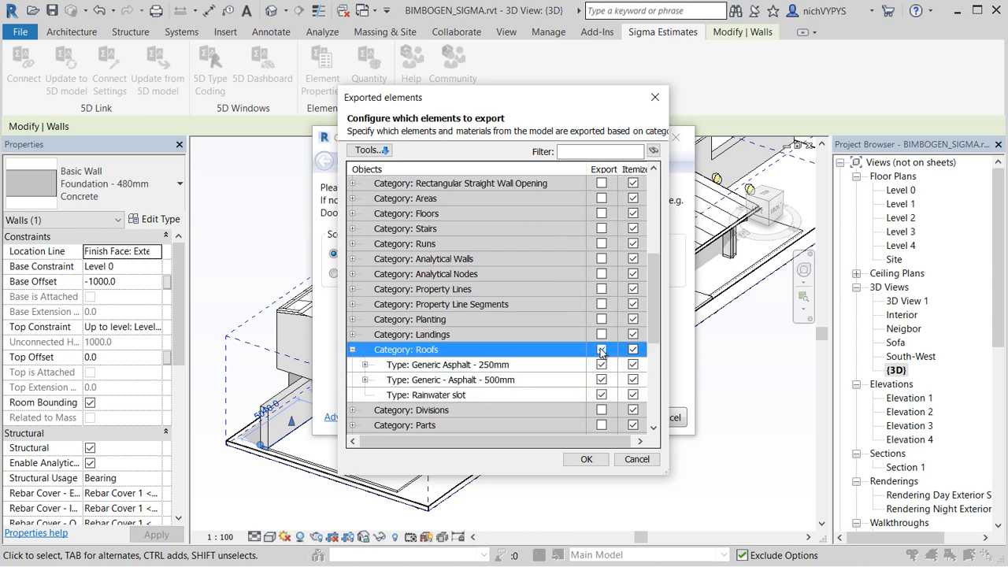
click(602, 350)
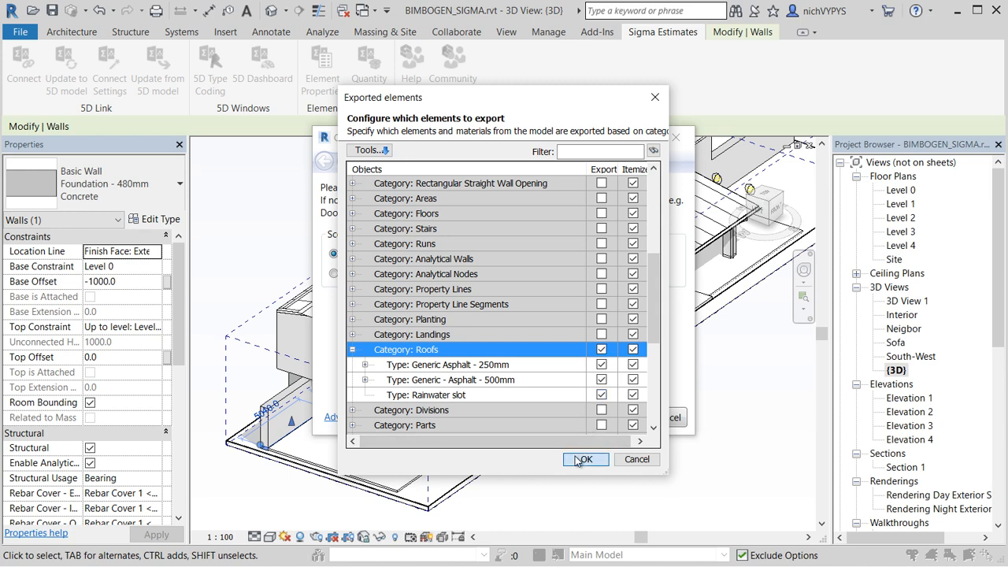
click(586, 459)
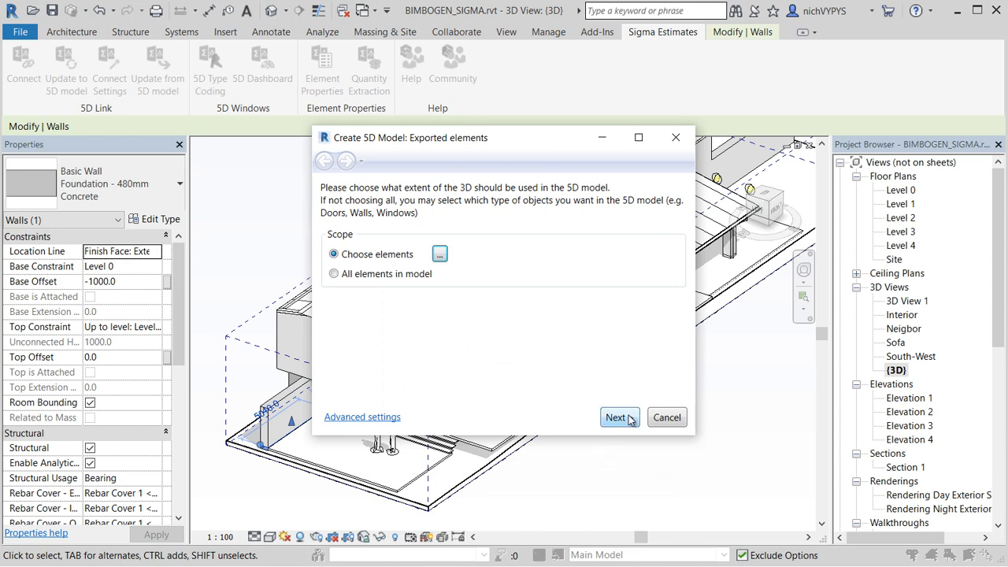
Run the wizard to Go! with default structure and parameters, updating from the Type Coding Library
click(617, 417)
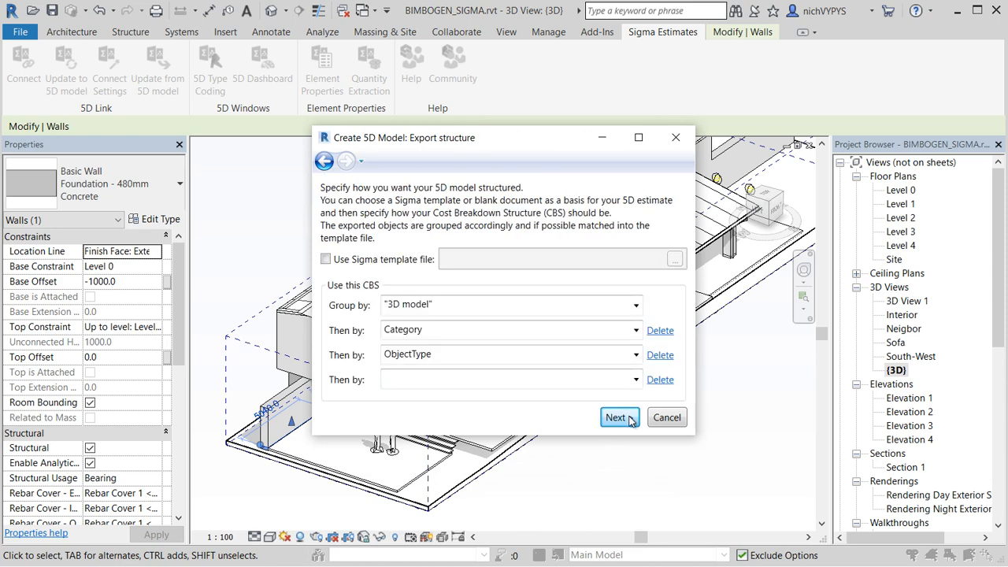
click(619, 417)
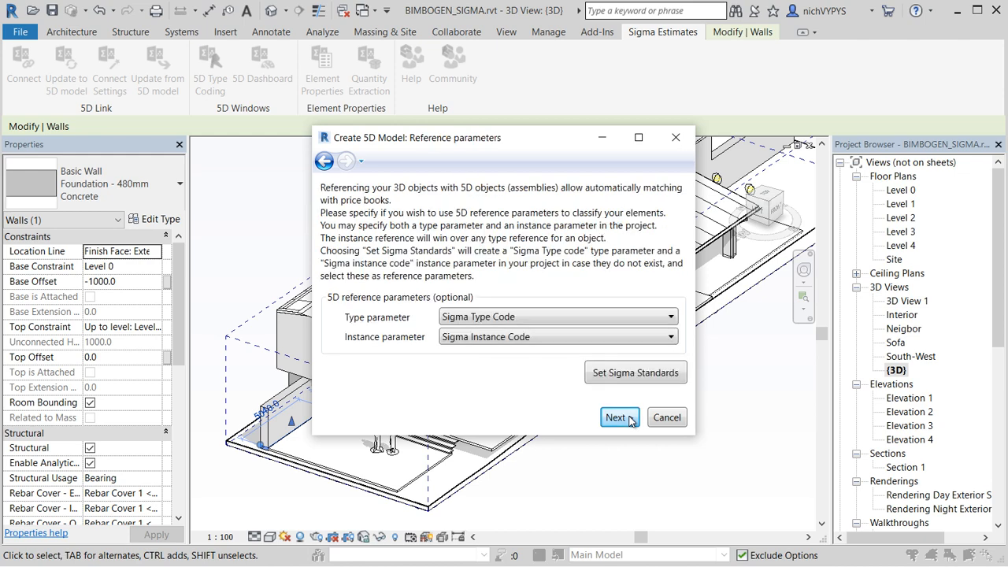
click(619, 417)
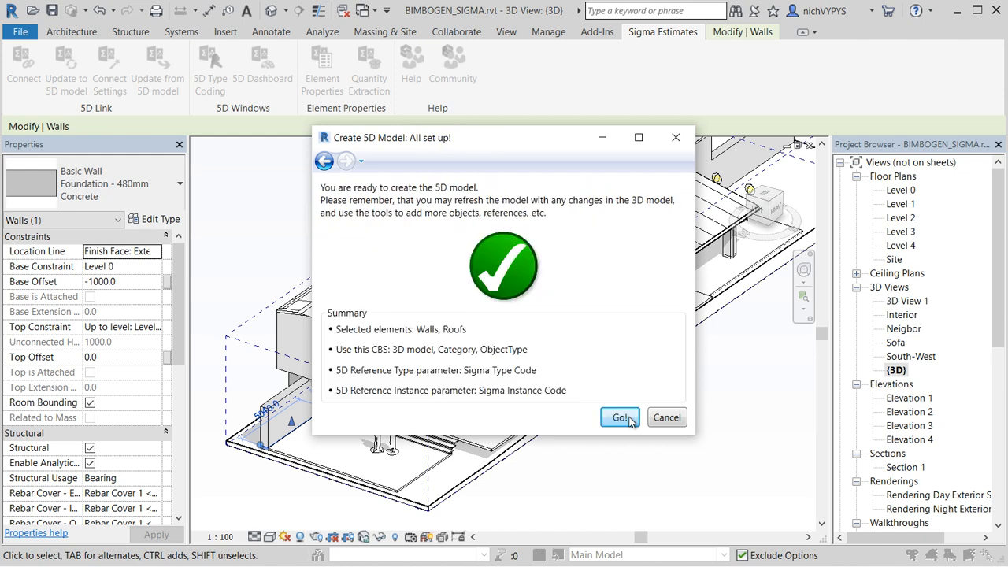
click(620, 417)
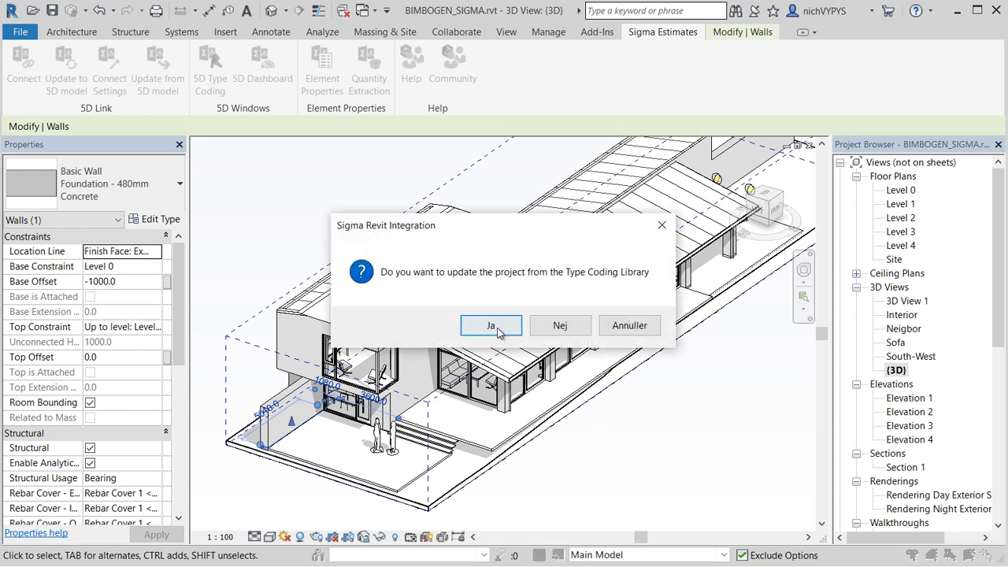
click(492, 324)
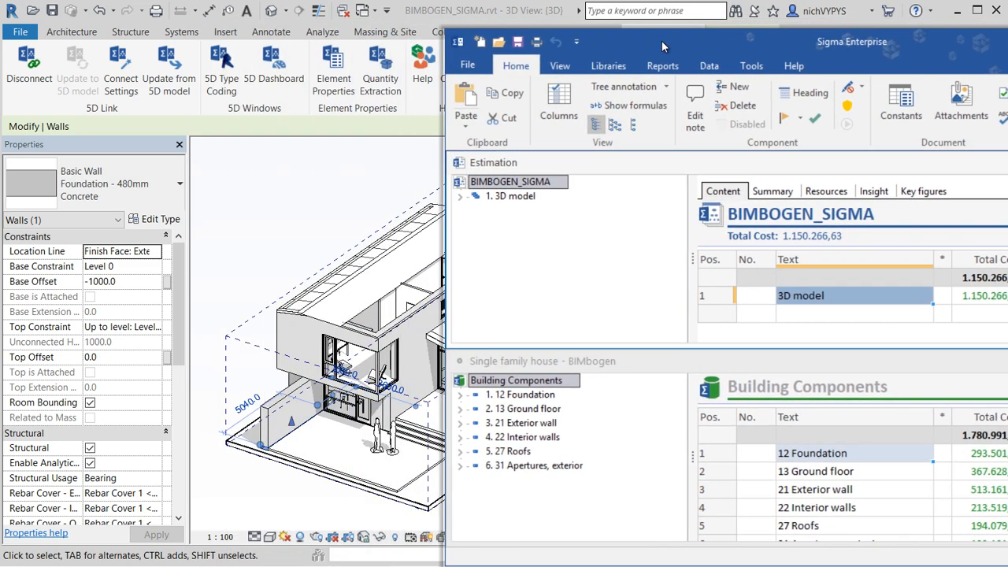
Expand the 3D model in the BIMBOGEN_SIGMA estimate and view the Walls and Roofs groups
drag(662, 41, 665, 37)
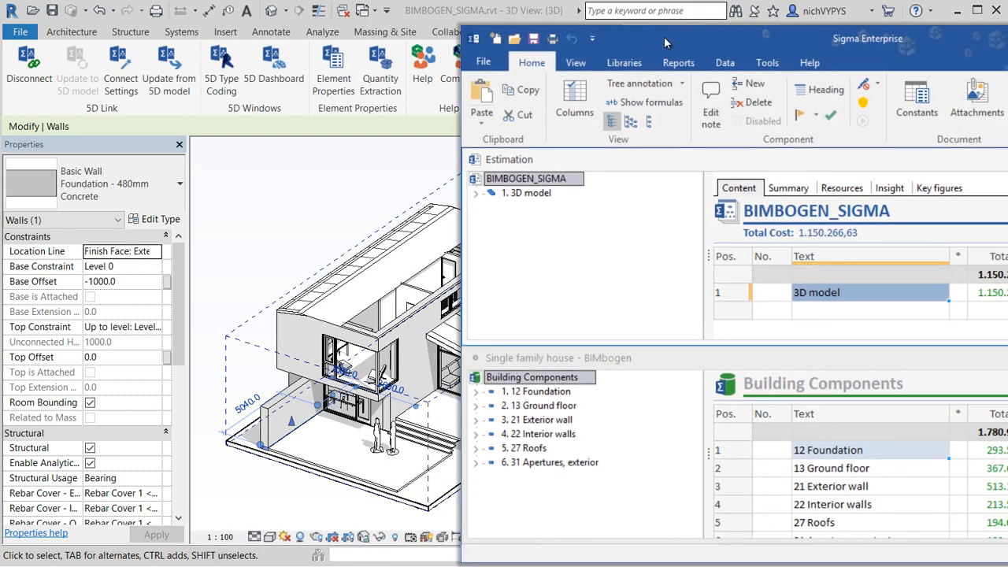
click(475, 192)
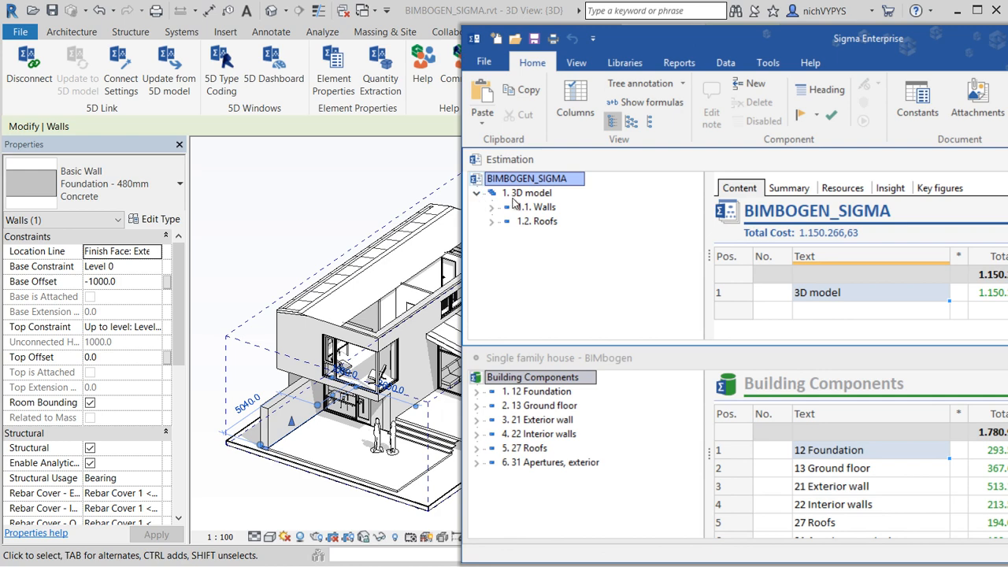
click(539, 206)
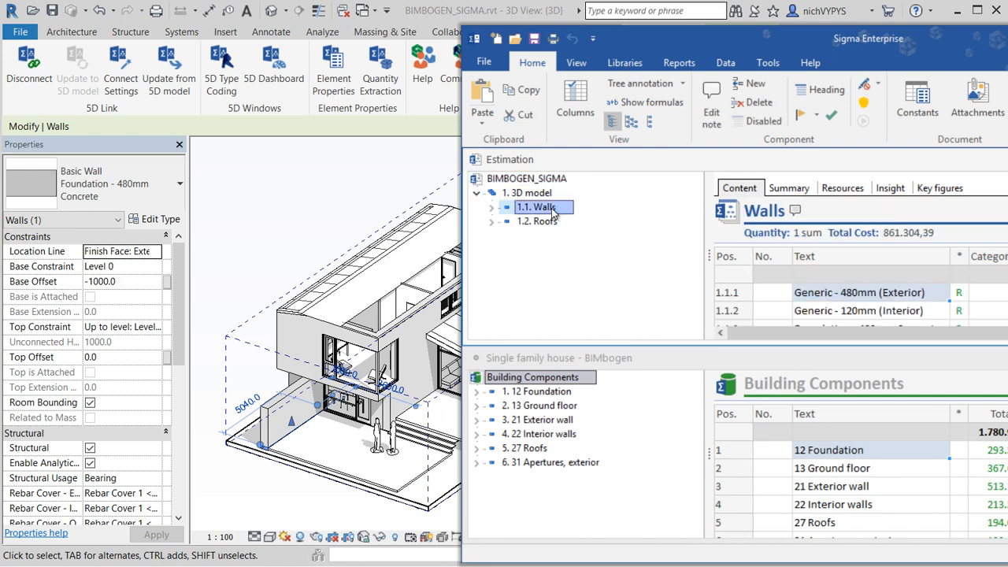
mouse_move(491, 203)
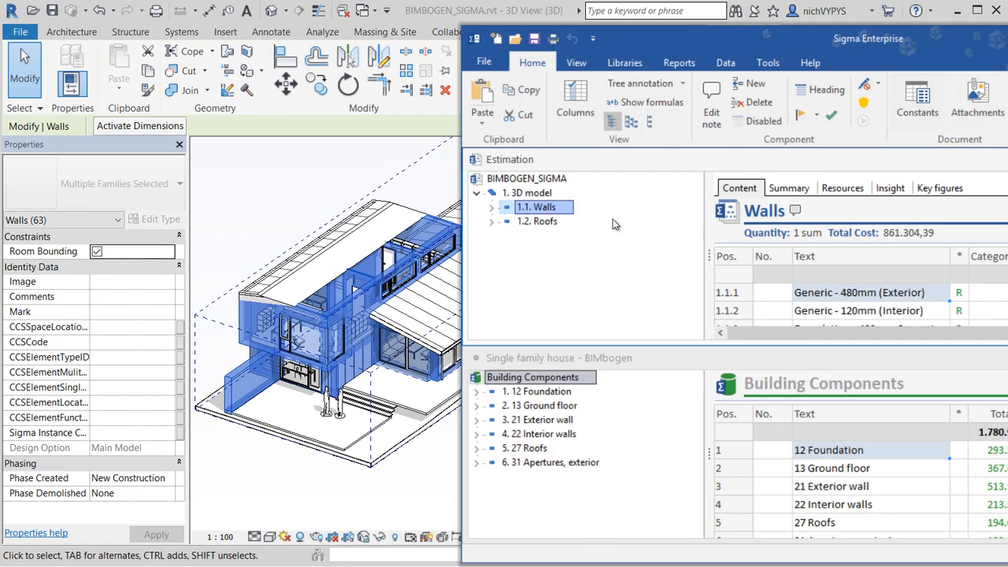
click(538, 220)
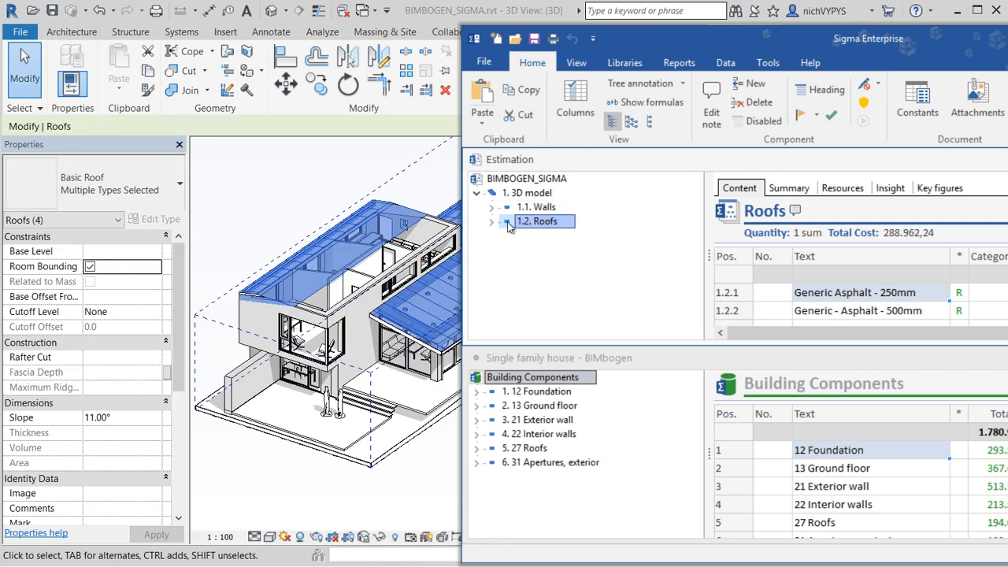
List the wall types under Walls and view Foundation - 480mm Concrete
click(491, 206)
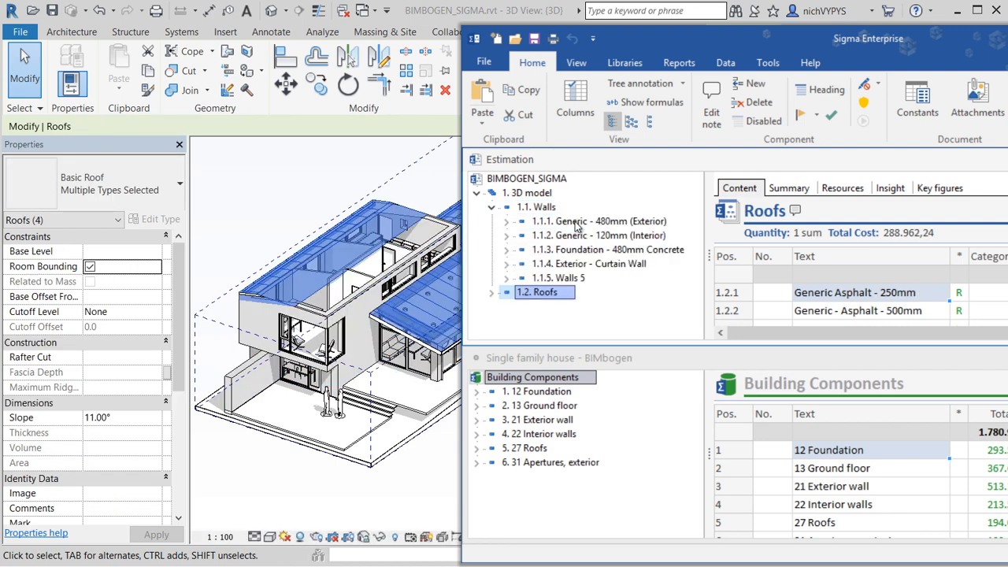
mouse_move(597, 259)
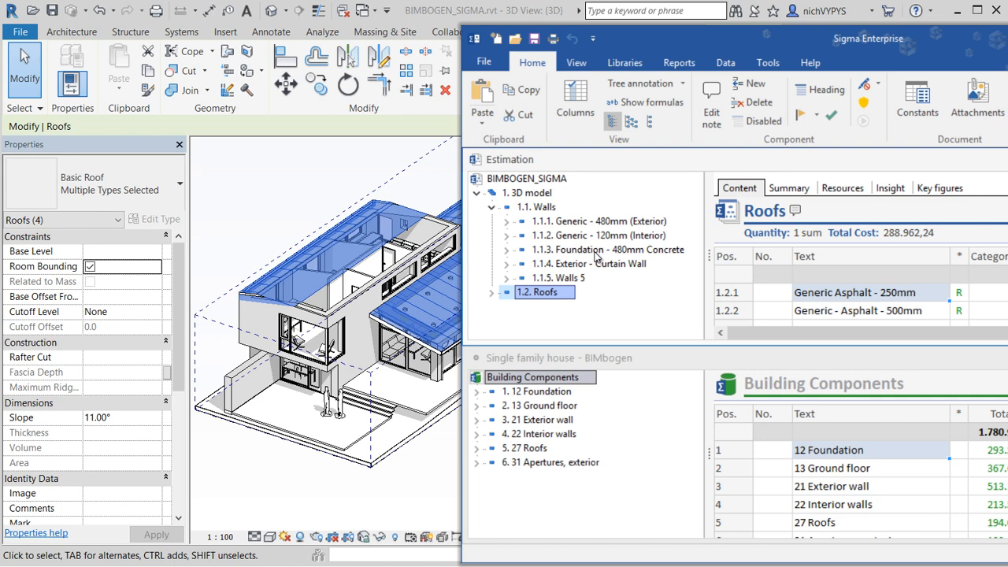
mouse_move(597, 255)
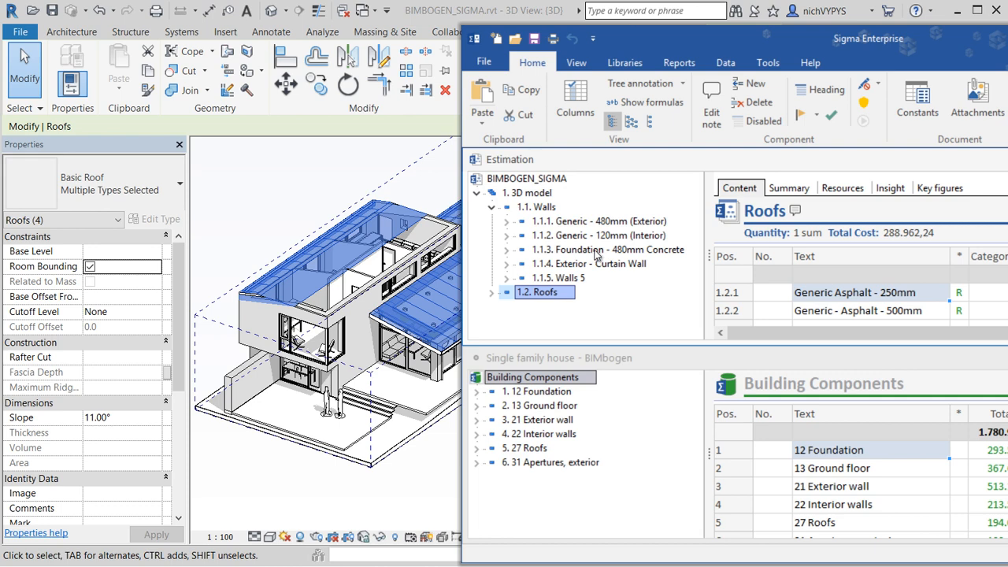
click(608, 249)
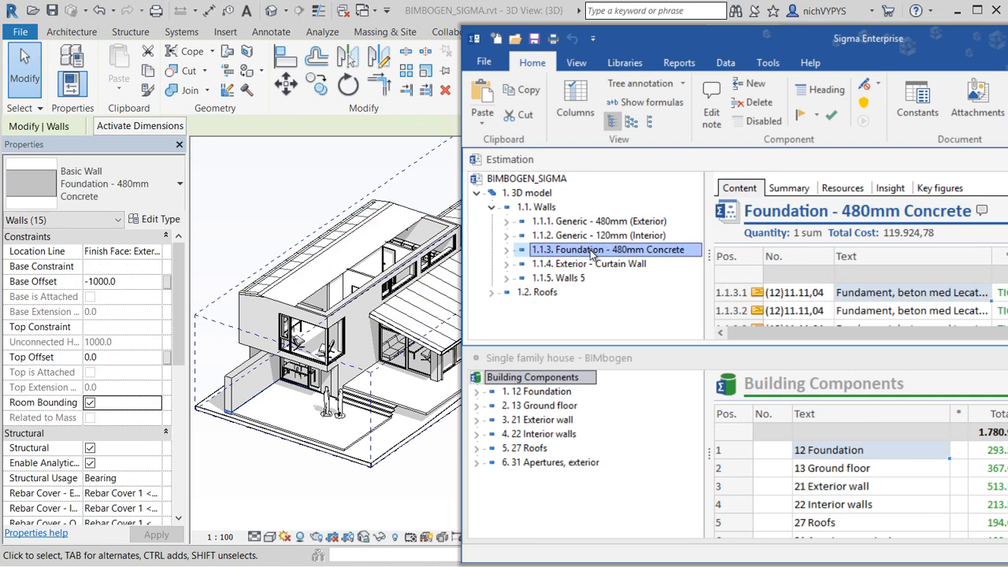
click(542, 206)
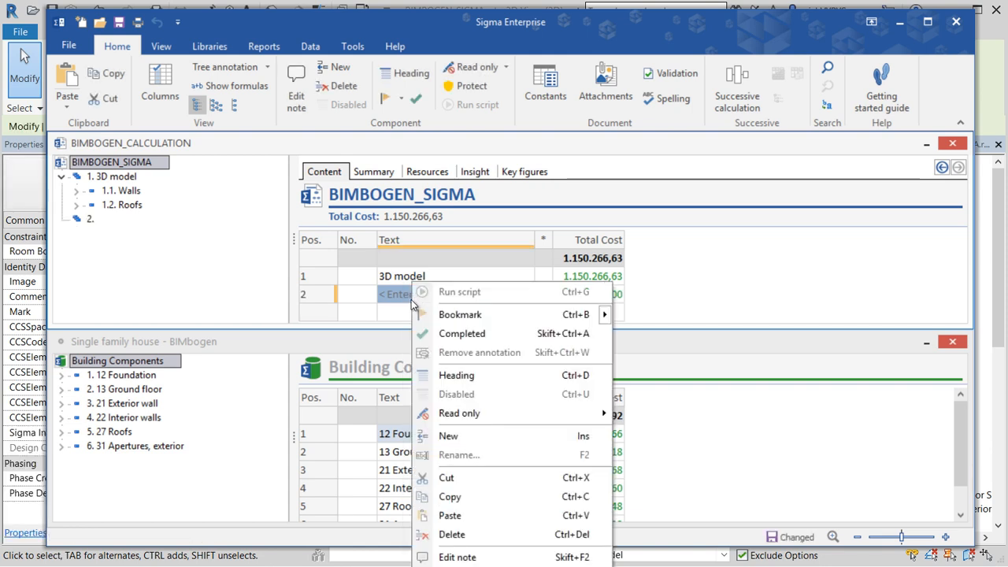
Add new rows beneath 3D model named Building site, Various fee's and Etc
click(448, 435)
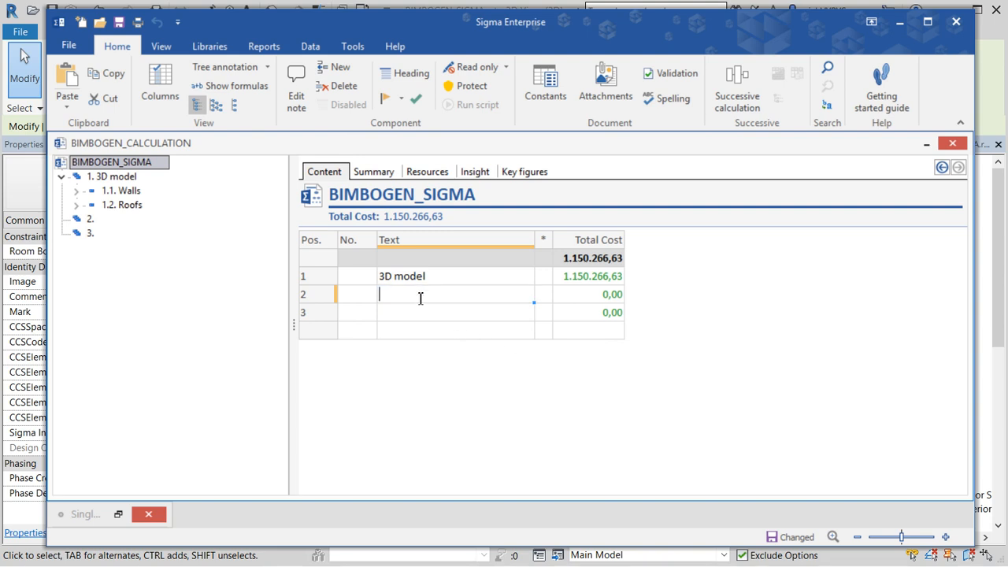
text(B)
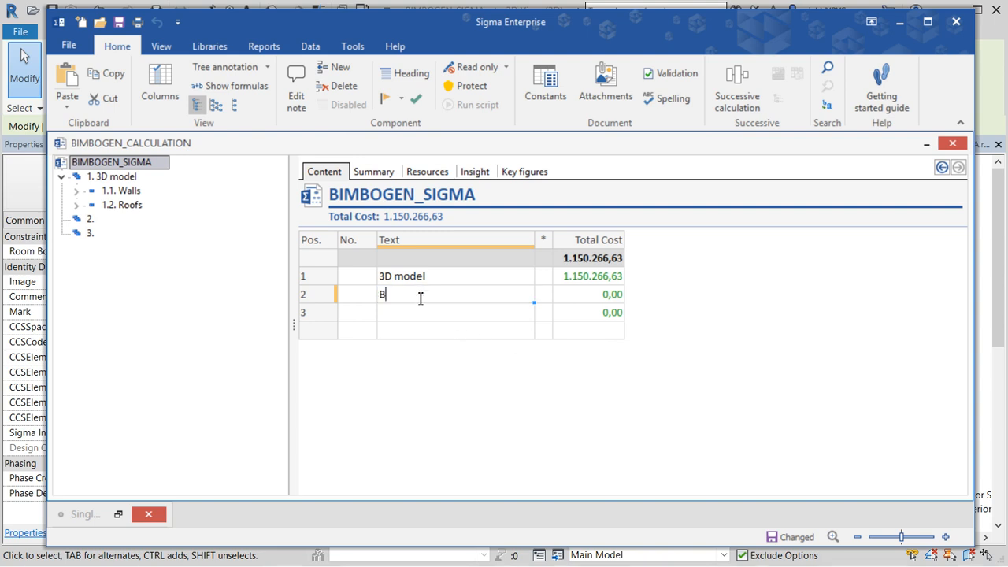
text(uildings)
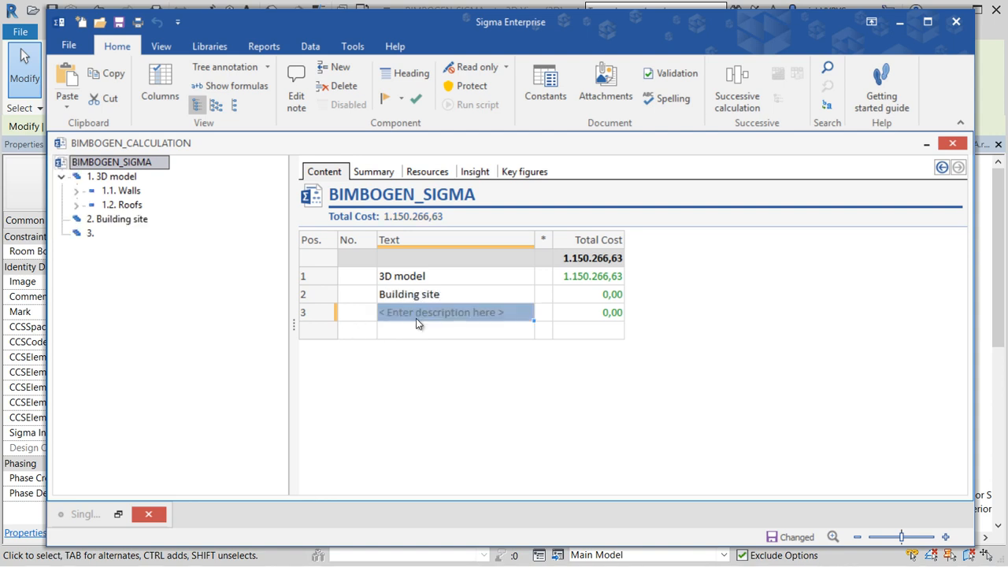
text(Various fee)
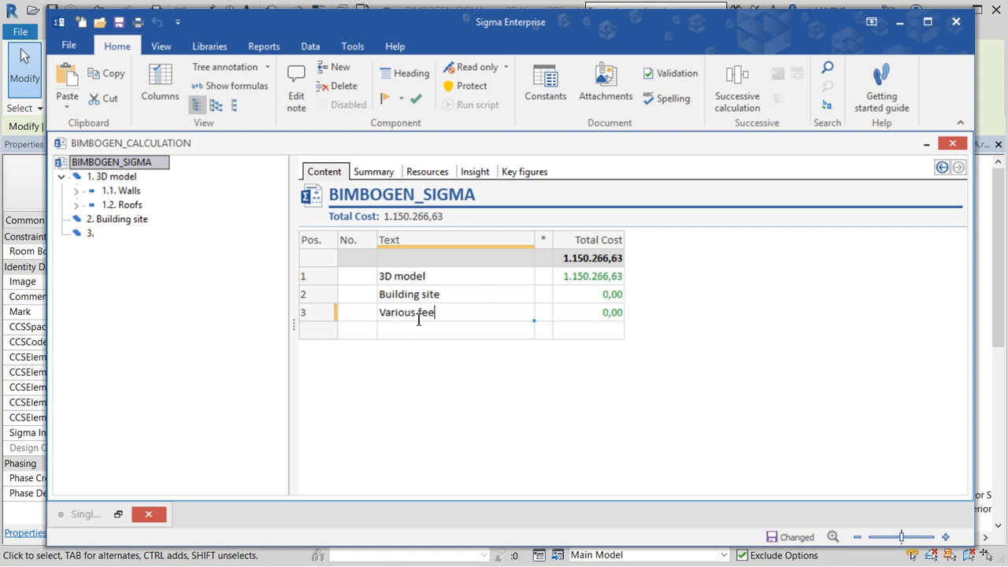
text('s)
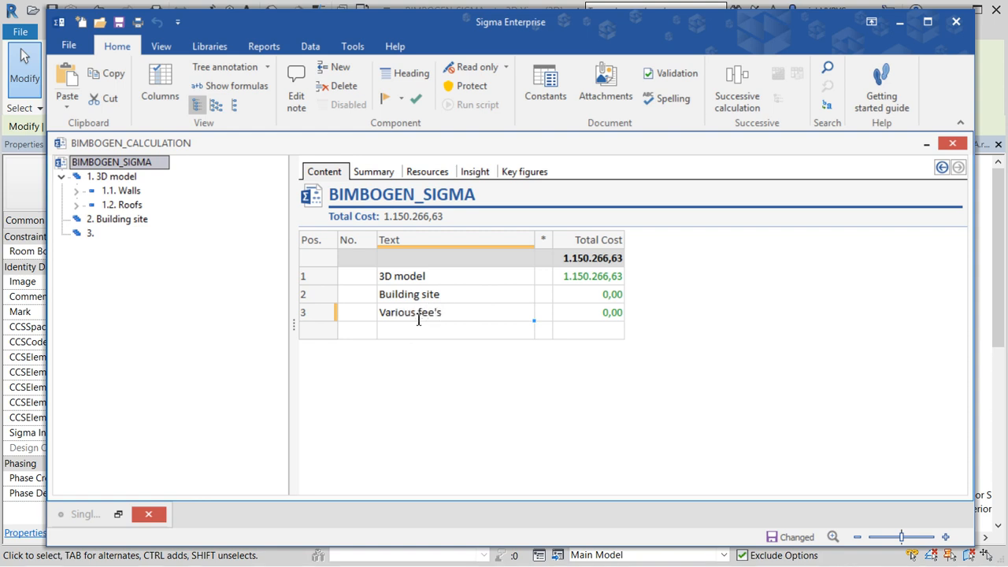
text(Et)
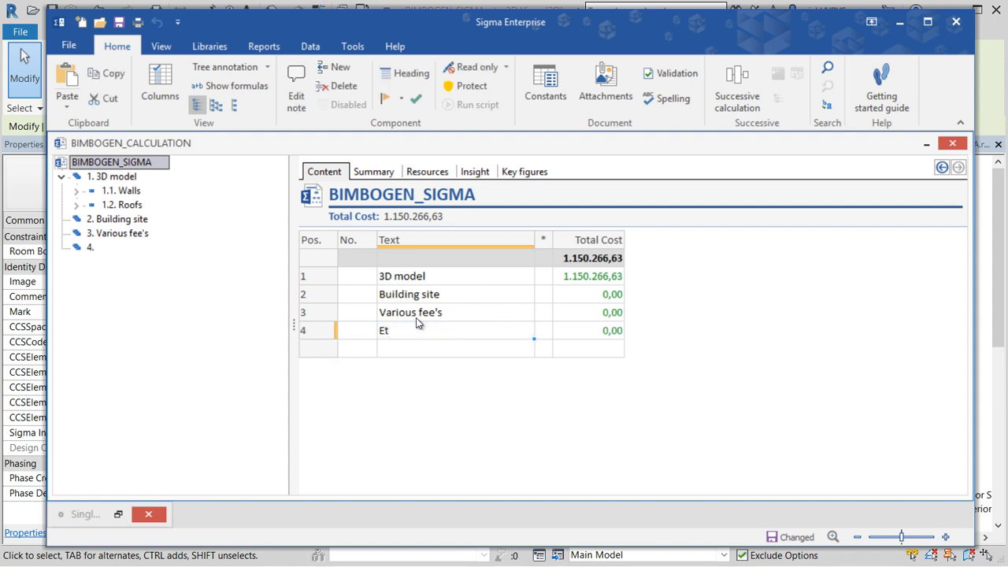
text(c)
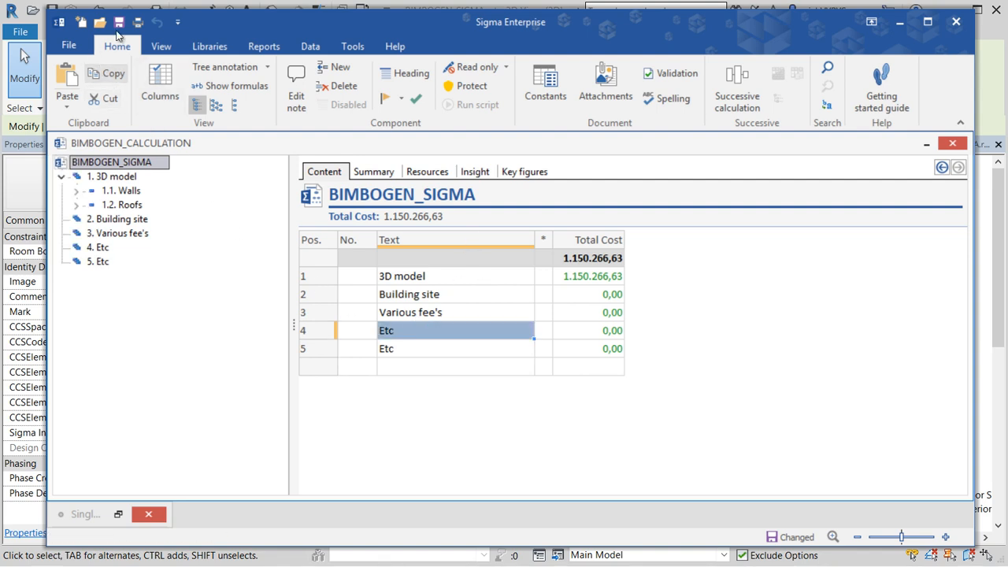
Save the BIMBOGEN_SIGMA calculation
click(118, 22)
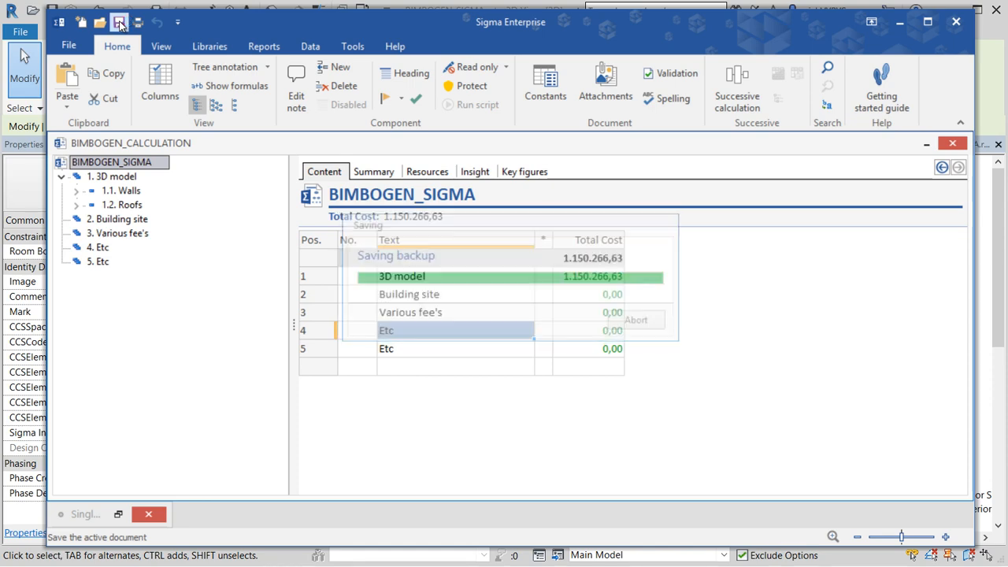
click(118, 22)
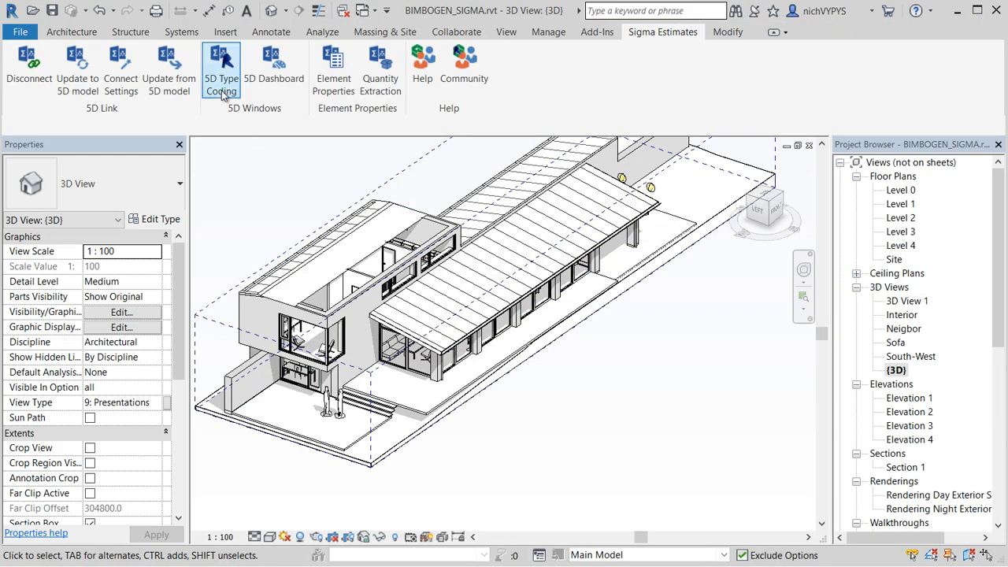
In 5D Type Coding, hide coded elements, code the 500mm ground floor slab and window assembly, then unhide
click(221, 71)
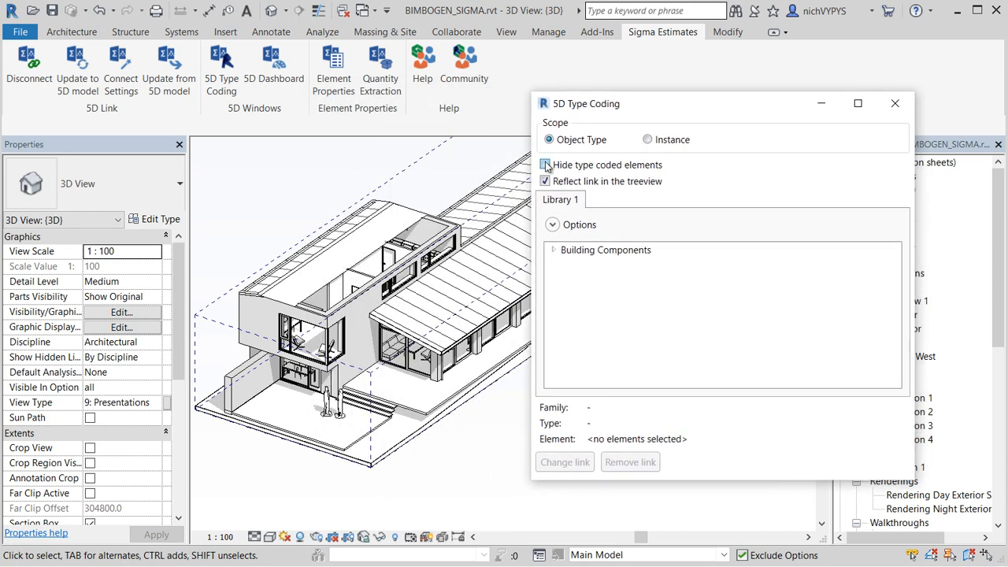
click(545, 165)
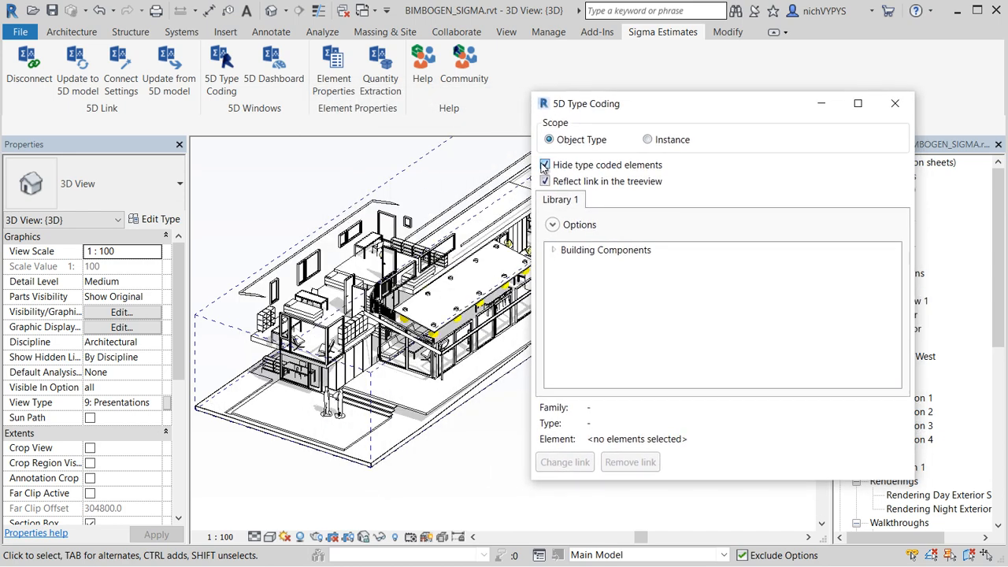
click(553, 249)
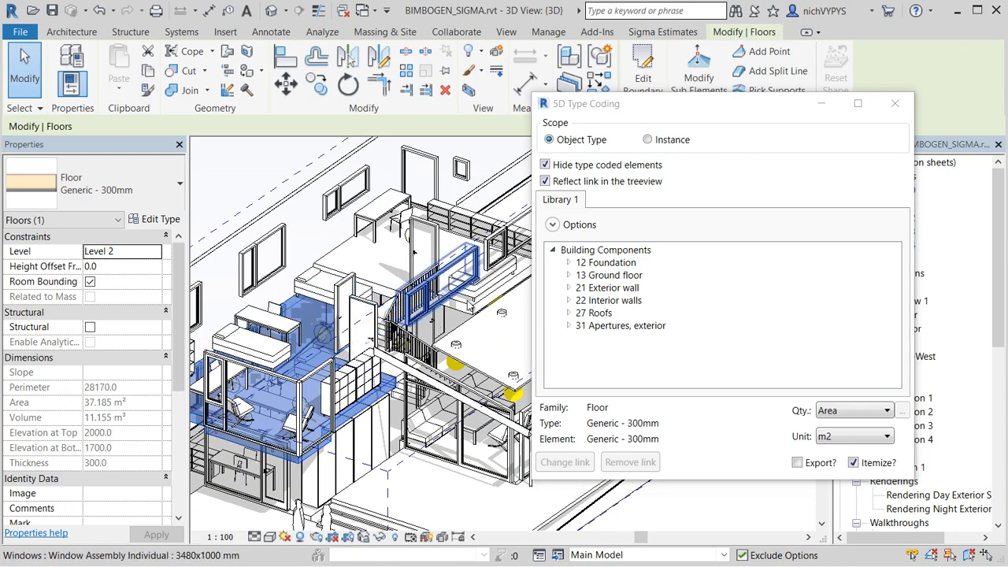
click(607, 287)
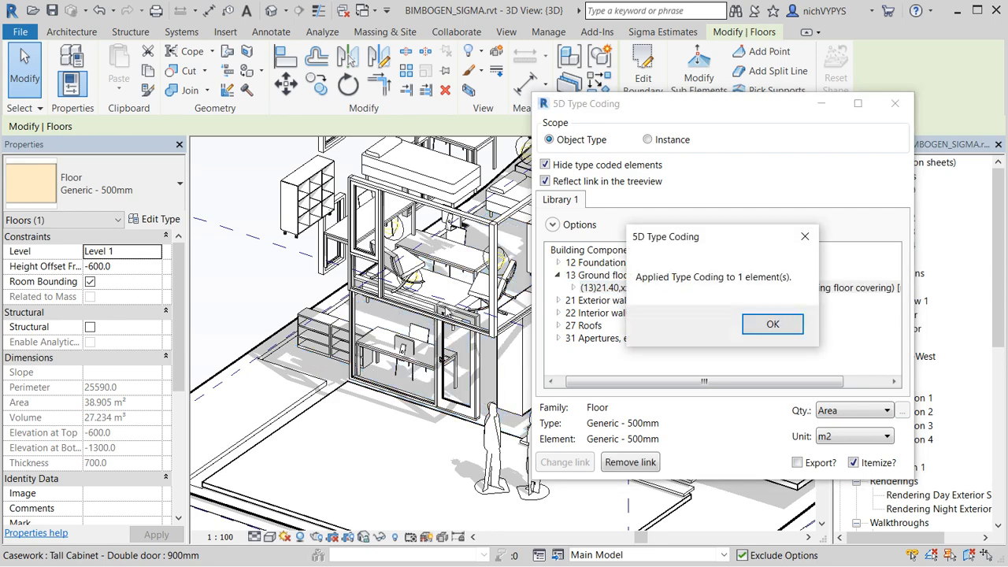
click(772, 325)
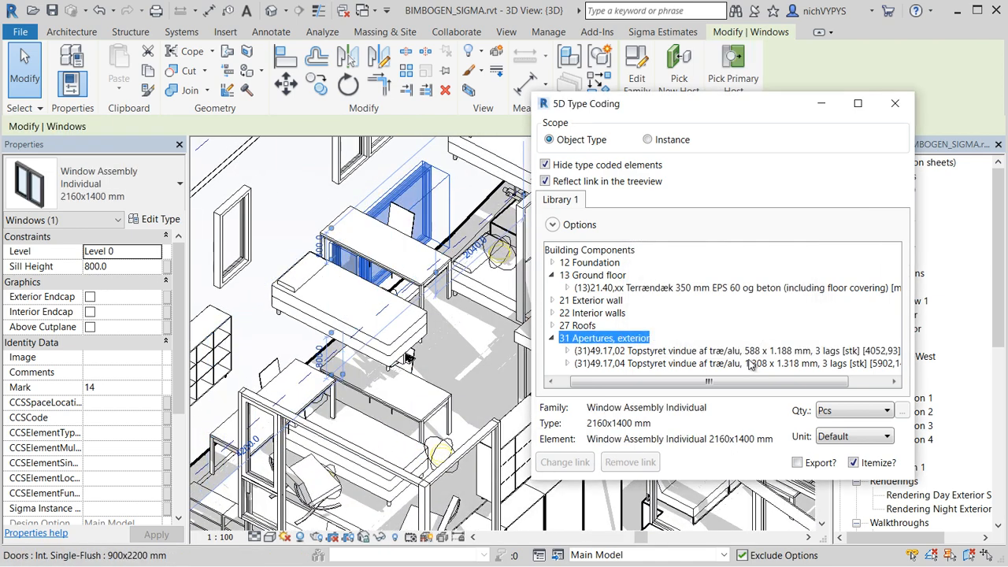
click(724, 363)
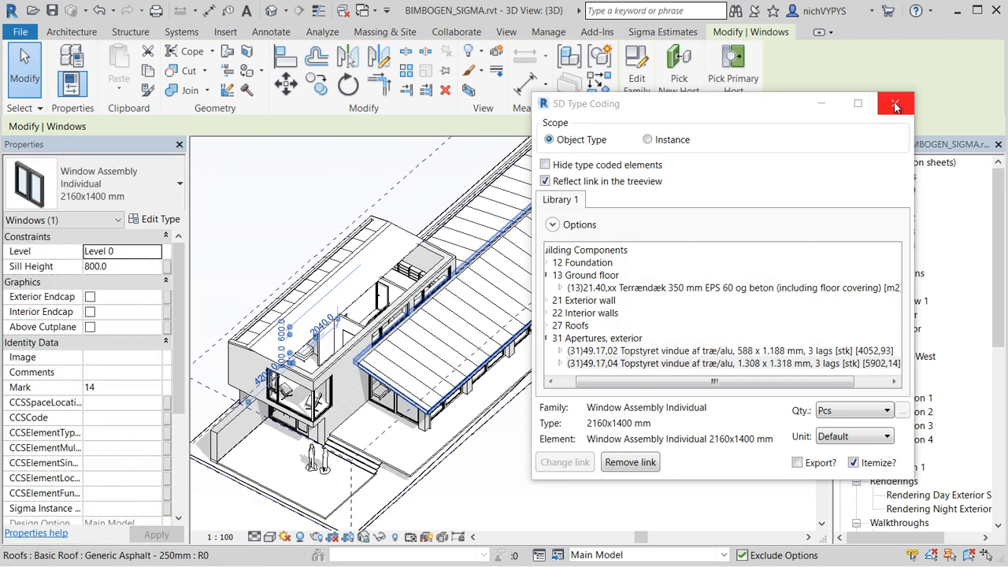
In Connect Settings > Advanced, set the export to update the existing BIMBOGEN_CALCULATION file
click(895, 104)
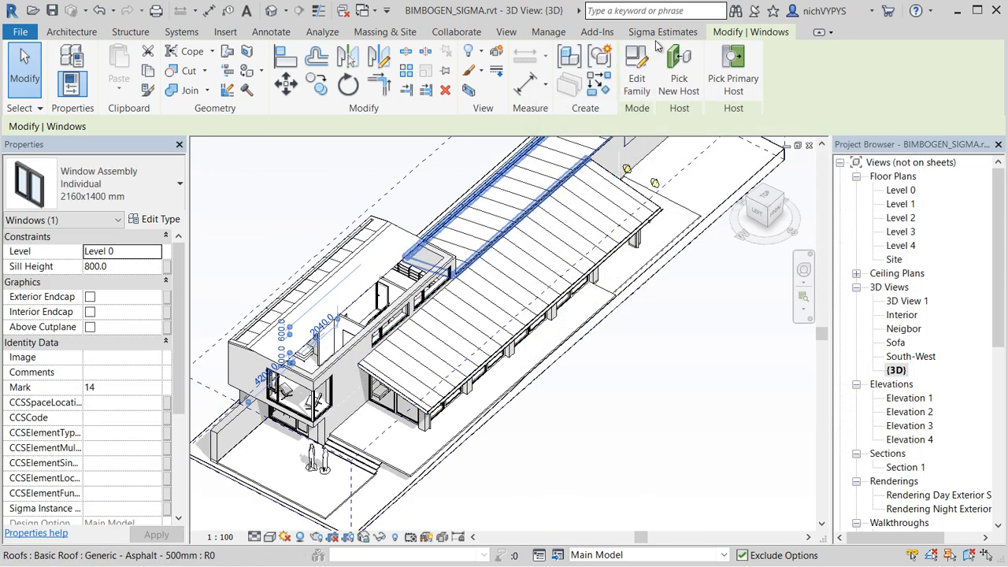
click(661, 32)
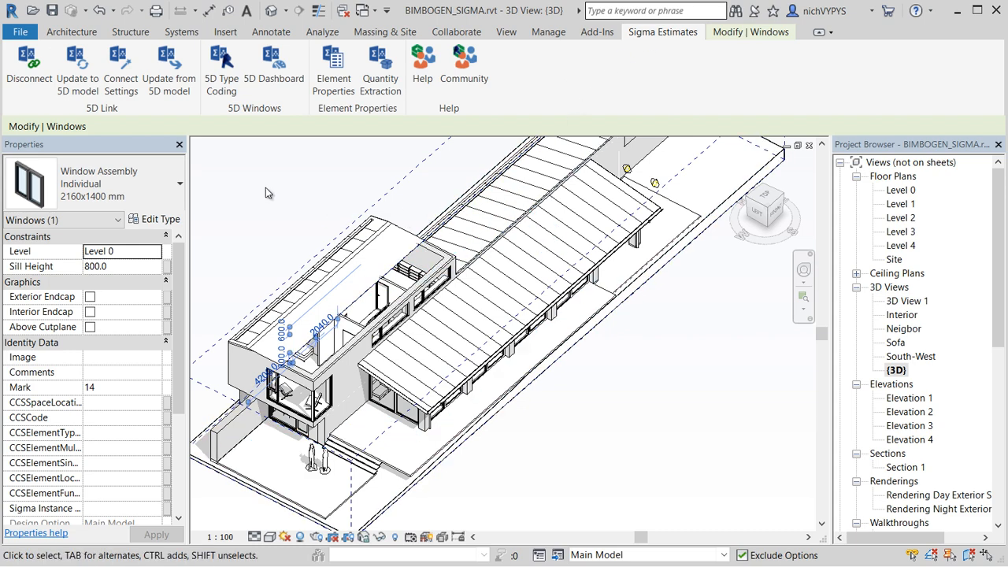
mouse_move(120, 66)
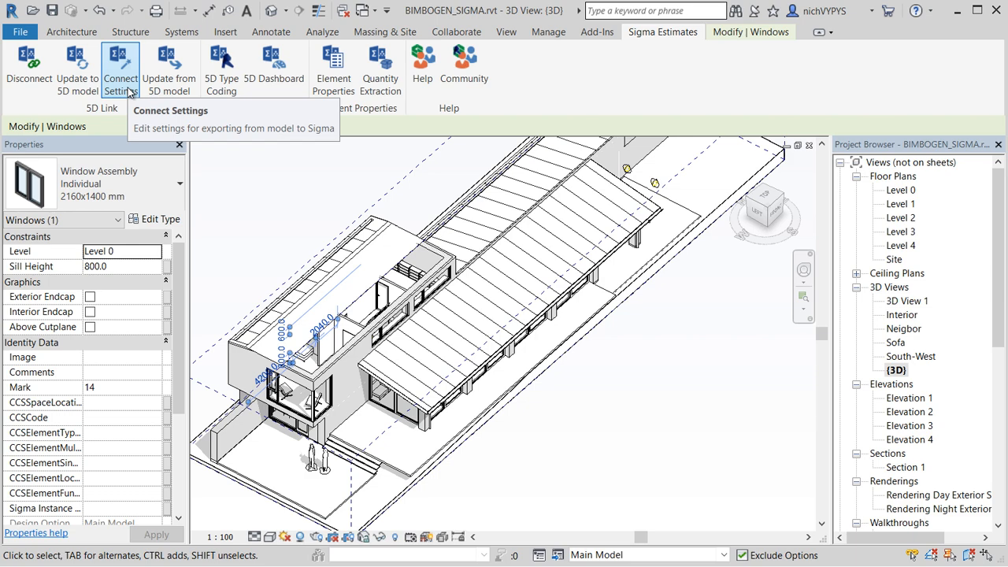
click(76, 66)
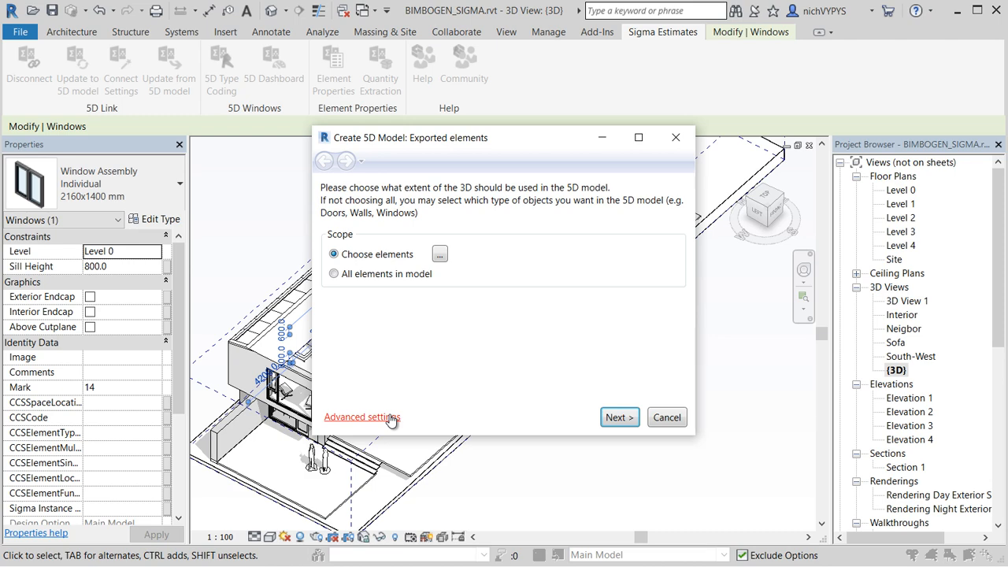
click(363, 416)
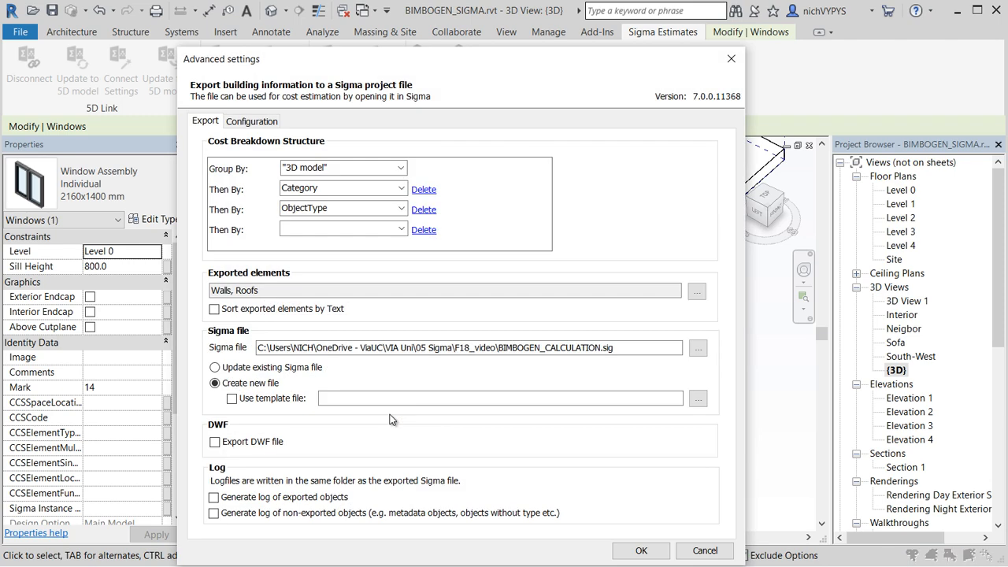
mouse_move(365, 318)
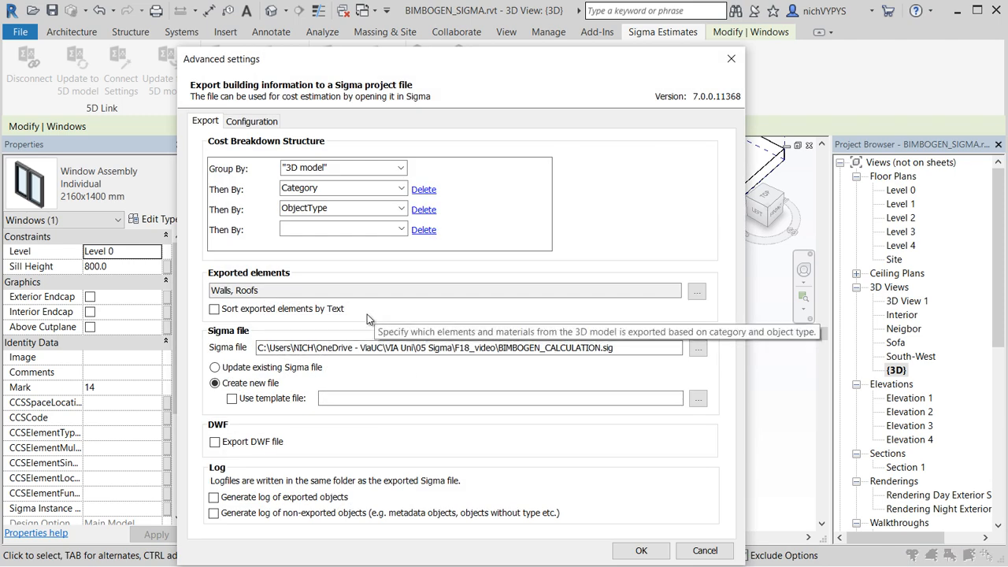
mouse_move(381, 328)
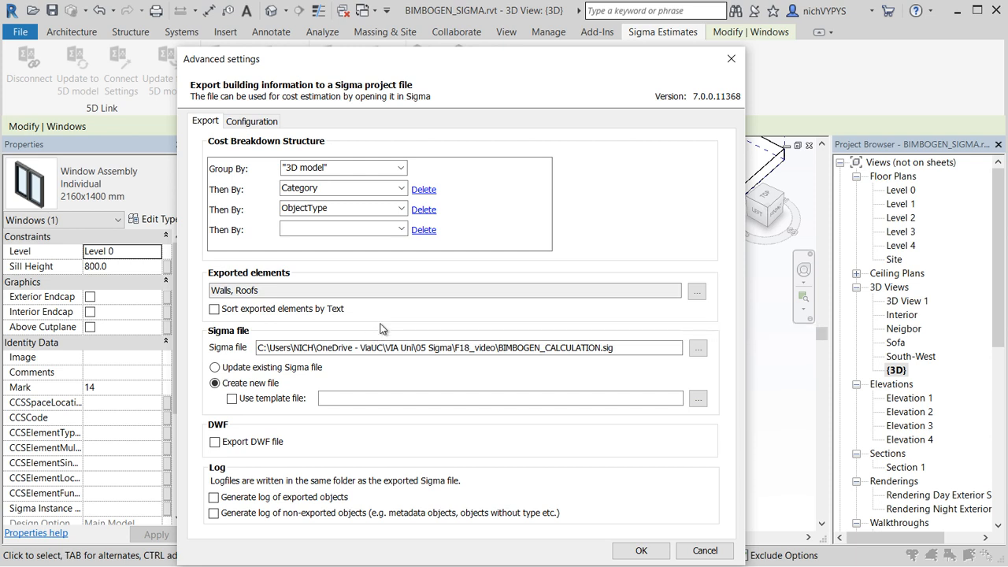
click(214, 367)
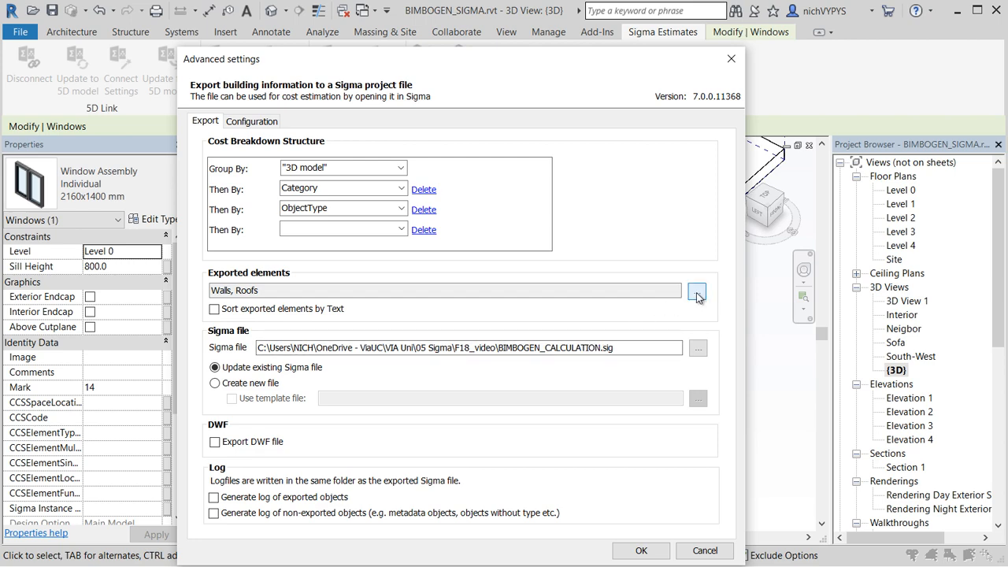
Add Windows and Floors to the exported categories alongside Walls and Roofs and confirm
click(696, 290)
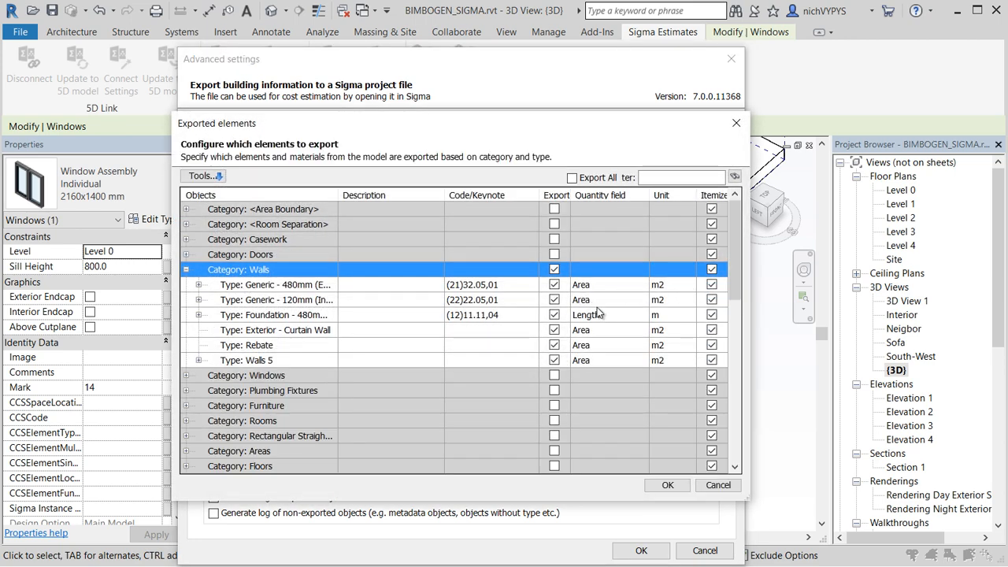
click(555, 375)
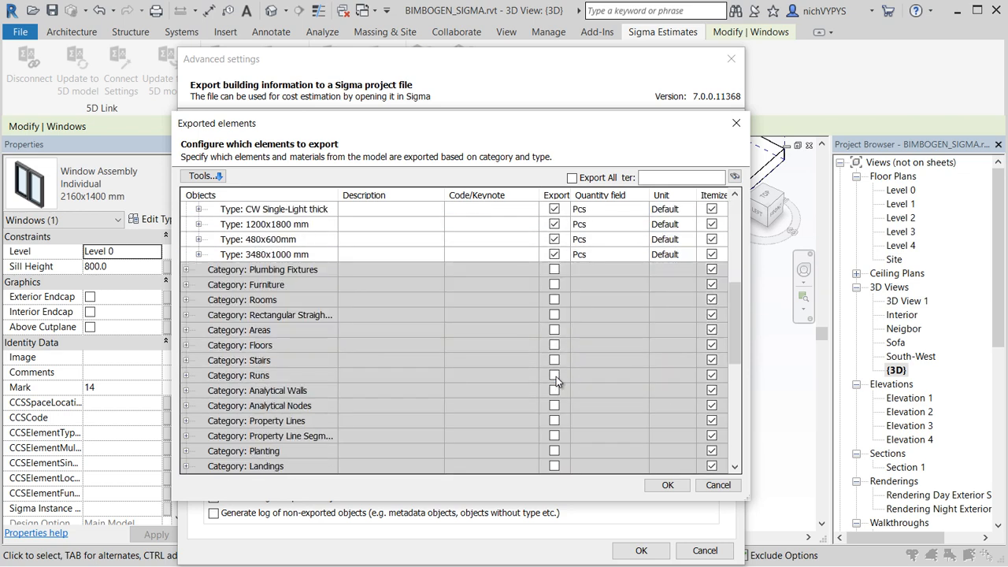
mouse_move(297, 354)
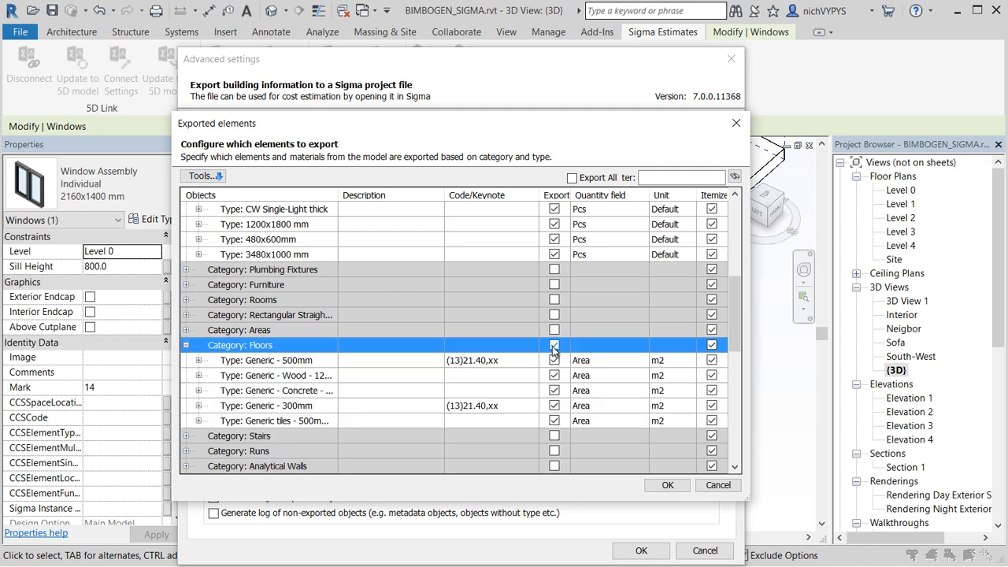
click(554, 345)
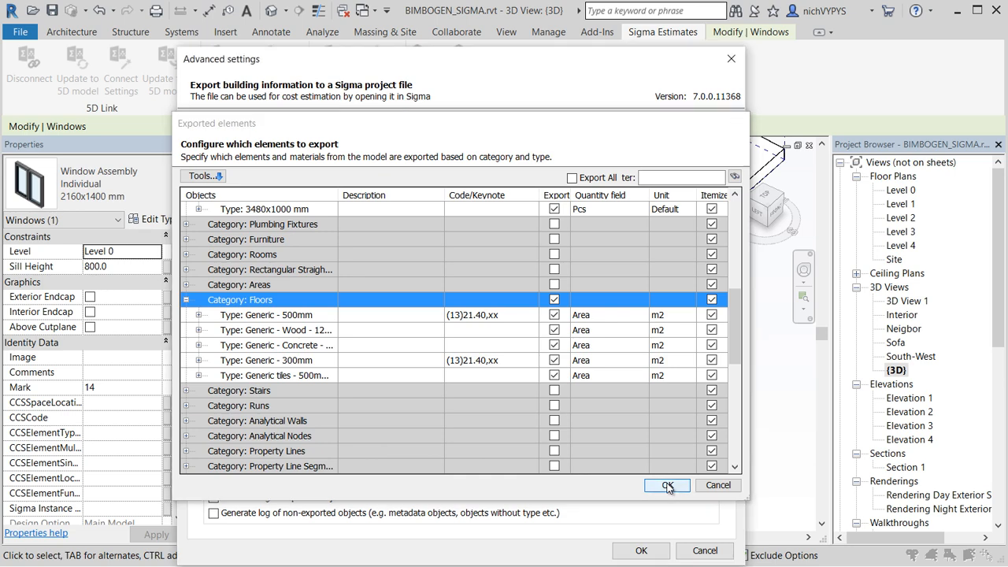
click(666, 485)
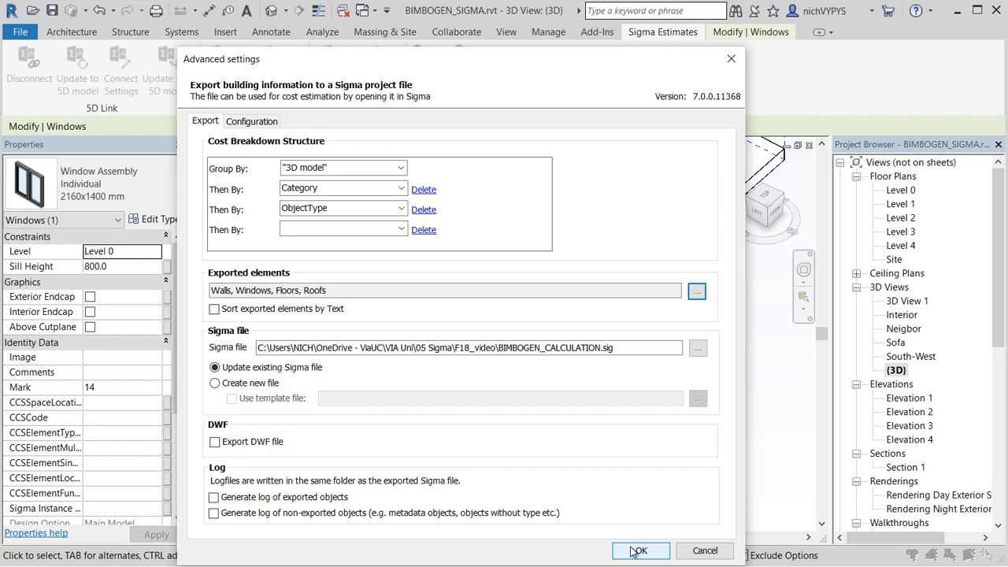
click(640, 552)
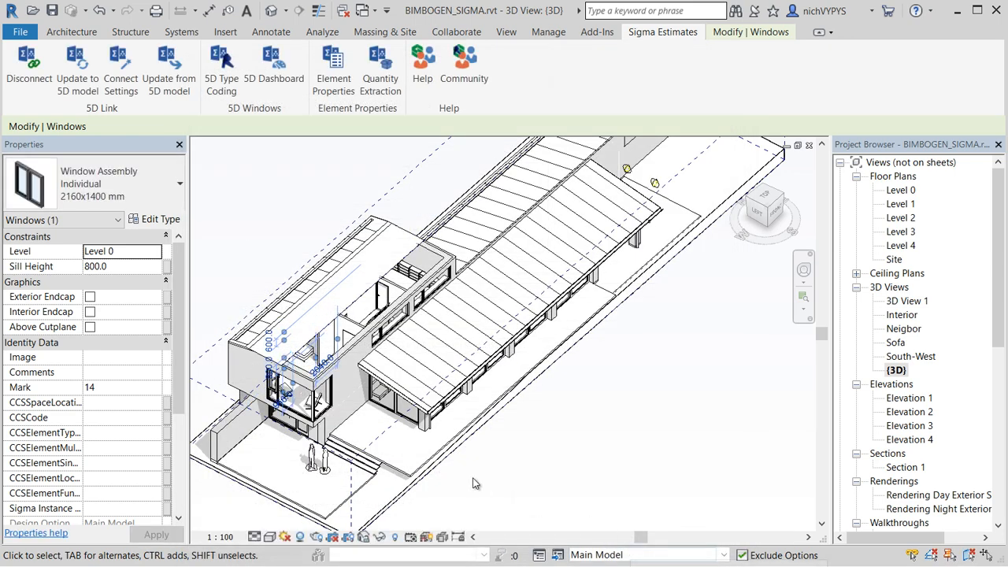
mouse_move(254, 205)
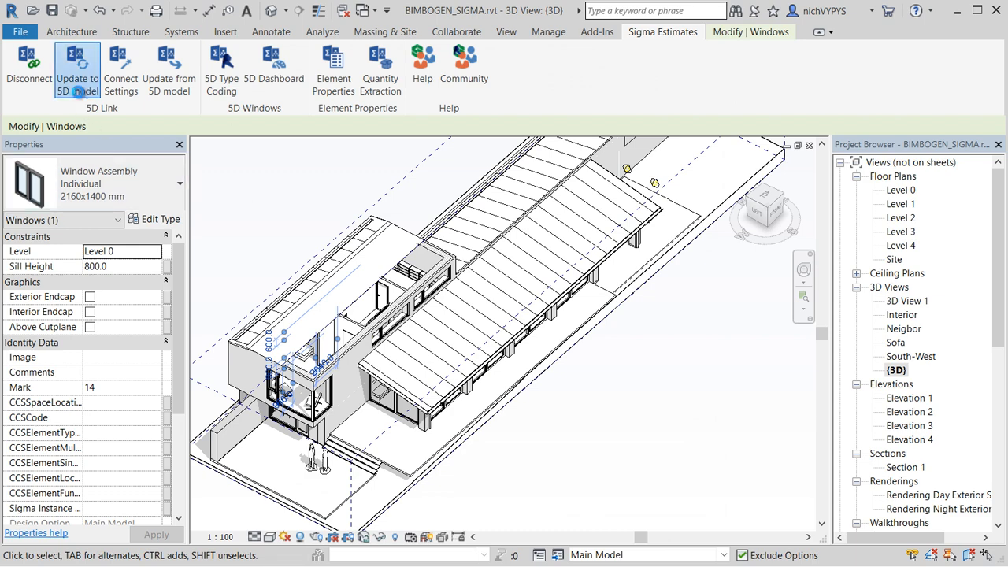
Update the existing Sigma .sig calculation from the Revit model and switch to Sigma
click(76, 66)
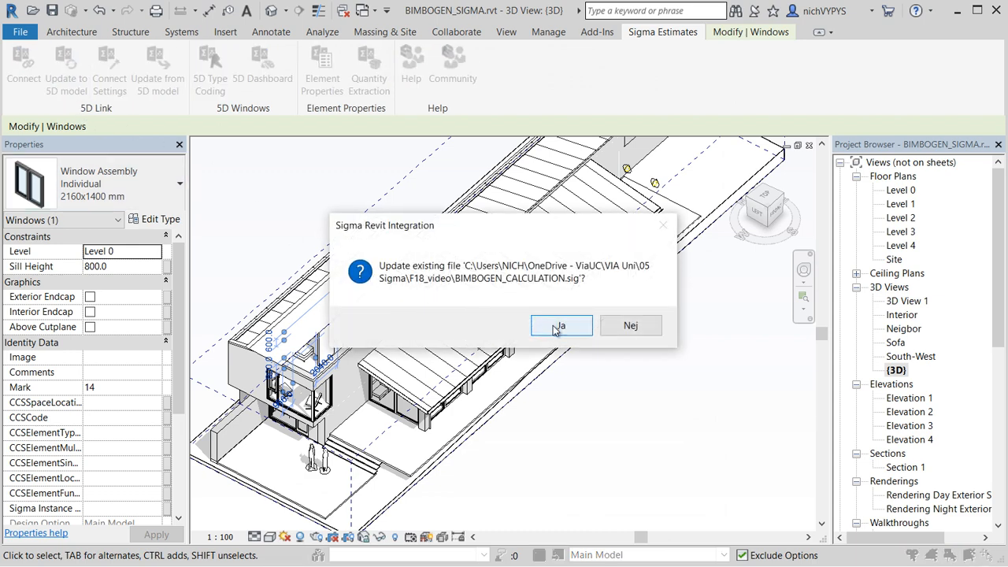
click(561, 324)
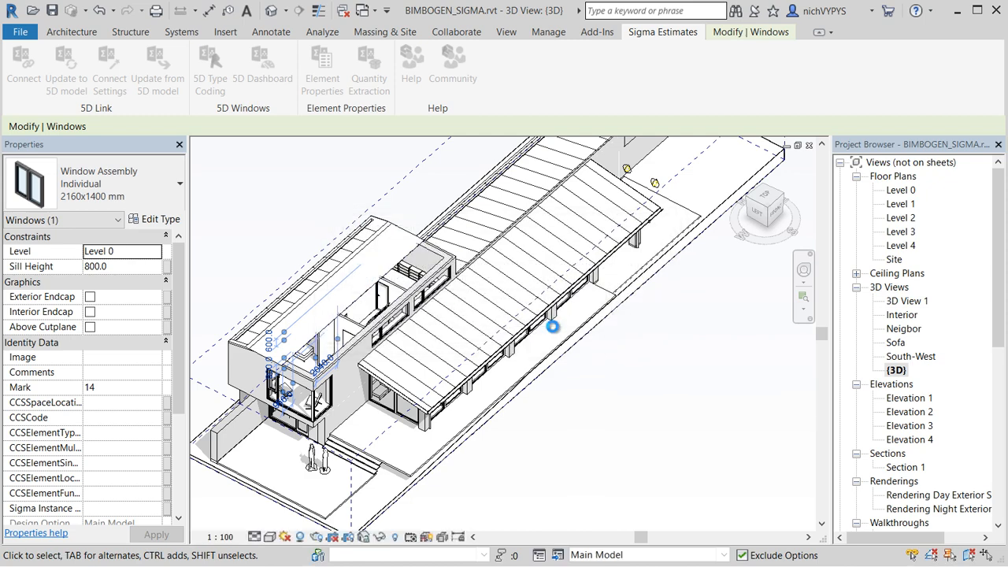
click(536, 315)
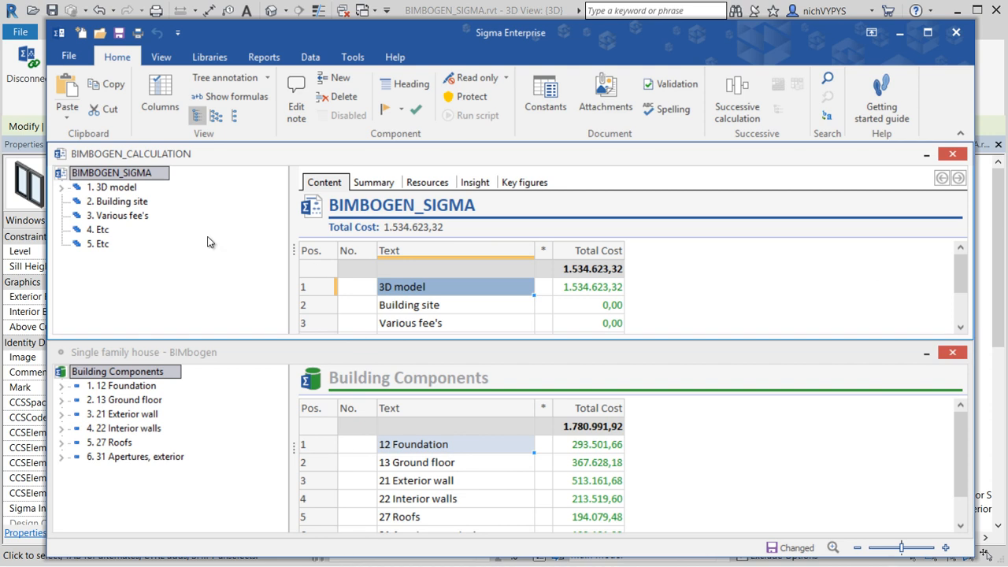
Minimise Building Components and expand 3D model > Walls to show the wall types
click(926, 353)
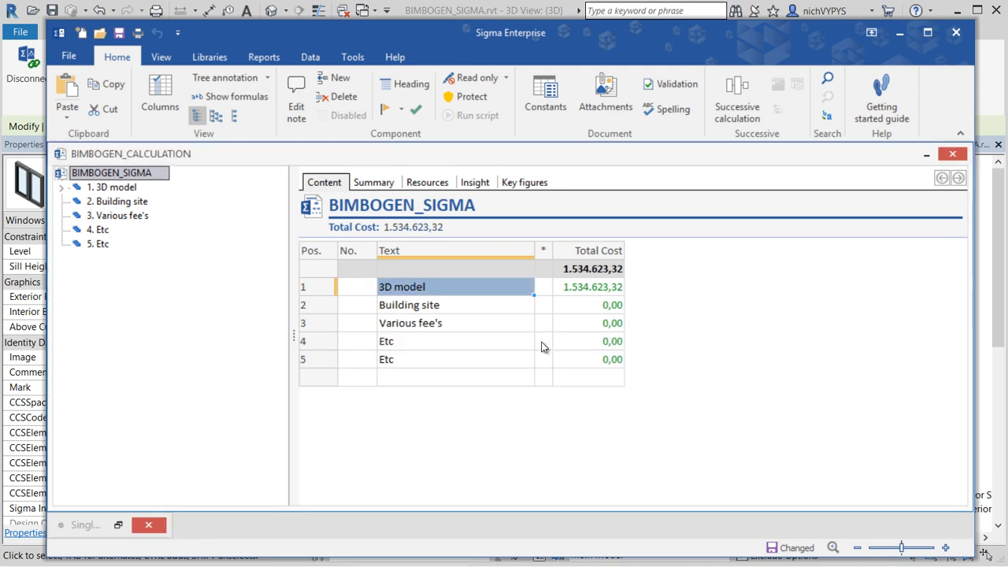
click(66, 186)
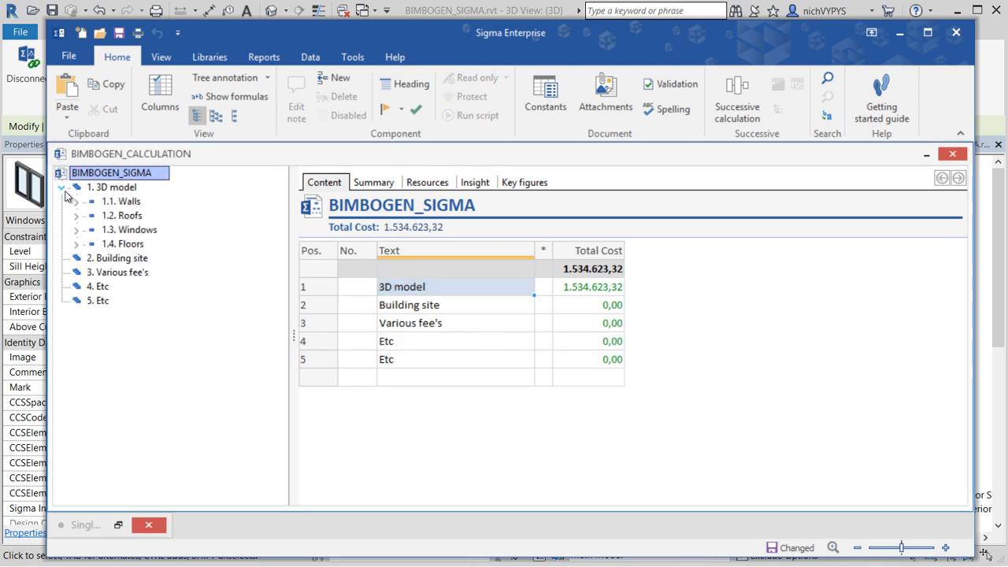
click(117, 185)
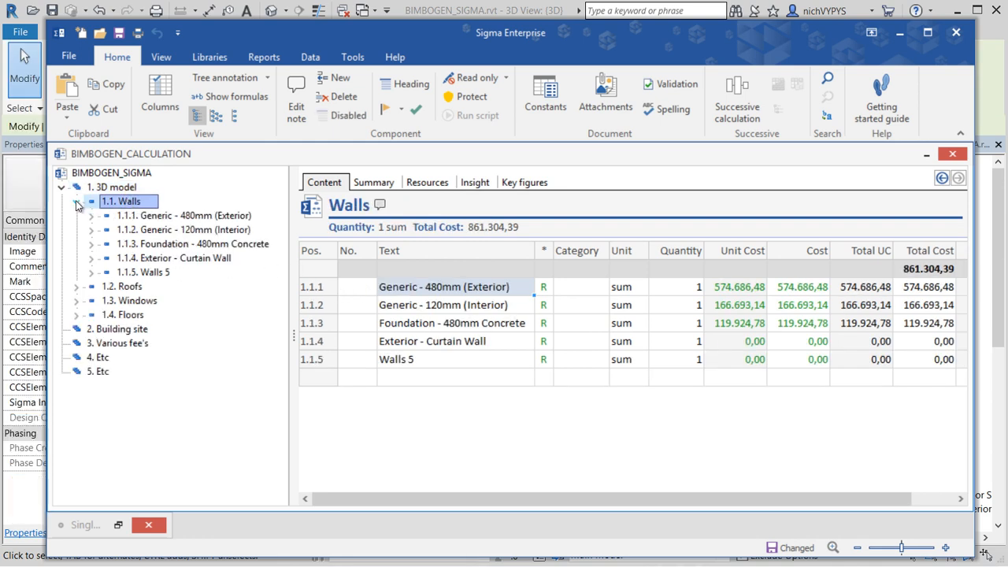
click(77, 202)
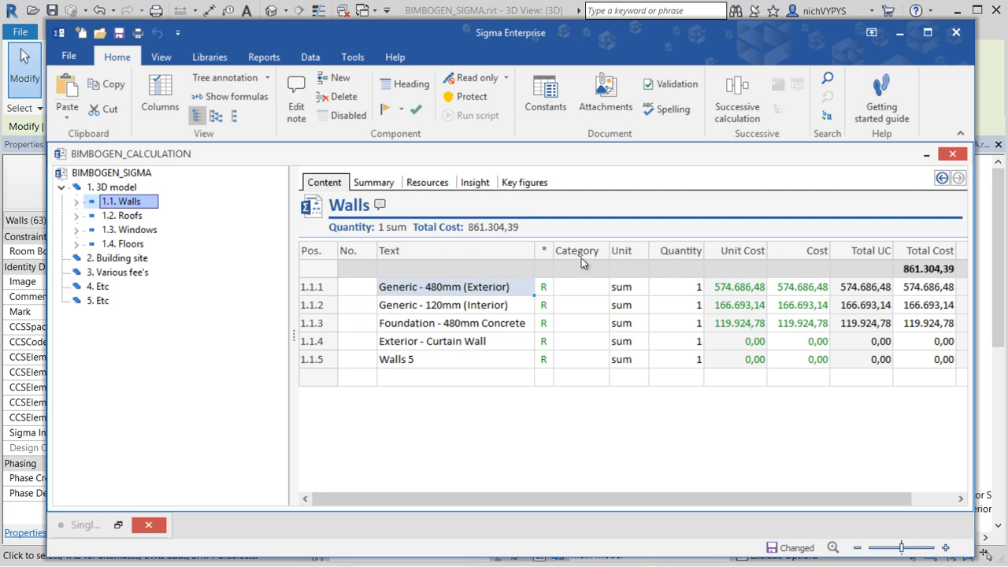
Add the CCS bygningsdel custom field as a column in the Walls table
right_click(578, 249)
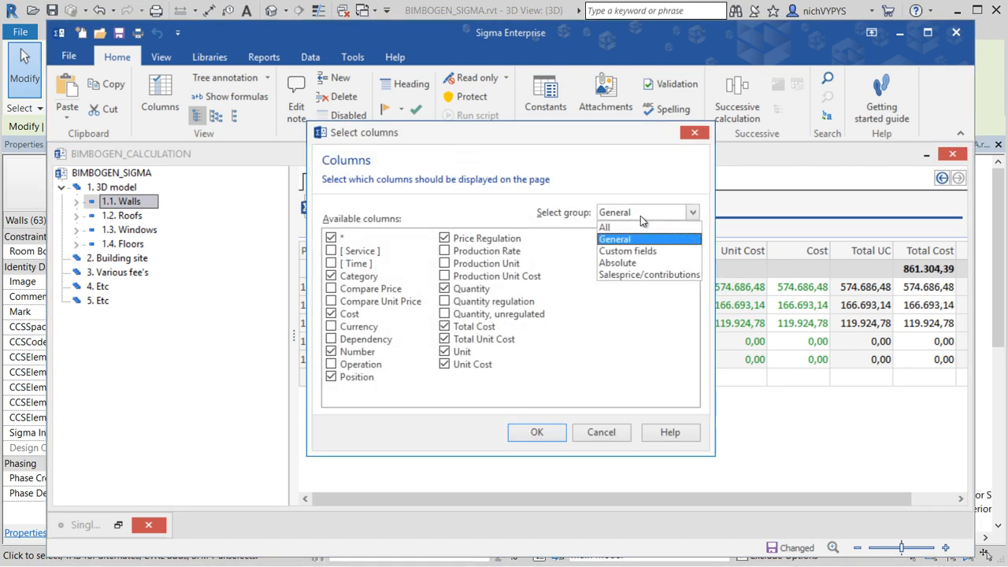
click(614, 240)
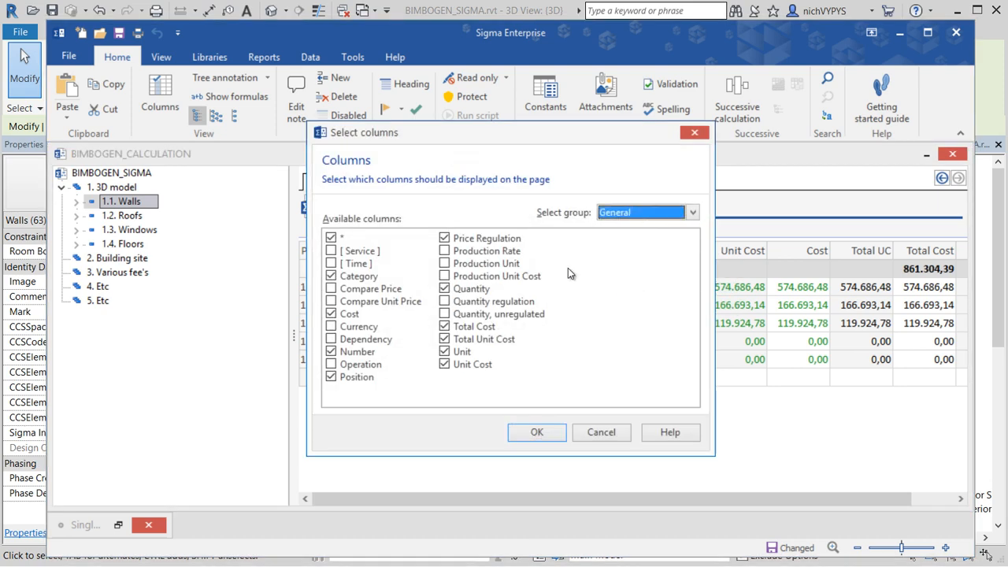
click(690, 211)
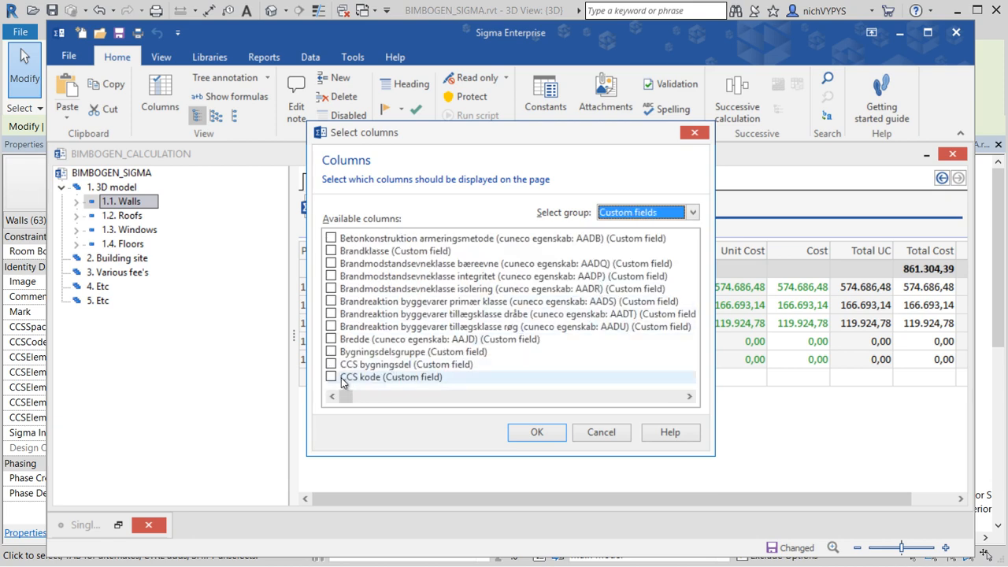
click(331, 364)
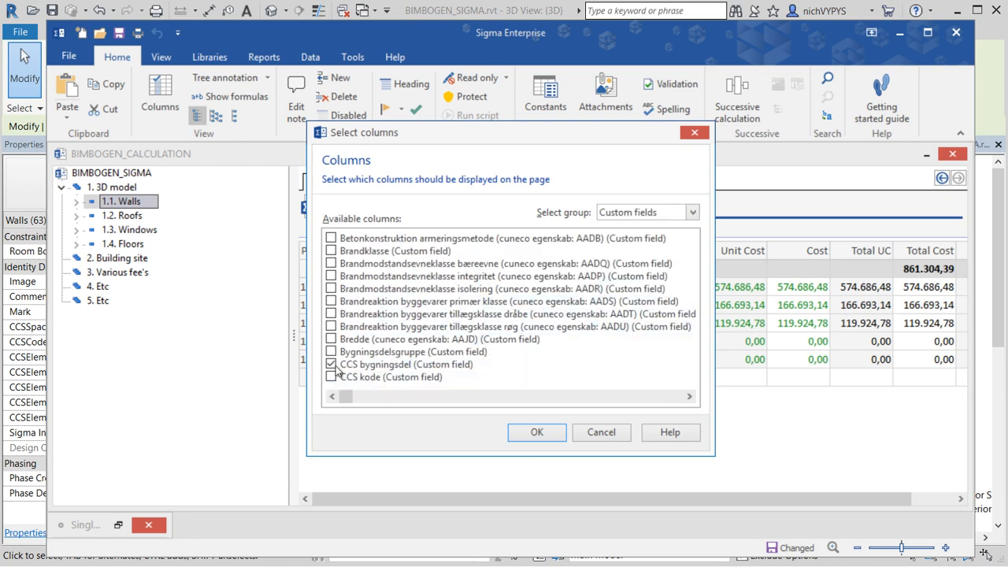
click(535, 431)
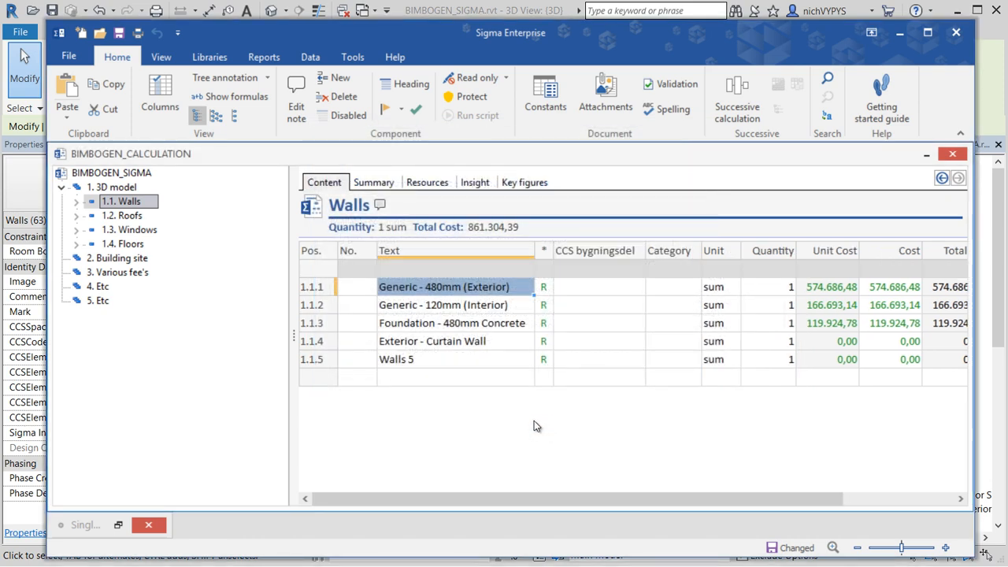
View the items of Generic - 480mm (Exterior) and Generic - 120mm (Interior) showing AD under CCS bygningsdel
click(77, 202)
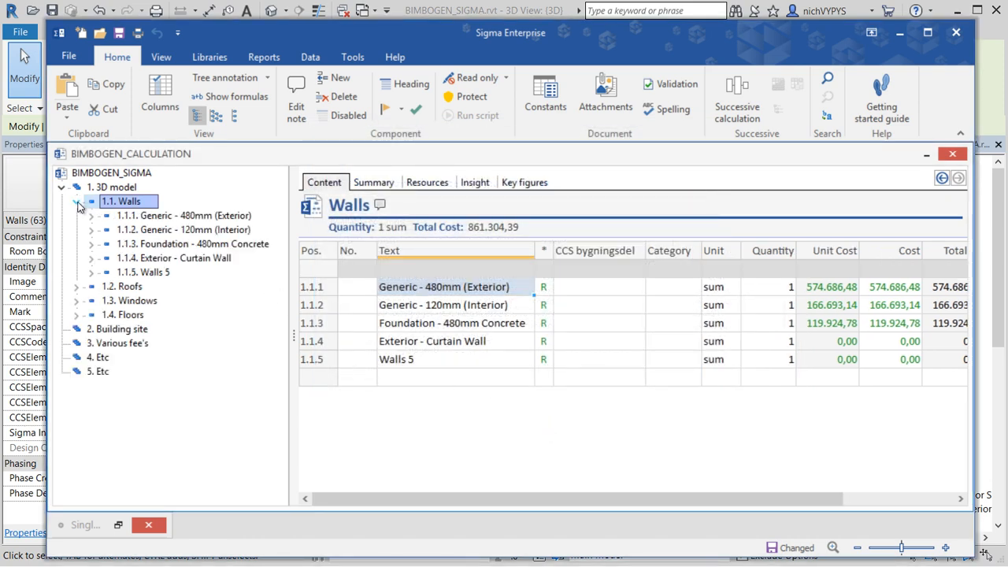
click(183, 215)
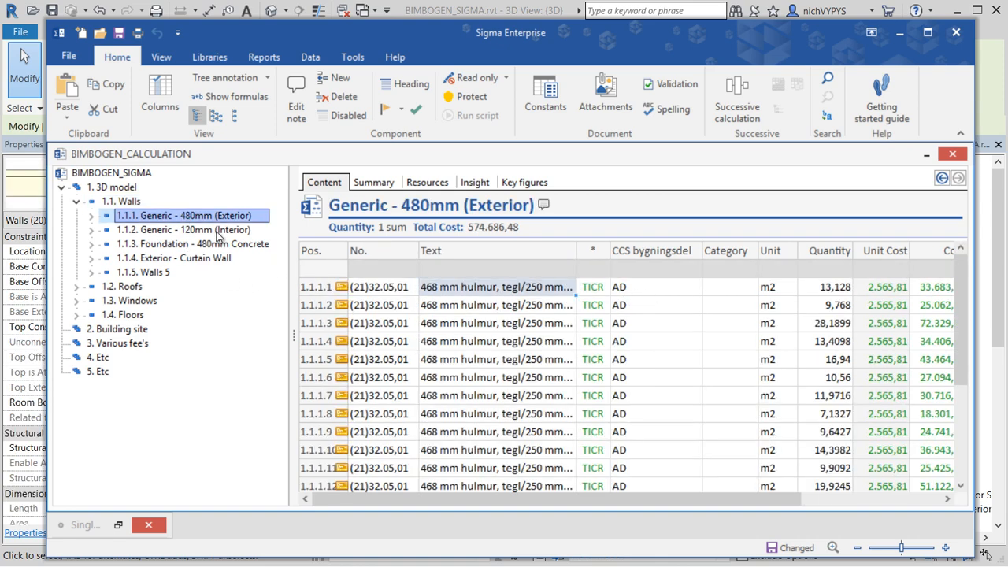
click(183, 230)
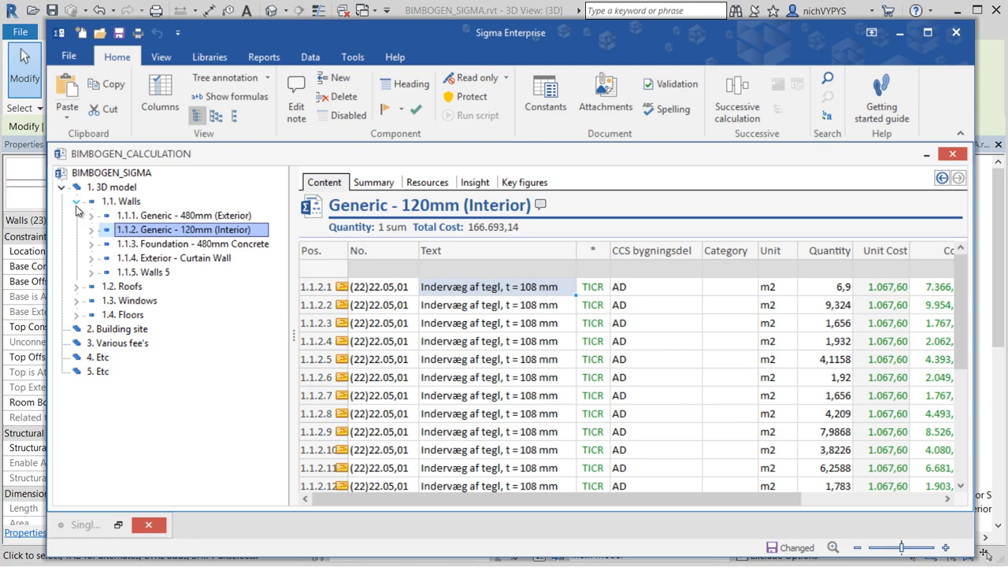
click(123, 201)
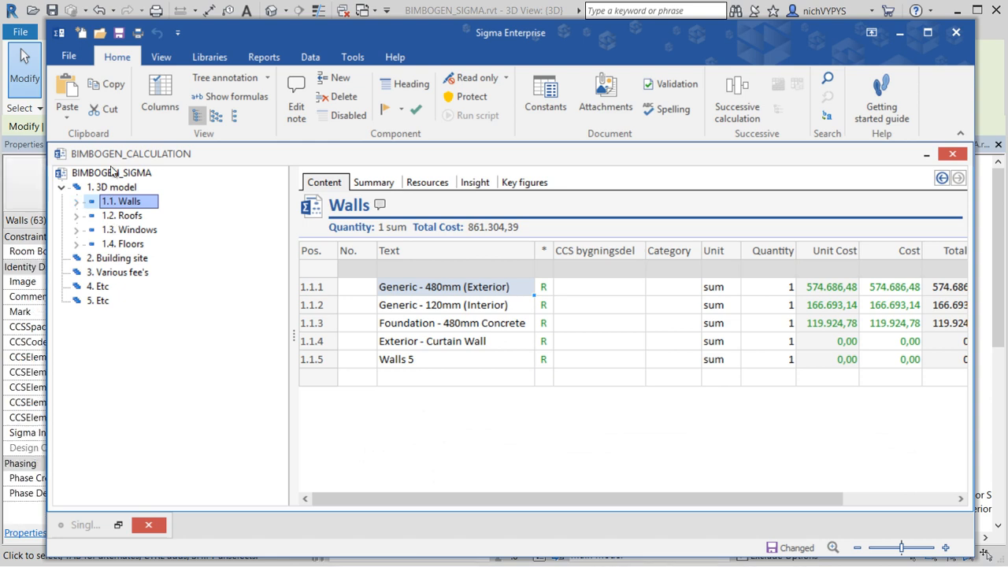
mouse_move(120, 33)
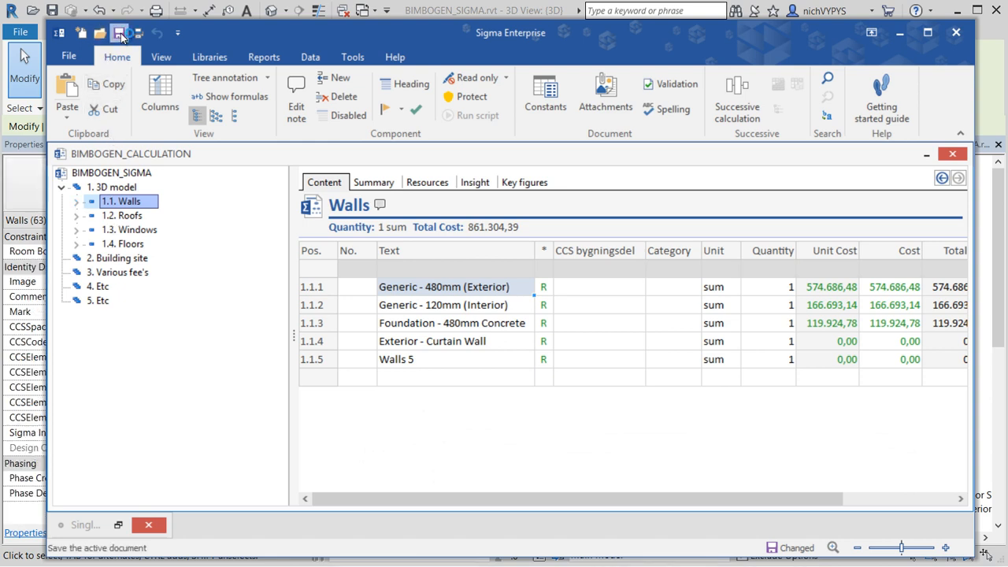
mouse_move(120, 33)
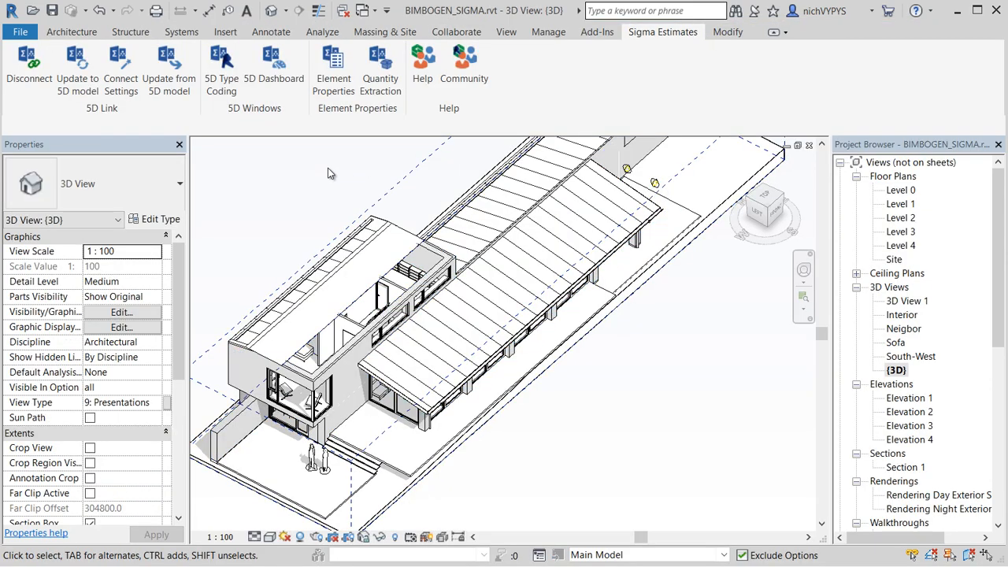
mouse_move(330, 176)
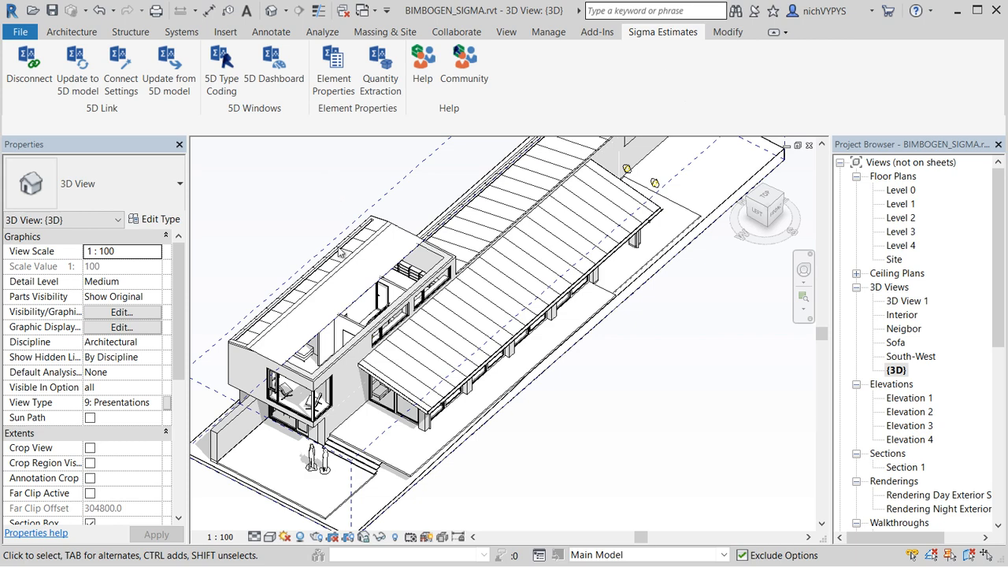
Inspect the exterior wall's type properties to confirm Type Code is empty, cancelling without changes
click(347, 339)
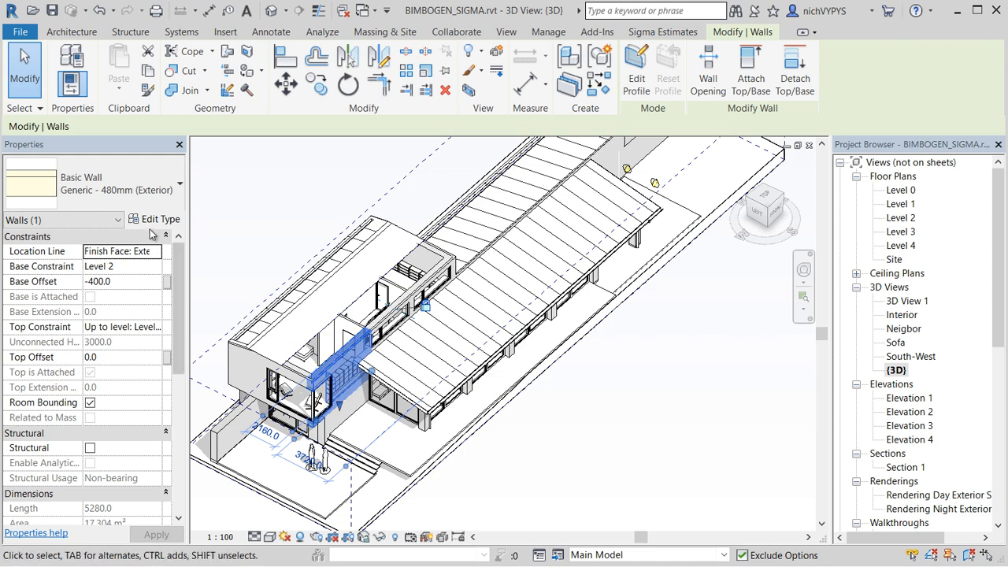
click(161, 219)
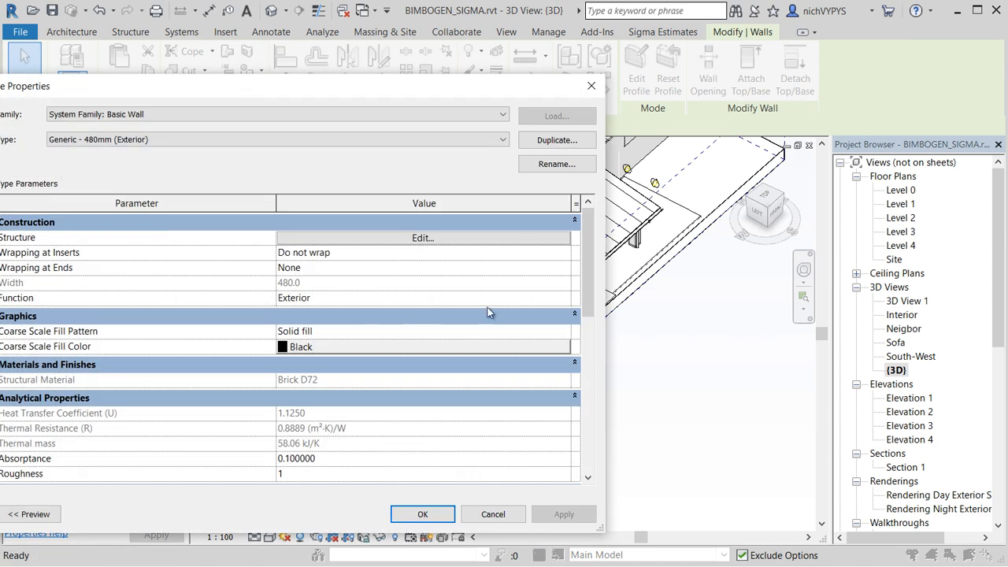
scroll(down, 3)
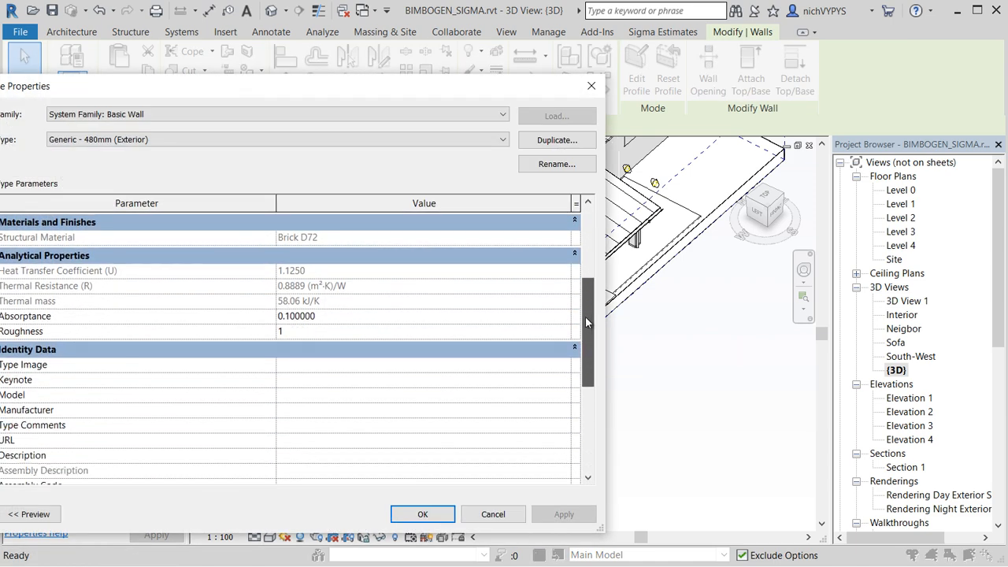
scroll(down, 3)
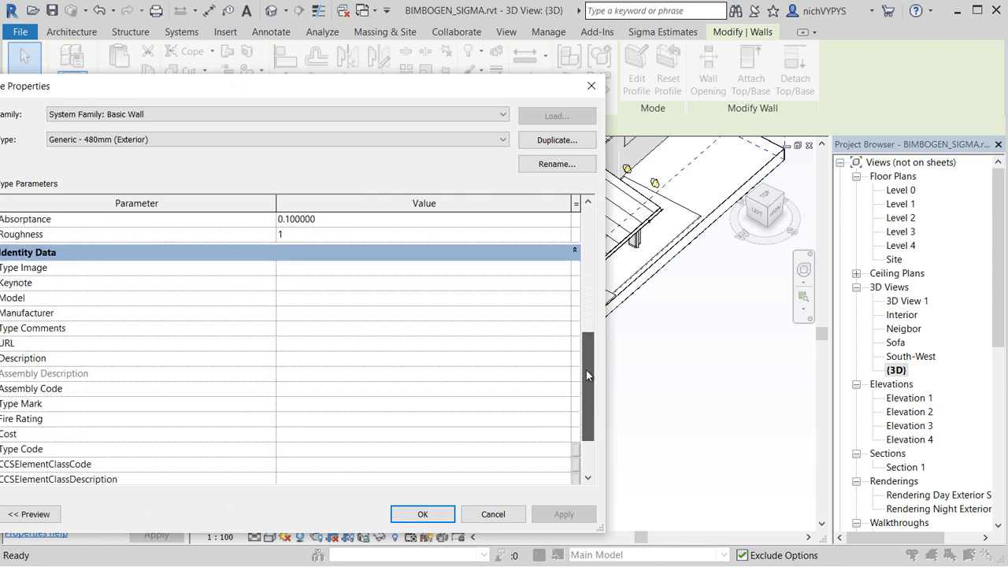
scroll(down, 3)
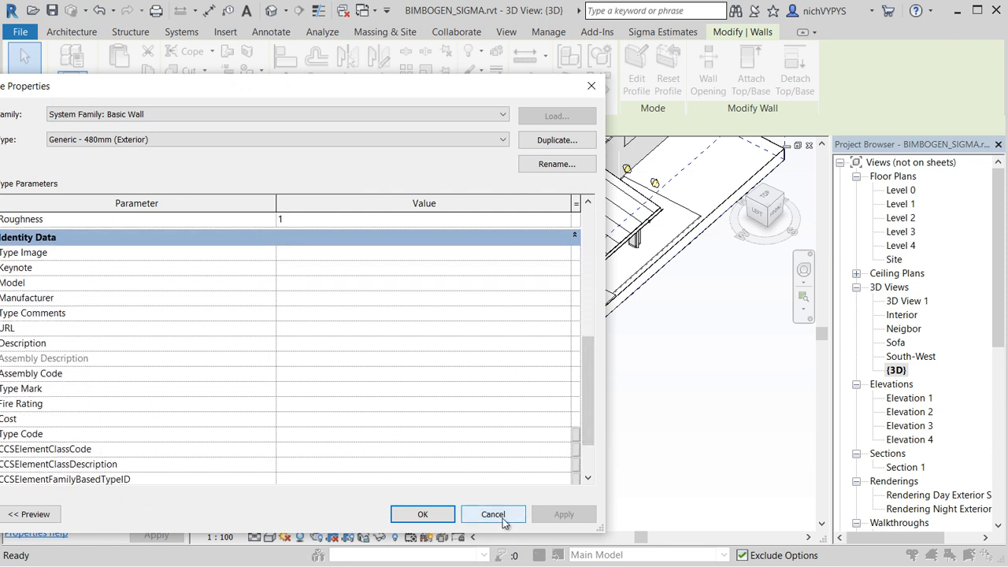
click(493, 514)
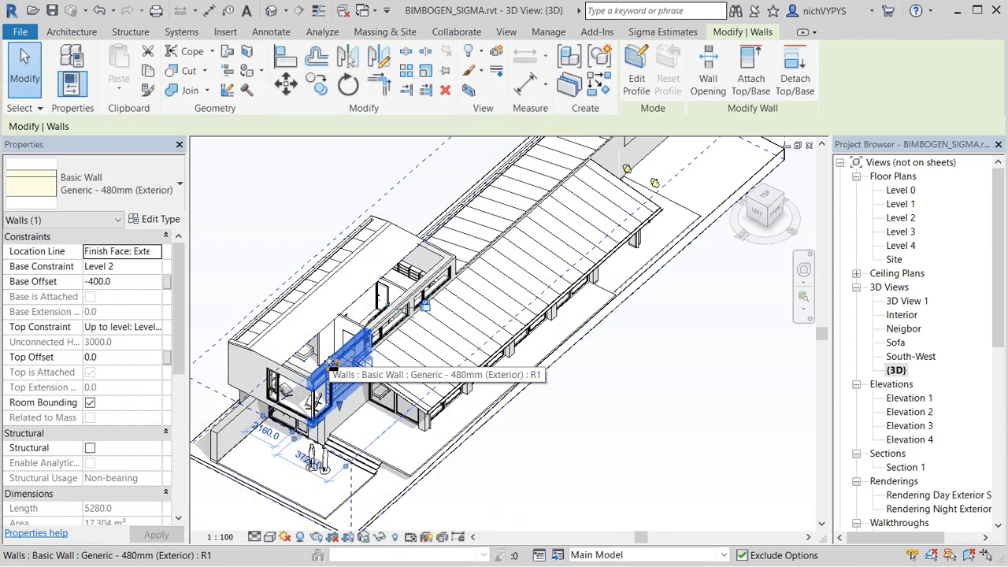
click(662, 31)
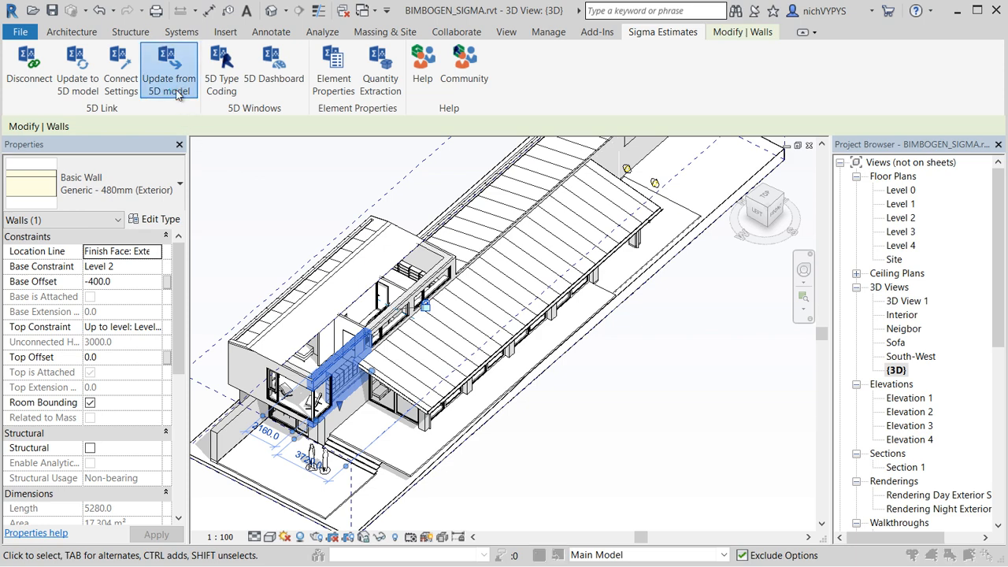
In Update from 5D model, map Sigma's CCS bygningsdel field to the Revit Type Code parameter
click(167, 69)
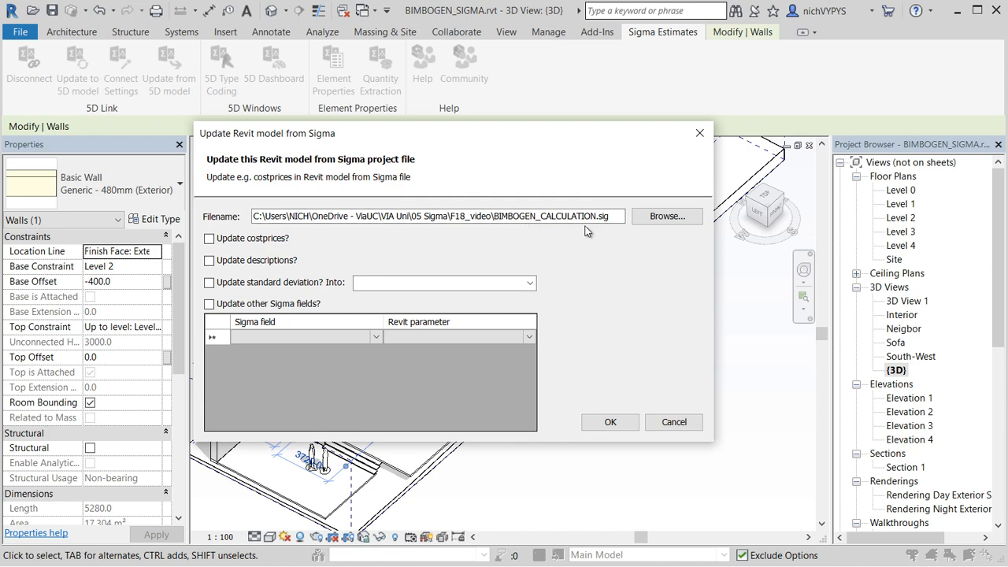
click(302, 337)
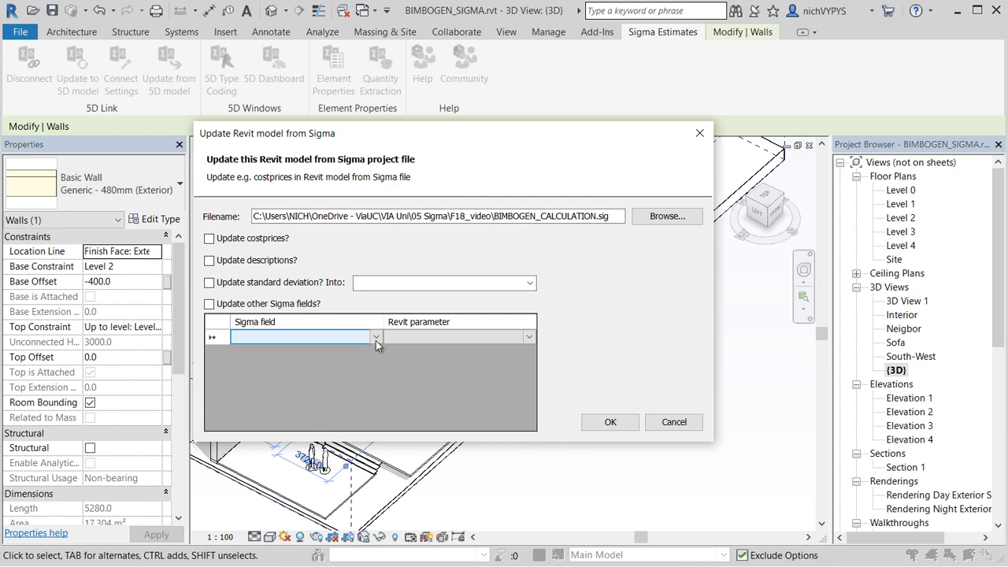
click(375, 337)
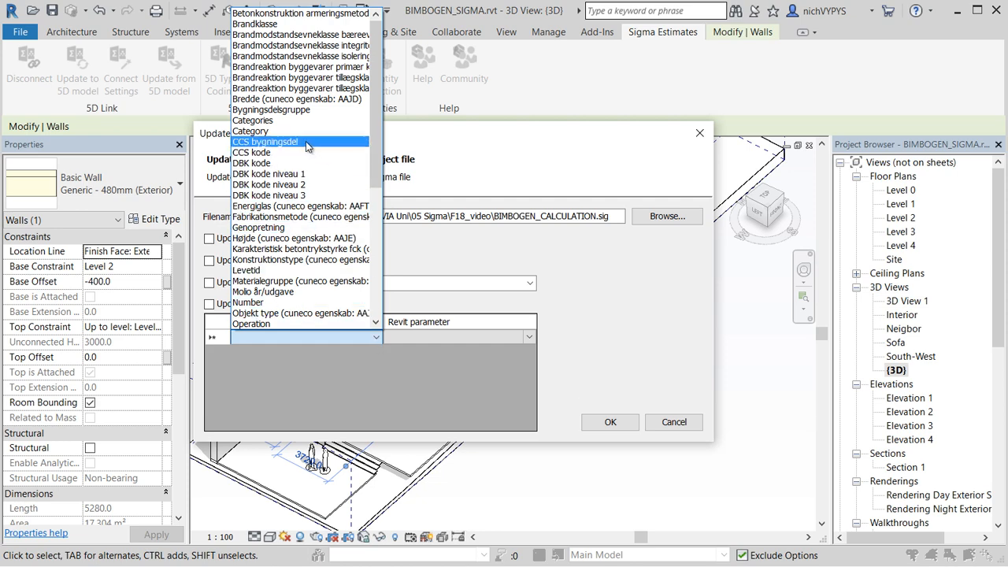
click(265, 142)
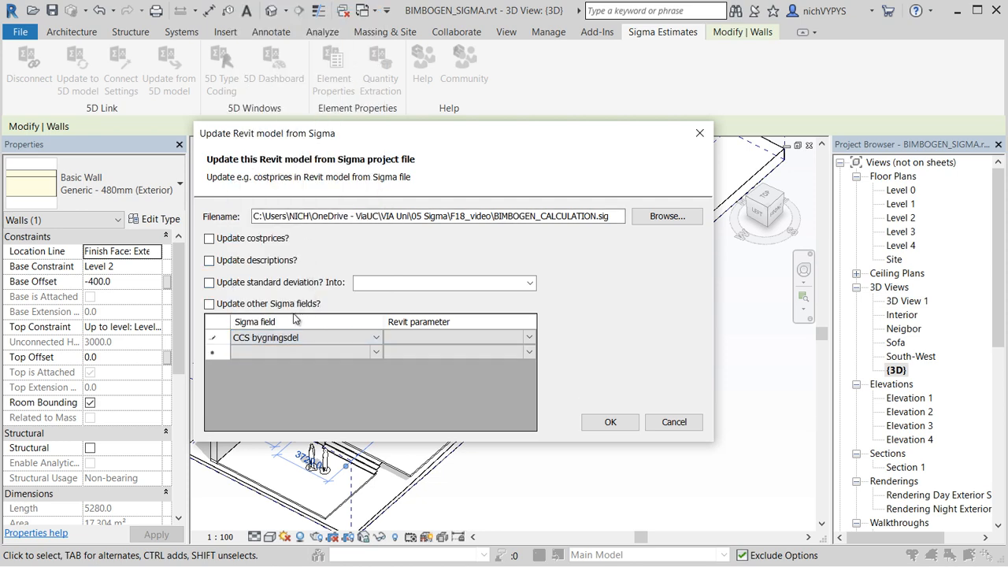
click(454, 337)
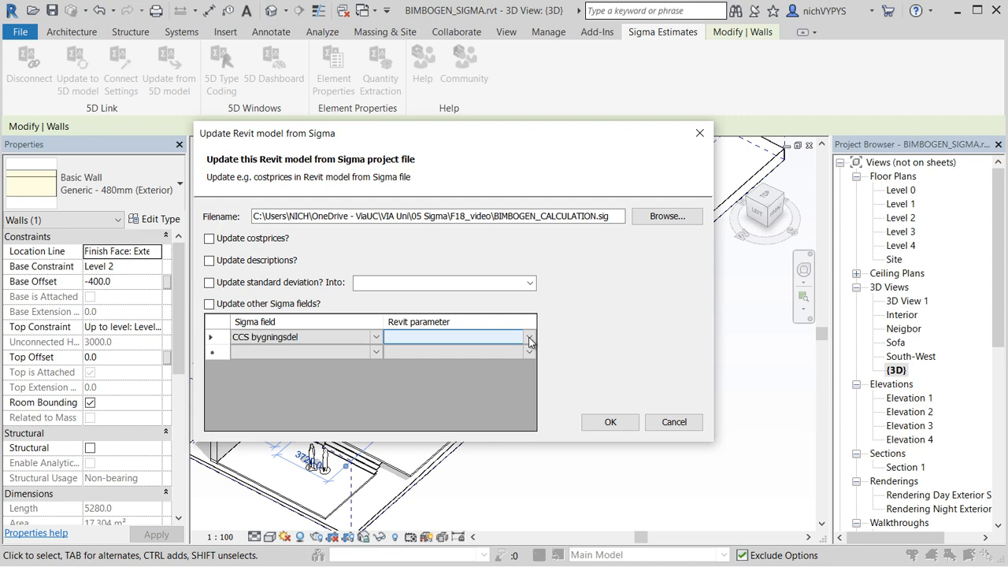
click(529, 337)
text(Target Elevation)
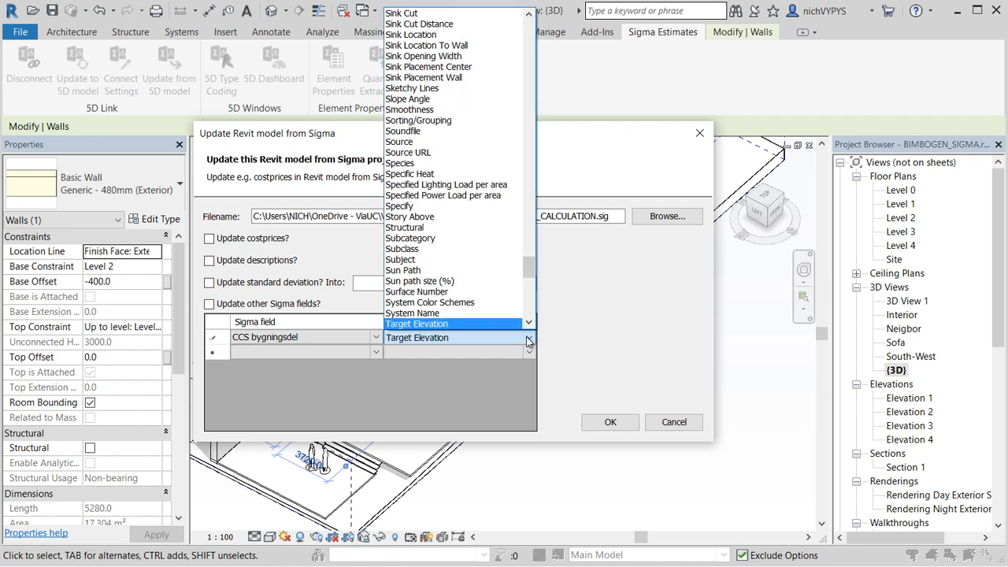
scroll(down, 3)
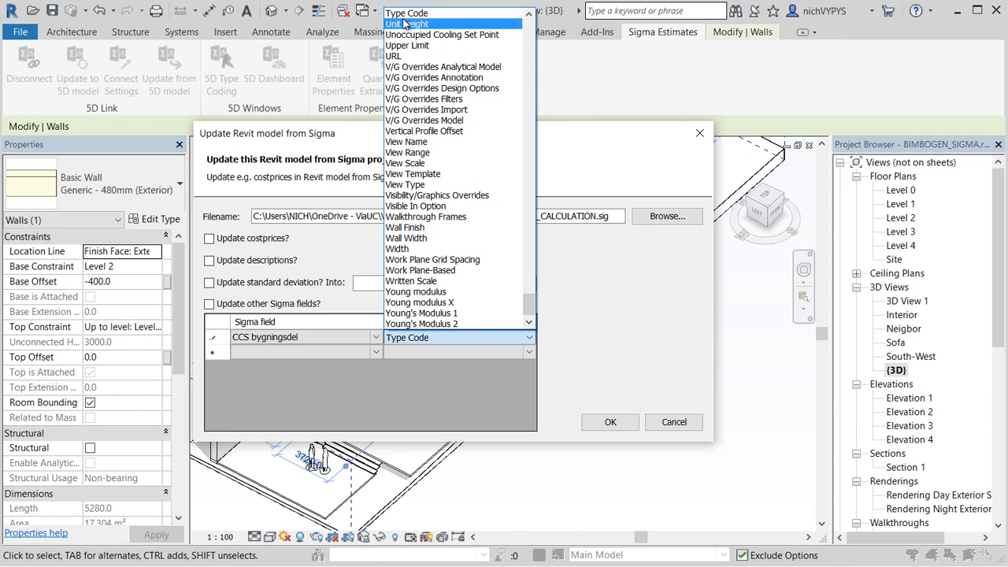
click(502, 259)
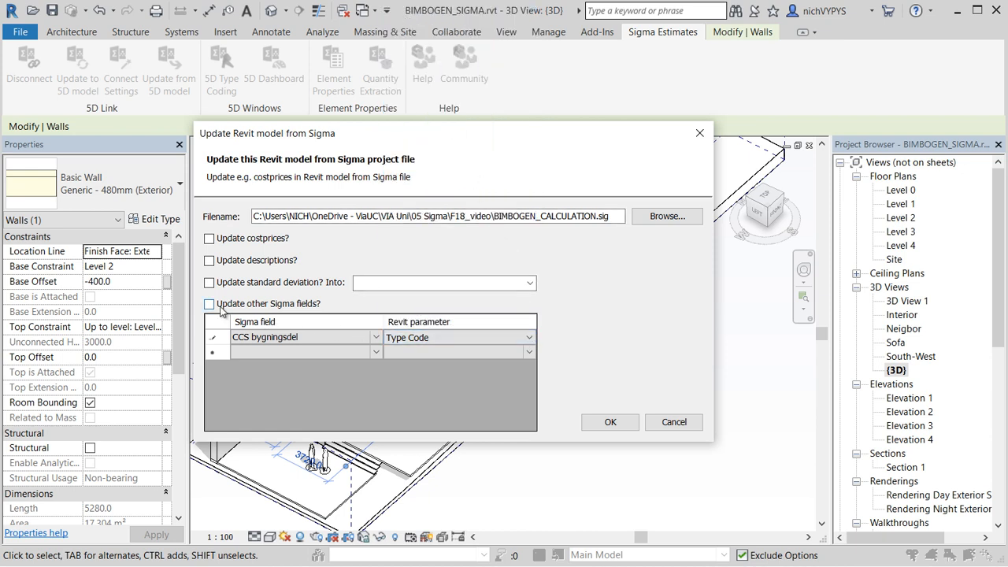
Enable Update other Sigma fields and run the update, reporting 9 elements updated
click(210, 302)
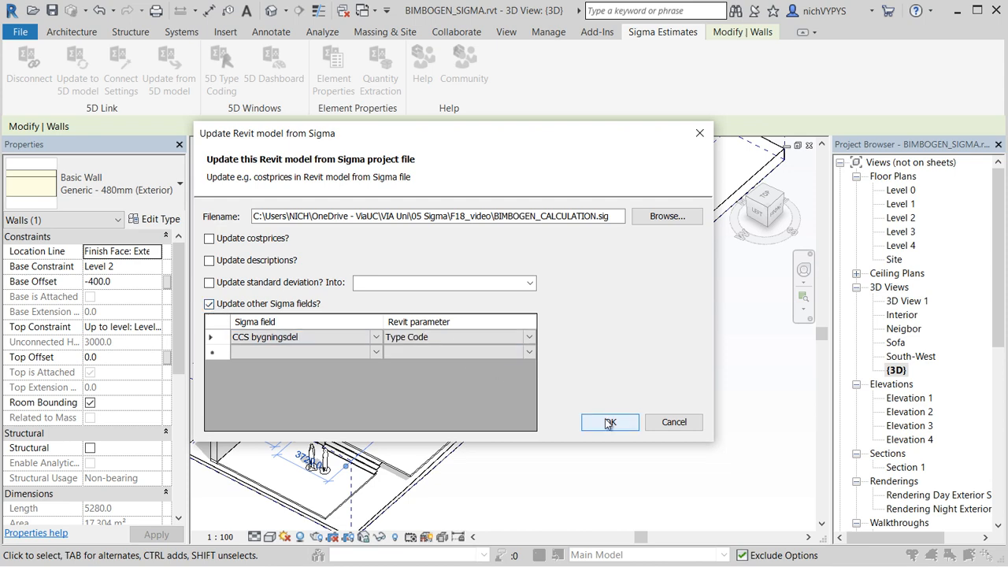
click(609, 422)
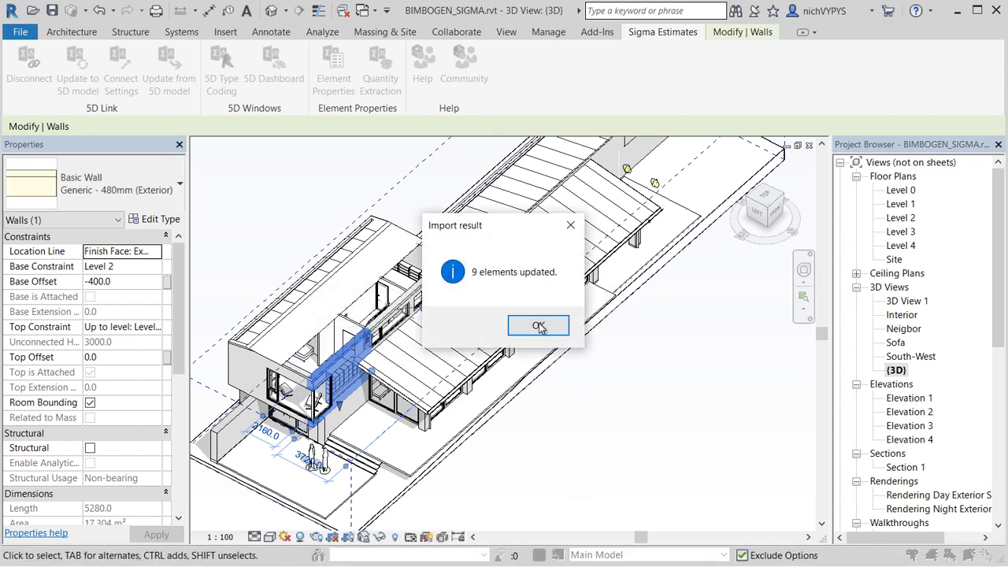
click(539, 325)
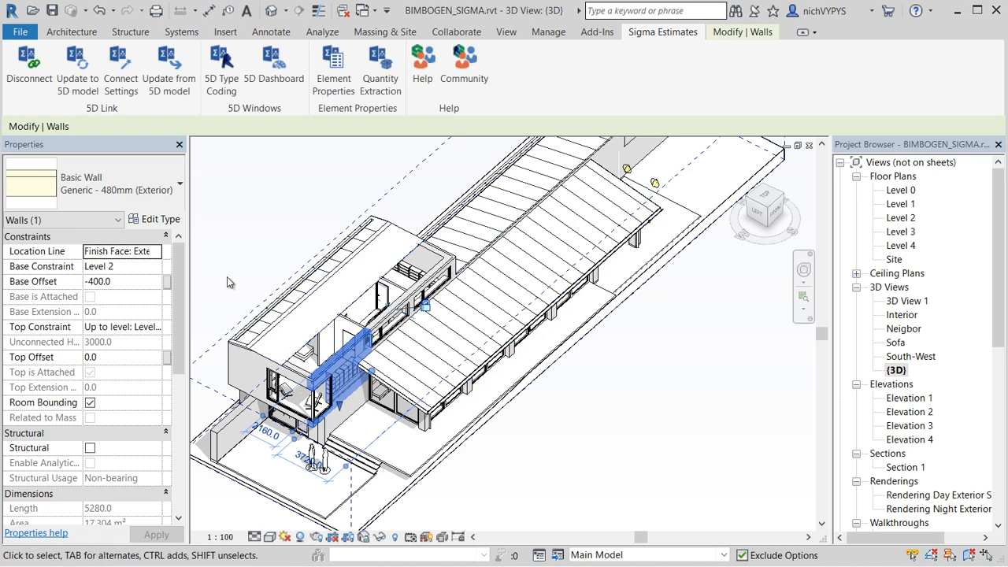
Reopen the exterior wall's Type Properties and scroll to the Identity Data group
click(154, 219)
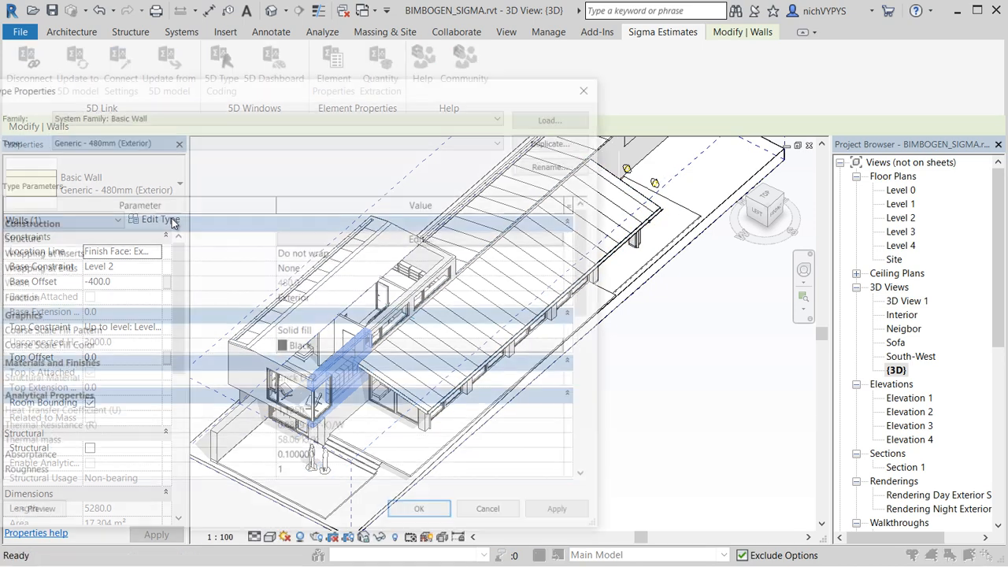
click(154, 219)
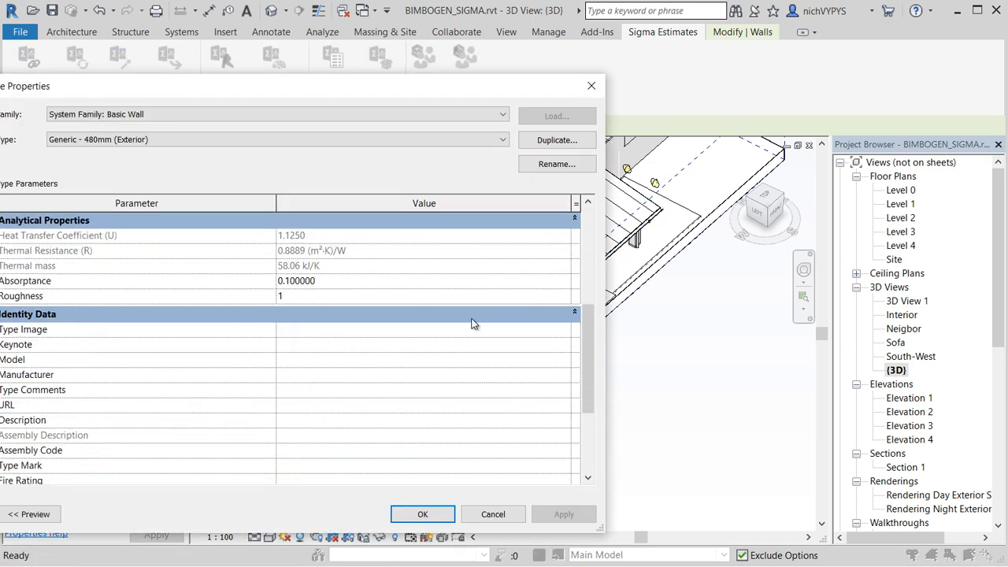
scroll(down, 3)
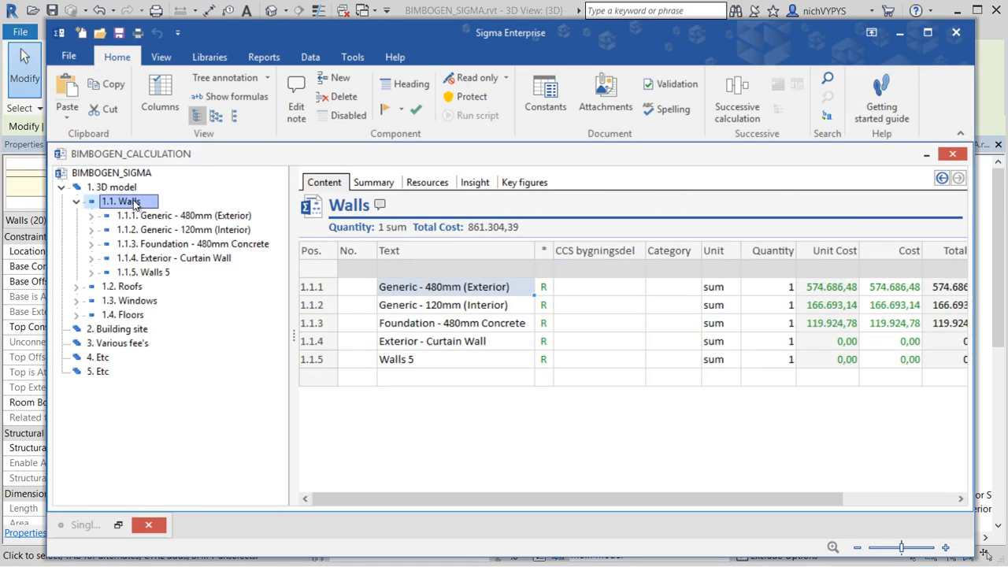
Select 1. 3D model and browse its labour and material resources behind the 1,534,623.32 total
click(114, 186)
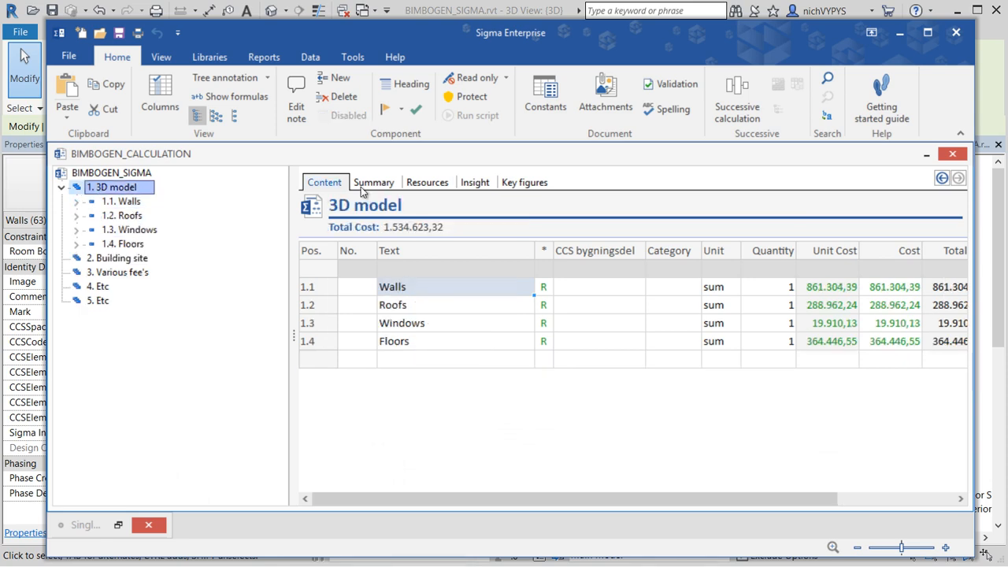
click(427, 183)
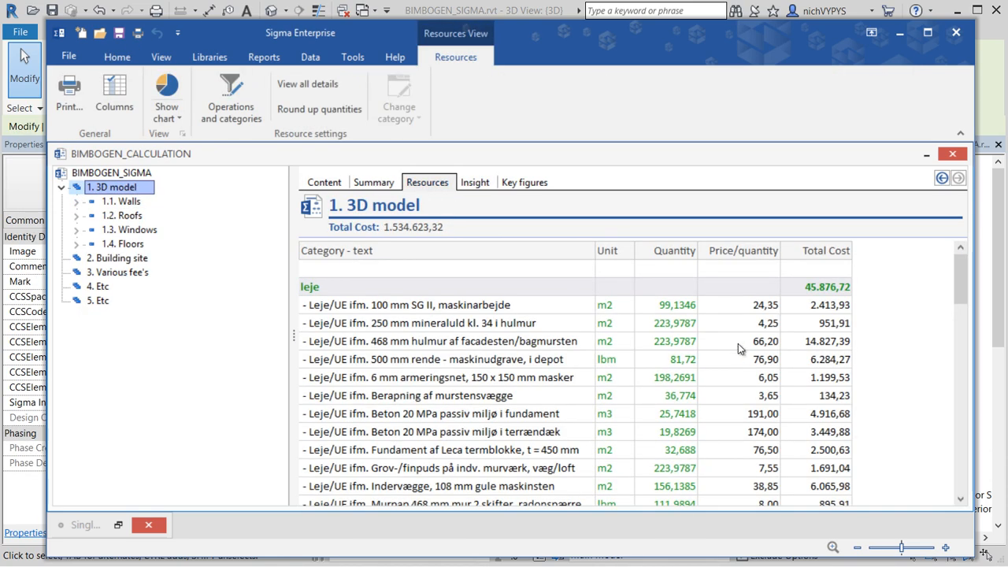
scroll(down, 3)
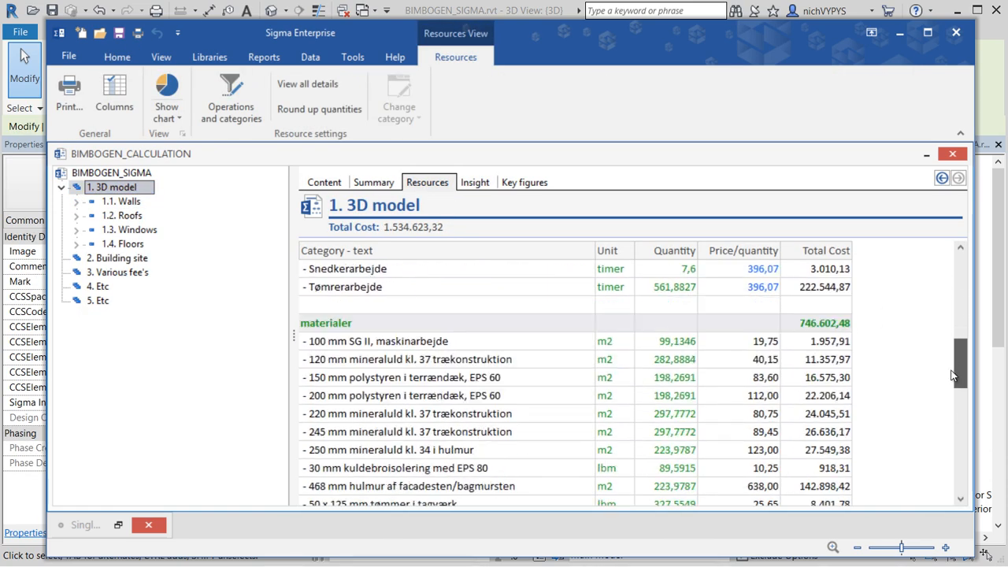